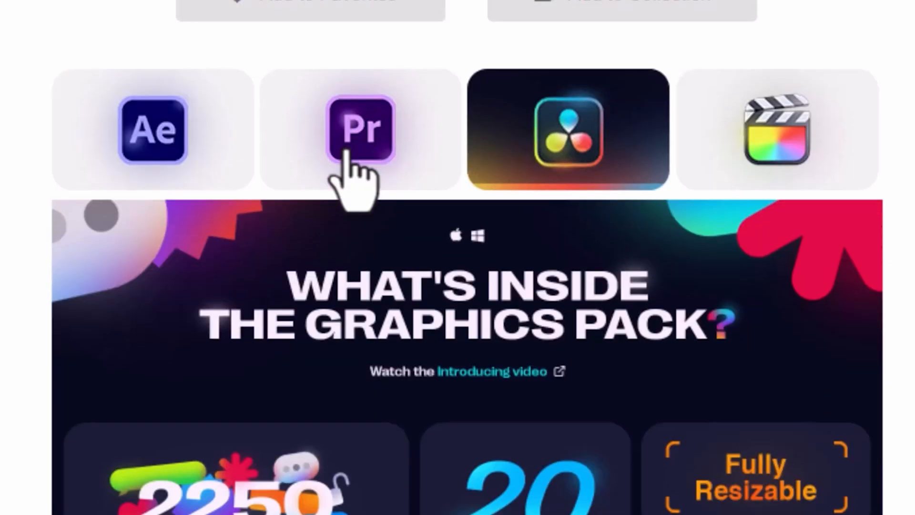
# Browse the pack's Flat Transitions sound-effect folder alongside Camera Transitions
pyautogui.scroll(-3)
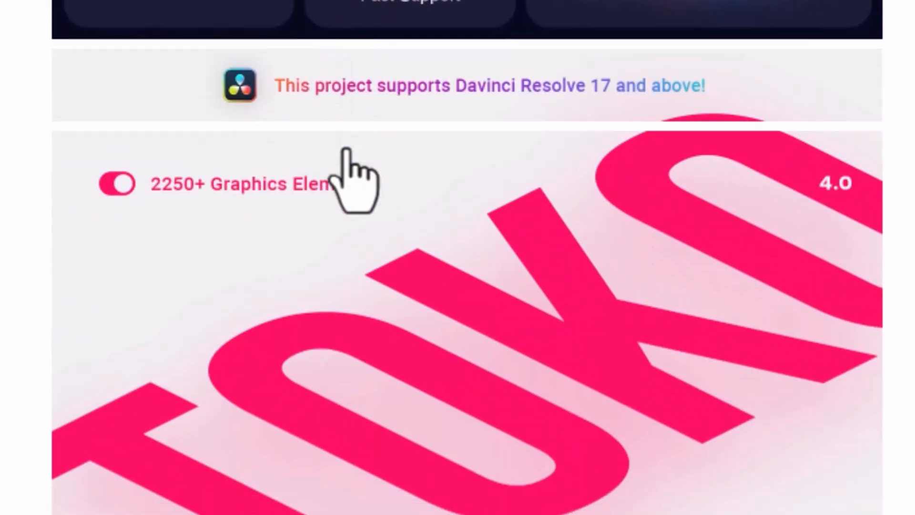
pyautogui.scroll(-3)
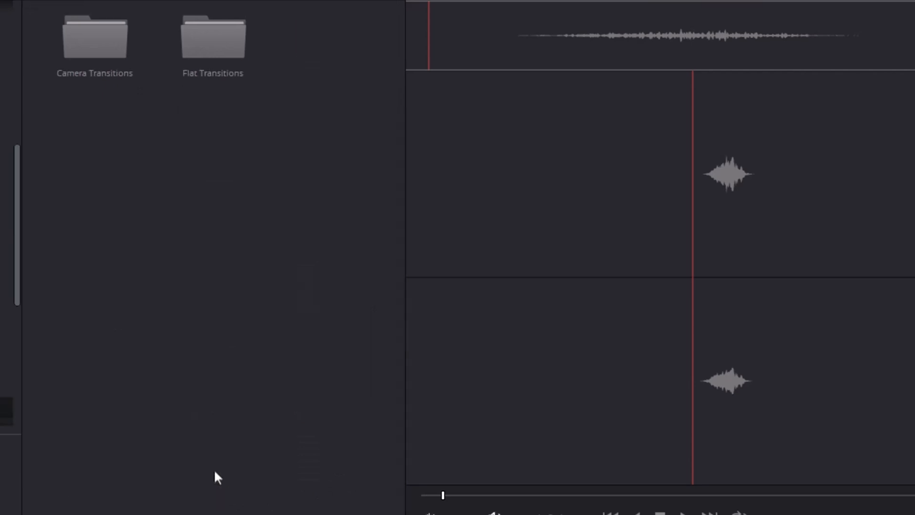
pyautogui.doubleClick(95, 36)
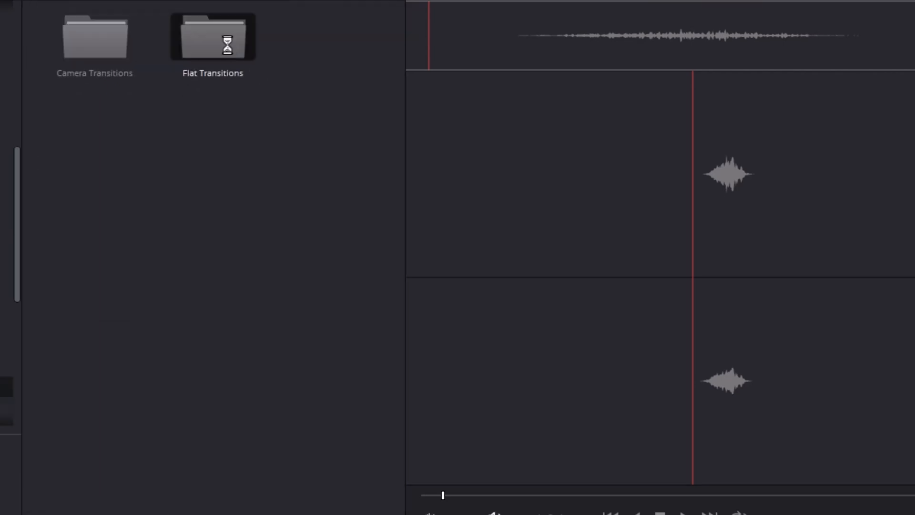
pyautogui.doubleClick(212, 36)
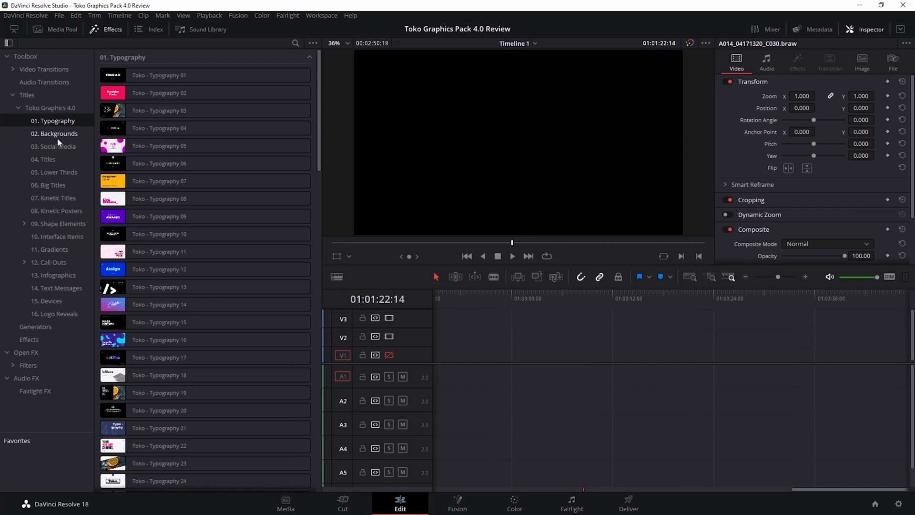
# Browse the Social Media and Titles categories, then place Toko - Background 02 on the timeline
pyautogui.click(54, 146)
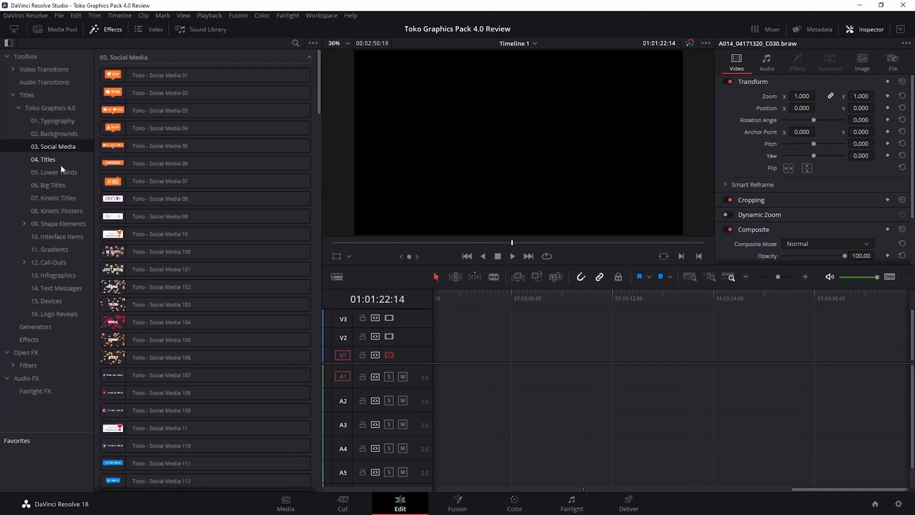
pyautogui.click(48, 185)
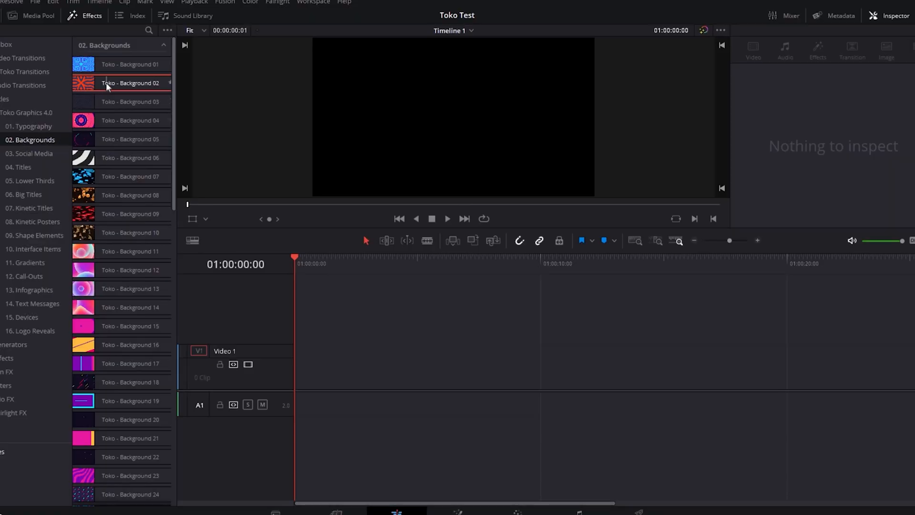
pyautogui.moveTo(121, 82); pyautogui.dragTo(309, 366)
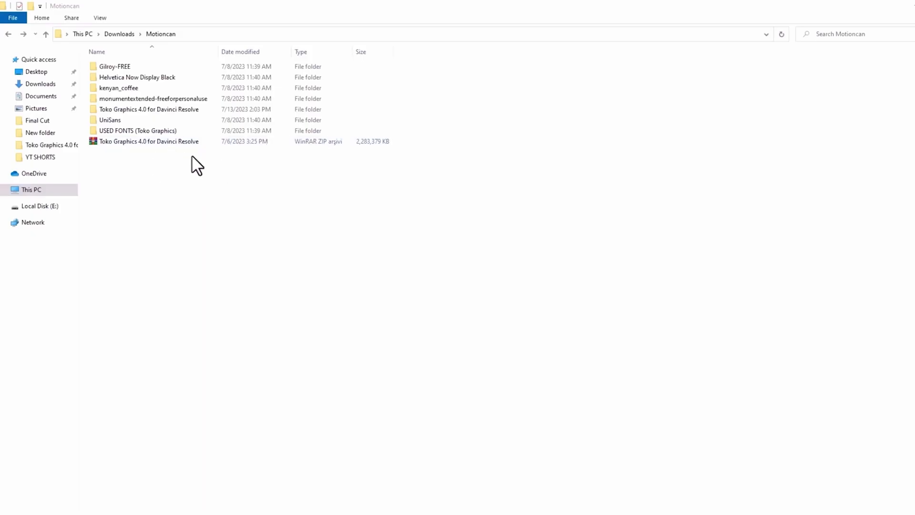
# Extract the Toko Graphics 4.0 zip and enter the extracted pack folder's README
pyautogui.click(149, 141)
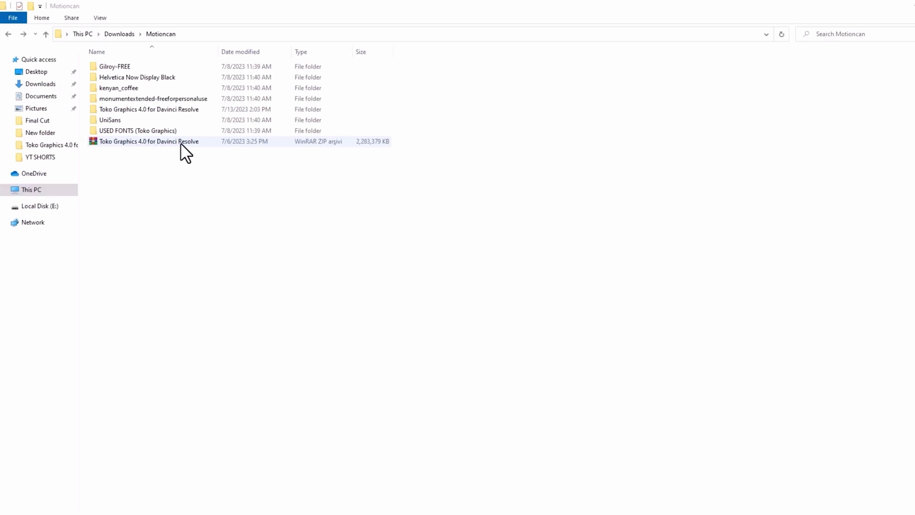
pyautogui.rightClick(148, 141)
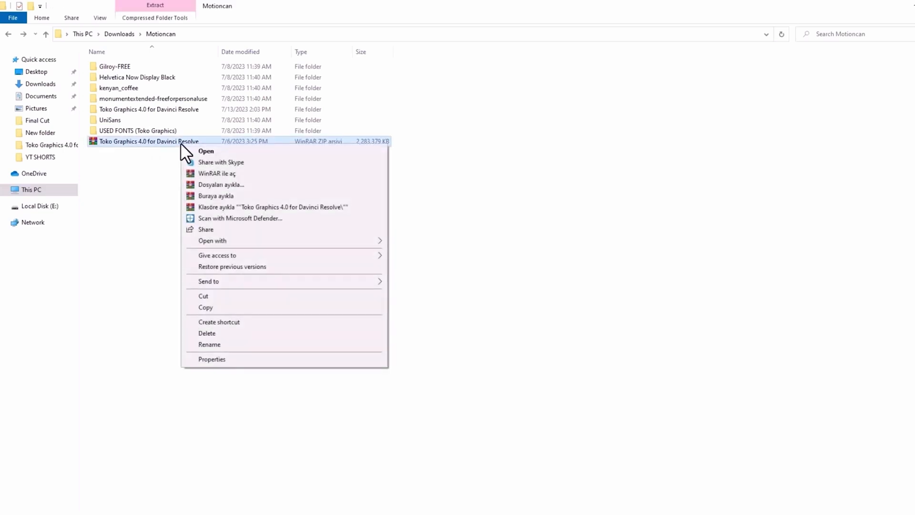
pyautogui.click(206, 151)
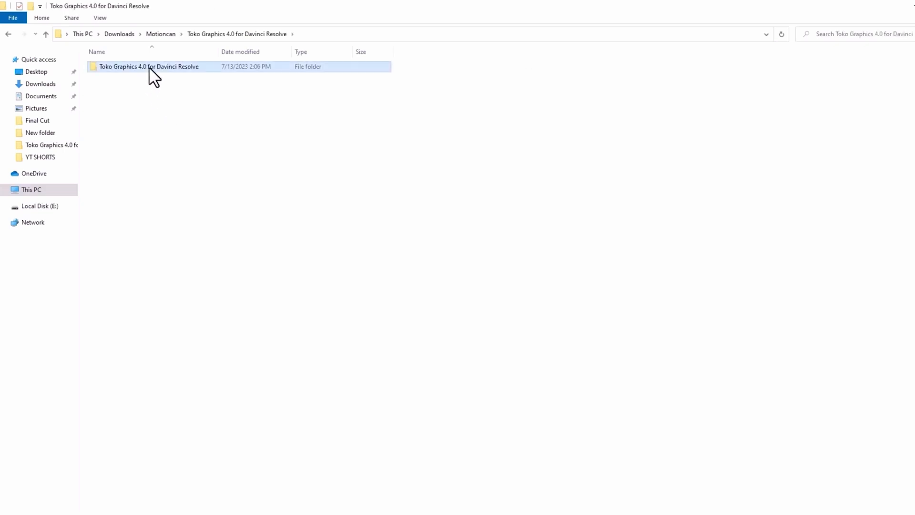
pyautogui.doubleClick(149, 66)
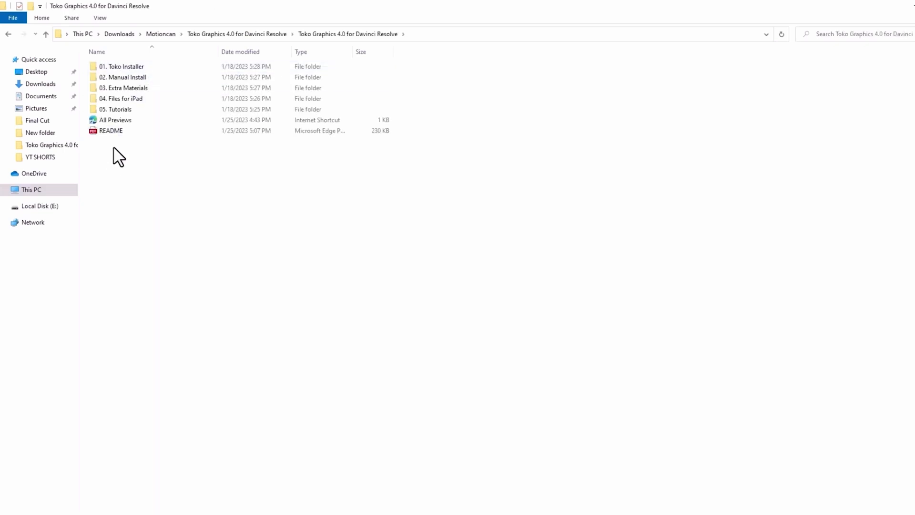
pyautogui.doubleClick(111, 131)
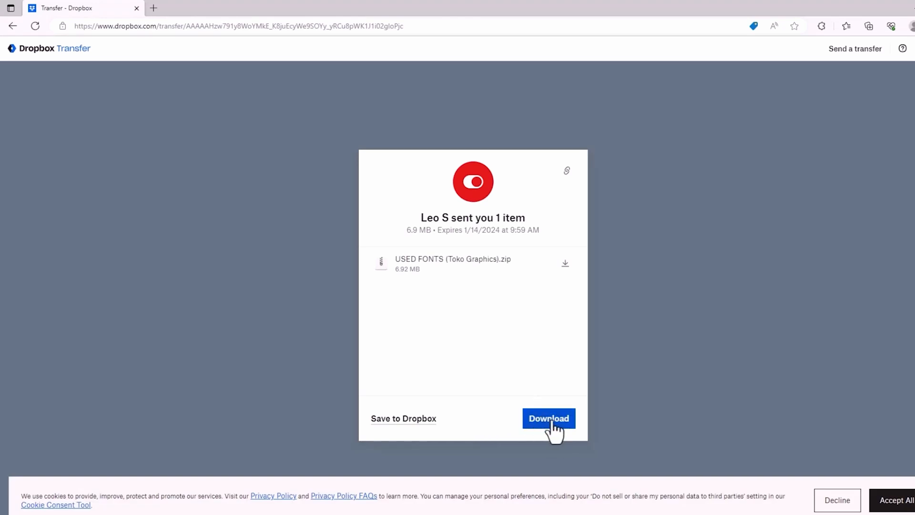
# Download the USED FONTS (Toko Graphics).zip archive from Dropbox Transfer
pyautogui.click(547, 418)
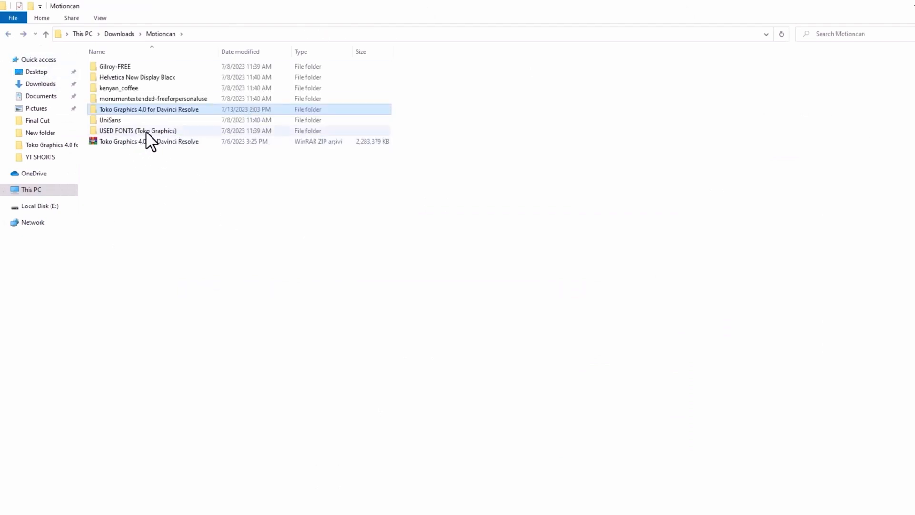
# Browse the USED FONTS folder's fonts, then the Download 5 more folder and its Gilroy link
pyautogui.doubleClick(137, 131)
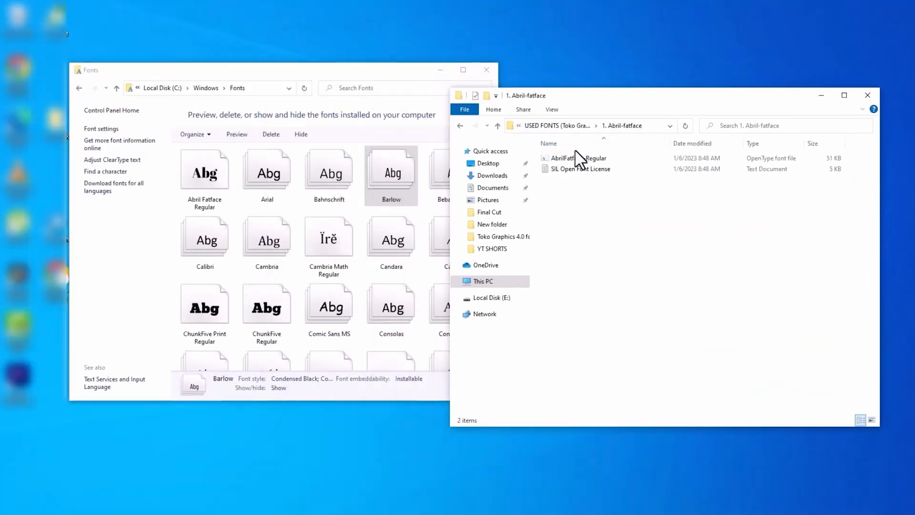
pyautogui.click(578, 158)
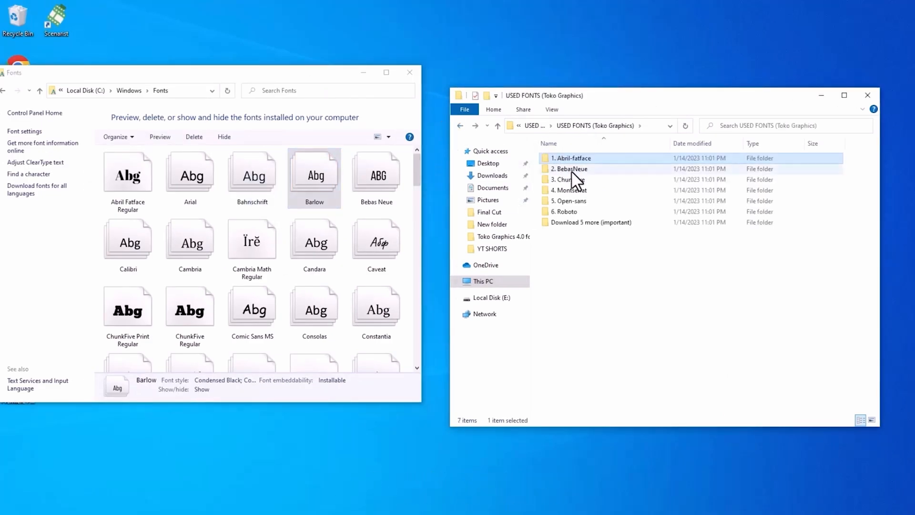
pyautogui.moveTo(564, 212)
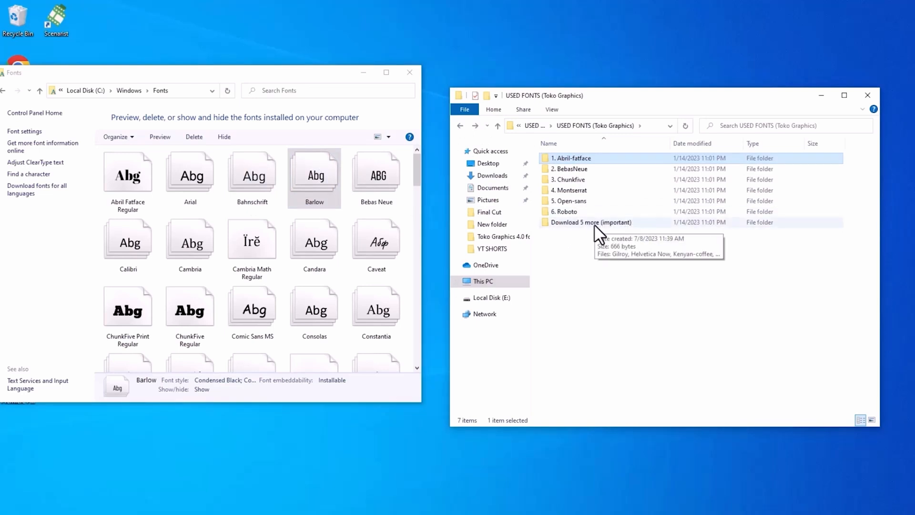
pyautogui.doubleClick(591, 222)
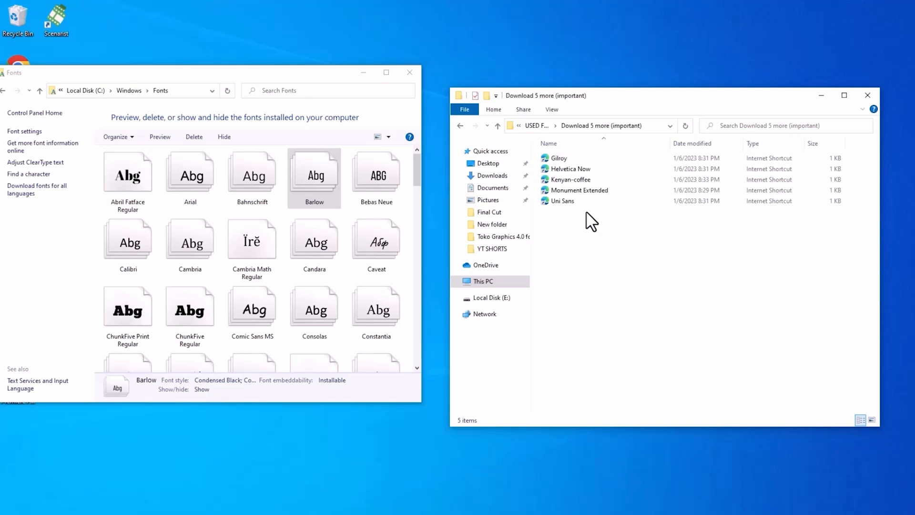
pyautogui.click(559, 158)
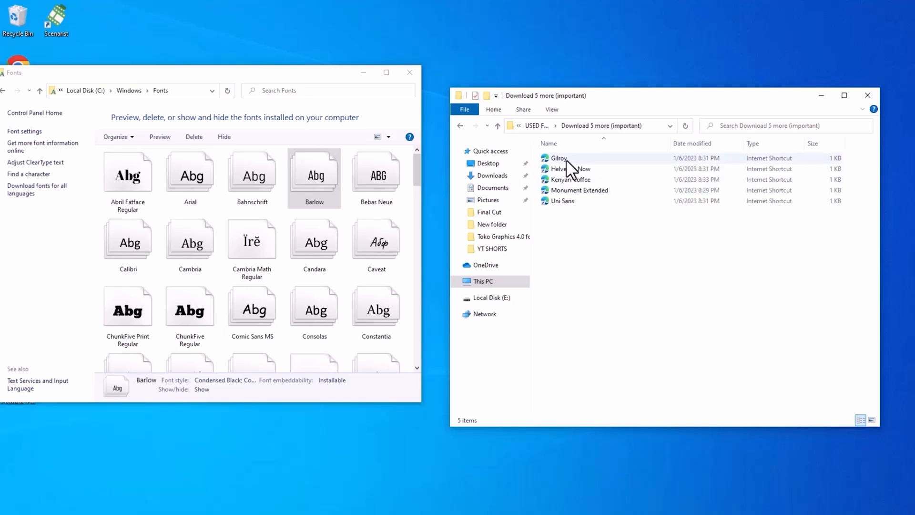
pyautogui.doubleClick(559, 158)
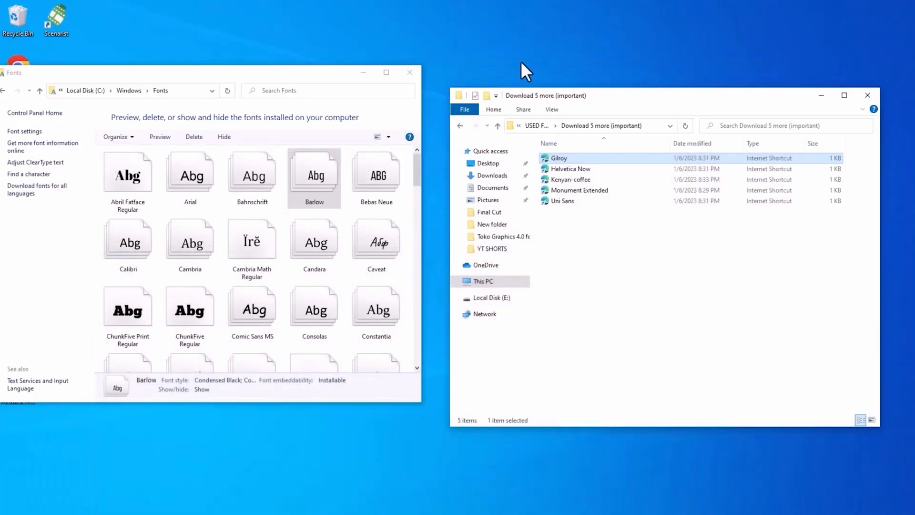
pyautogui.click(460, 126)
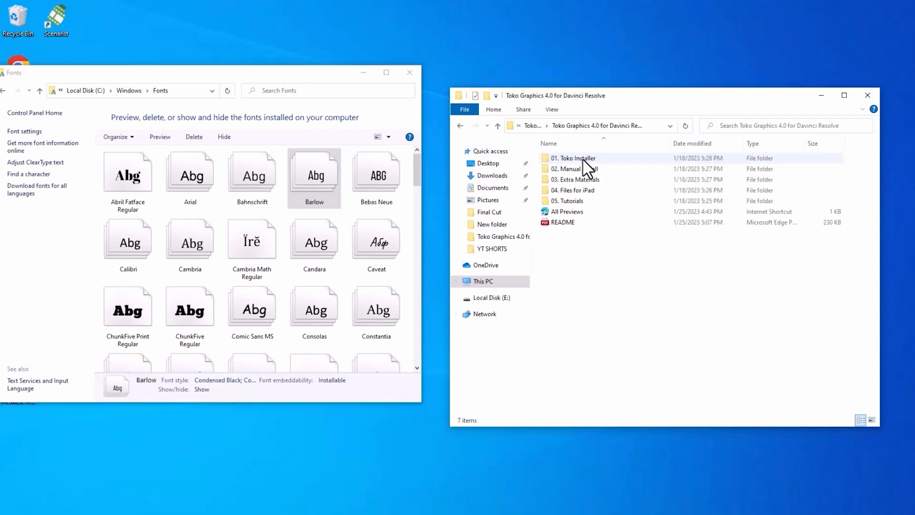
# Run the Toko Pack Installer from 01. Toko Installer, accept the agreement and finish setup
pyautogui.doubleClick(574, 157)
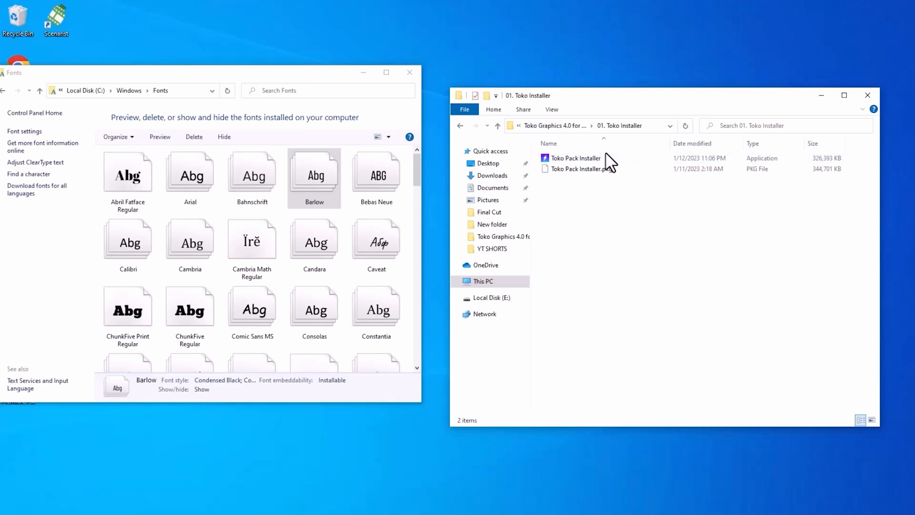
pyautogui.click(575, 158)
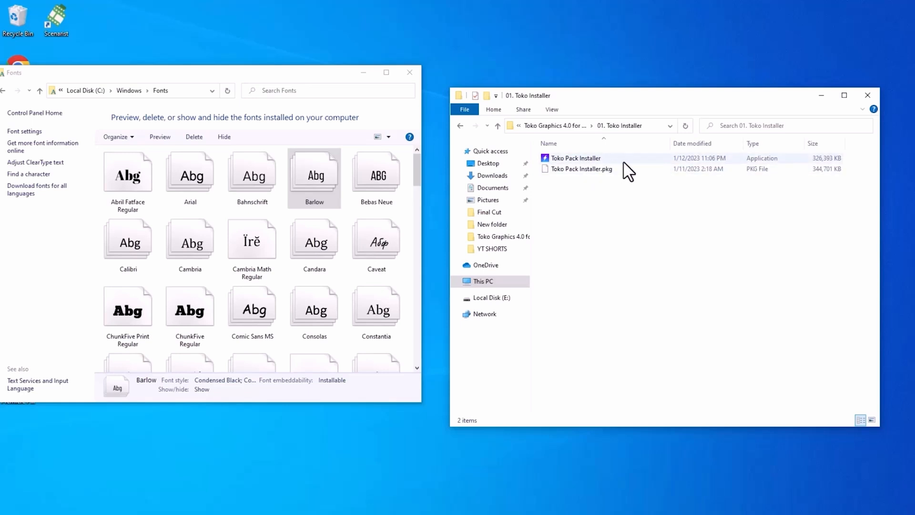
pyautogui.moveTo(622, 162)
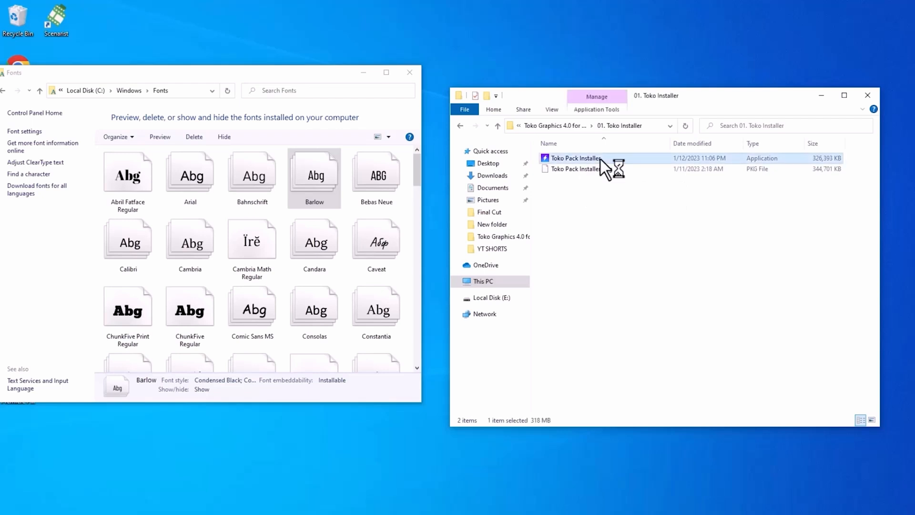
pyautogui.doubleClick(575, 157)
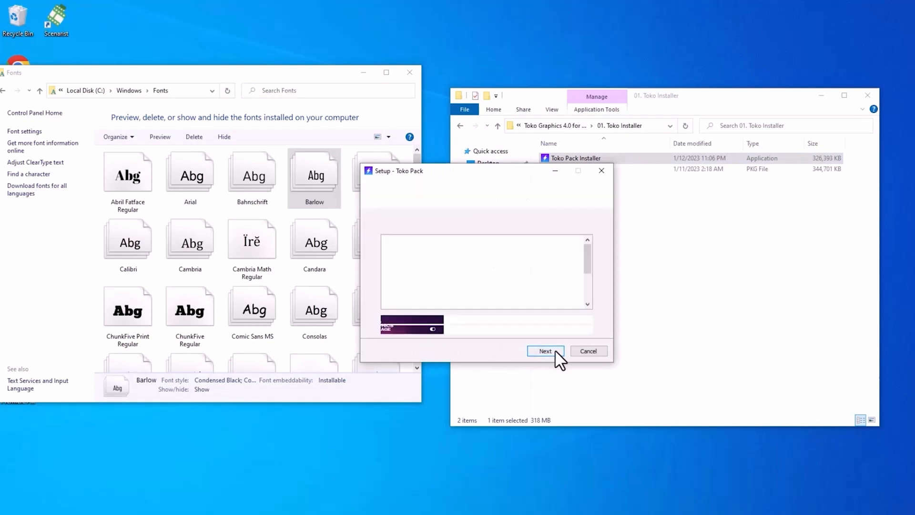
pyautogui.click(545, 351)
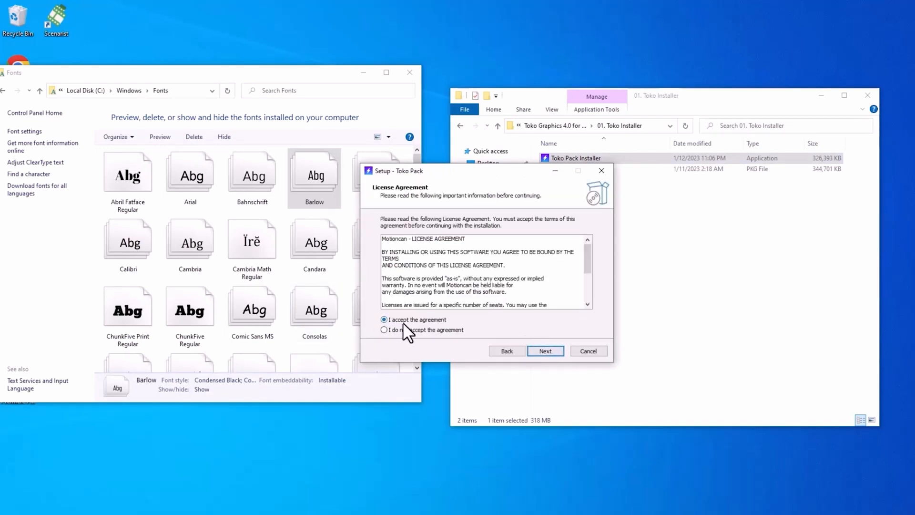
pyautogui.click(545, 351)
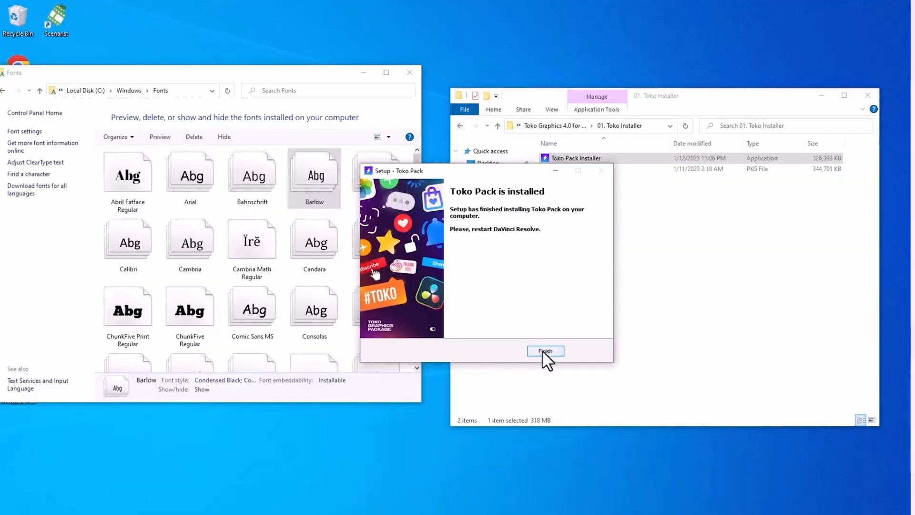
pyautogui.click(544, 351)
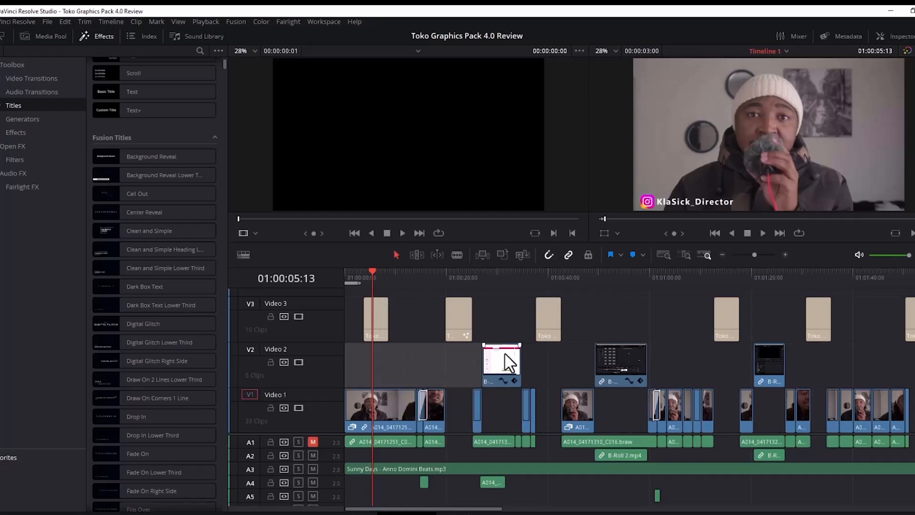
pyautogui.moveTo(373, 366)
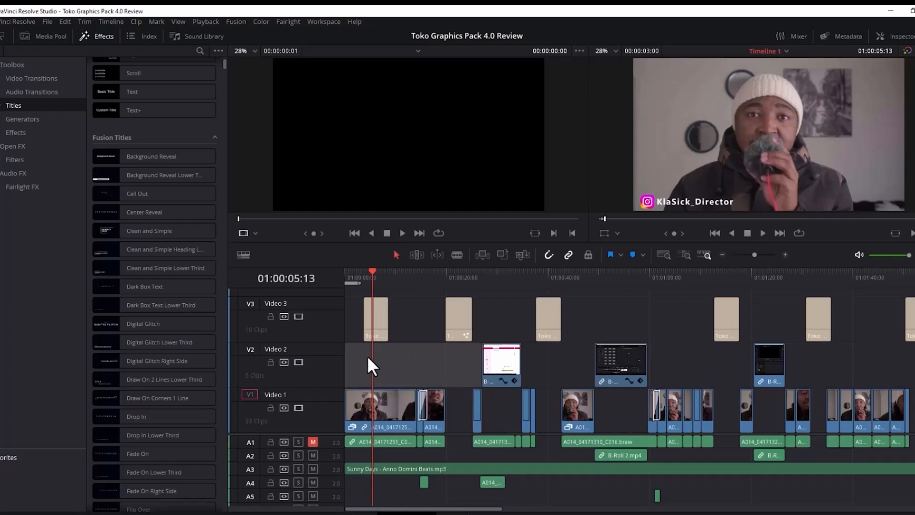
pyautogui.moveTo(440, 399)
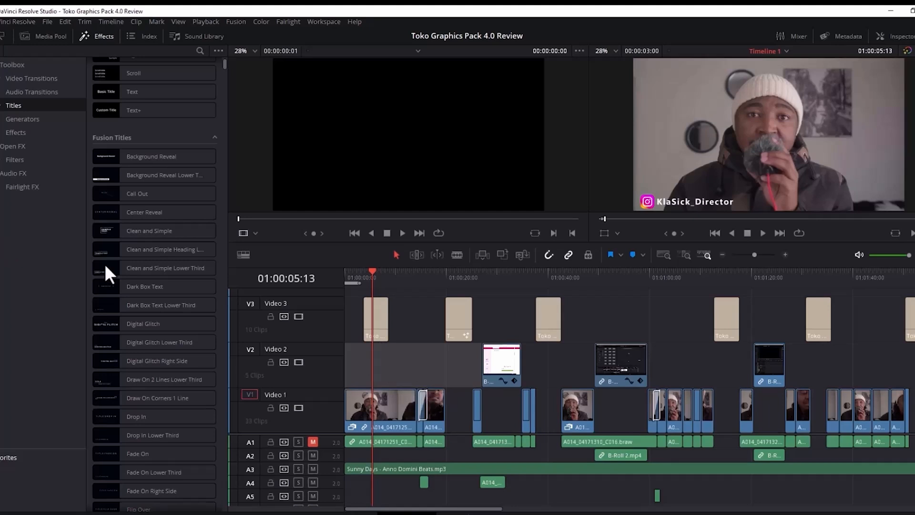
pyautogui.moveTo(409, 366)
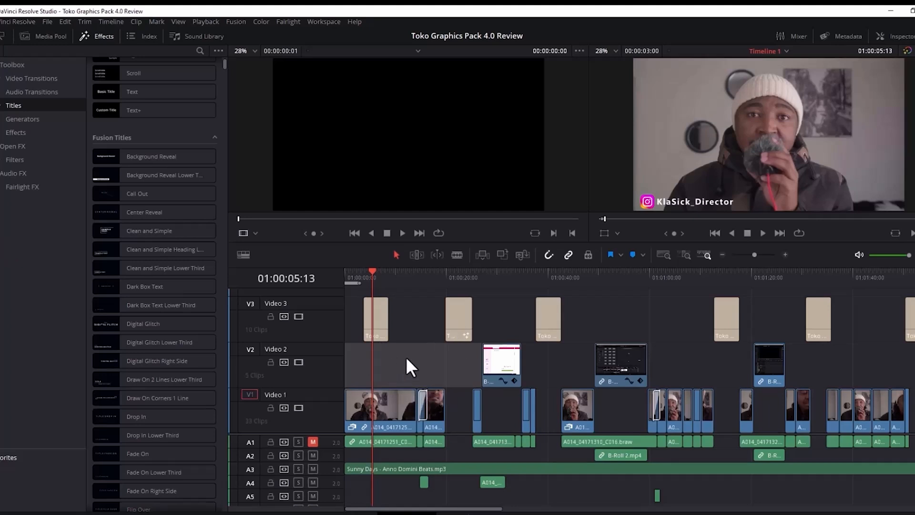
pyautogui.moveTo(397, 374)
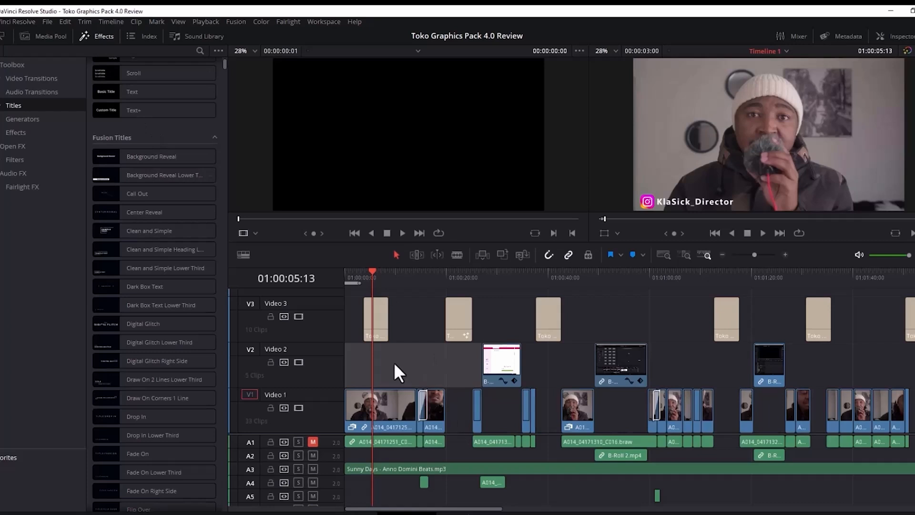
pyautogui.moveTo(104, 45)
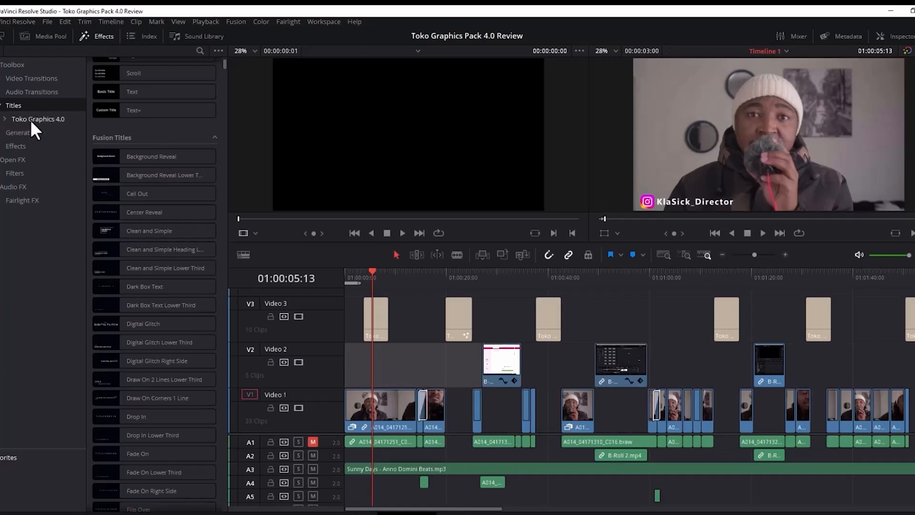
# Expand Titles > Toko Graphics 4.0 and list the 03. Social Media titles
pyautogui.click(6, 118)
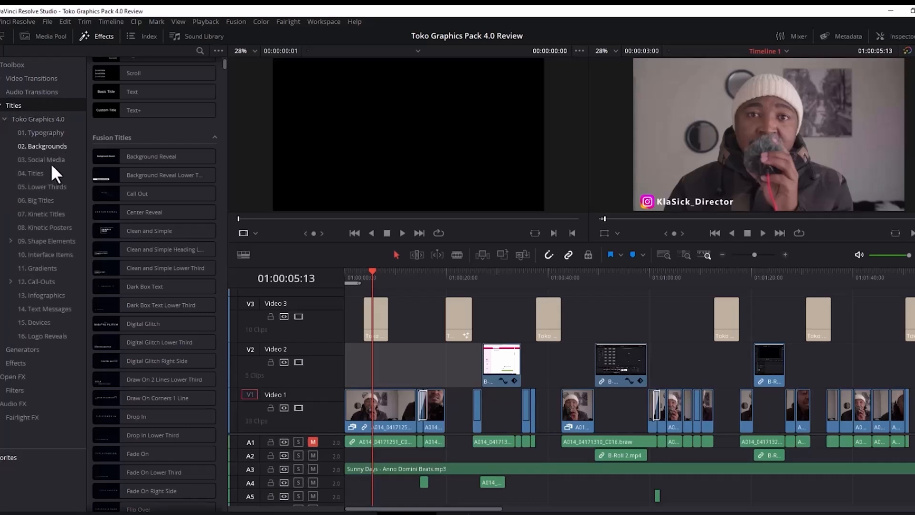
pyautogui.click(42, 159)
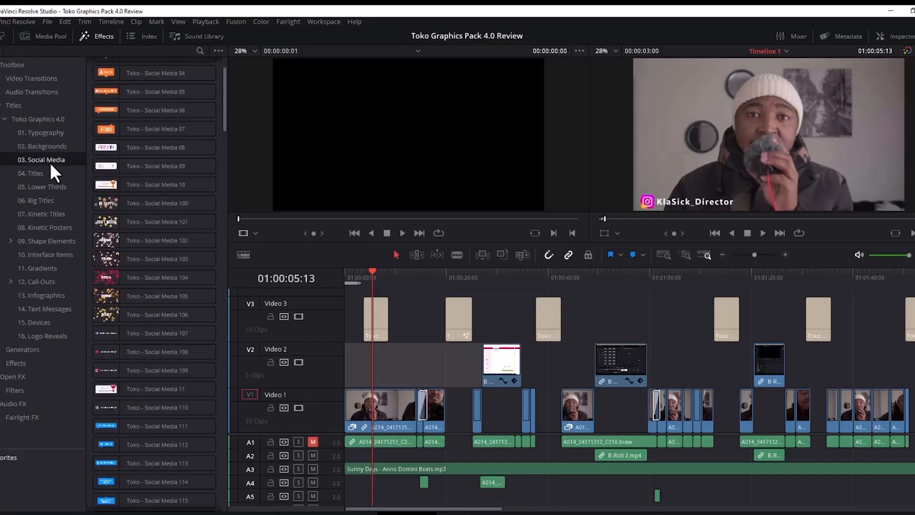
pyautogui.click(30, 173)
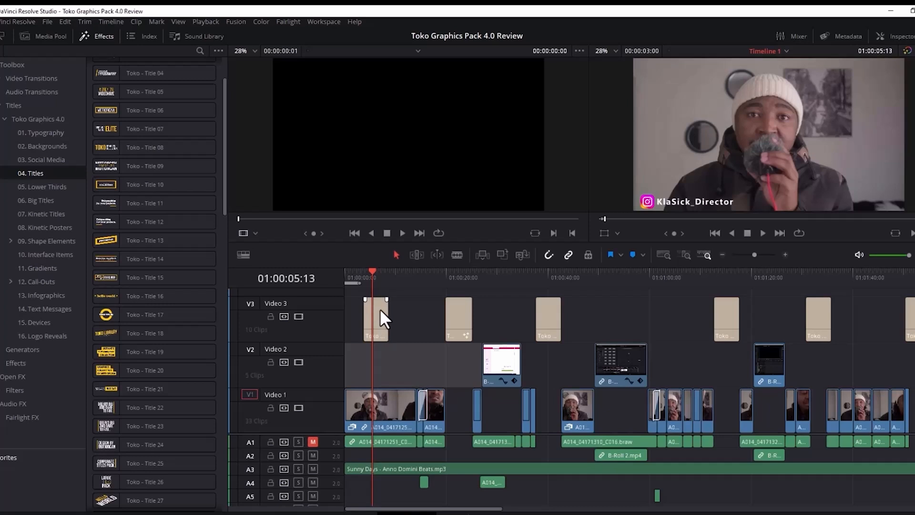
pyautogui.moveTo(657, 216)
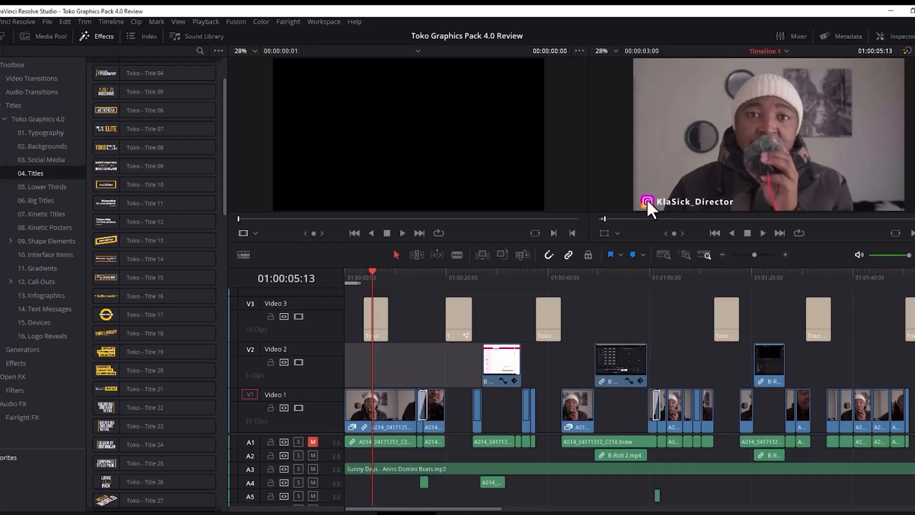
pyautogui.click(42, 159)
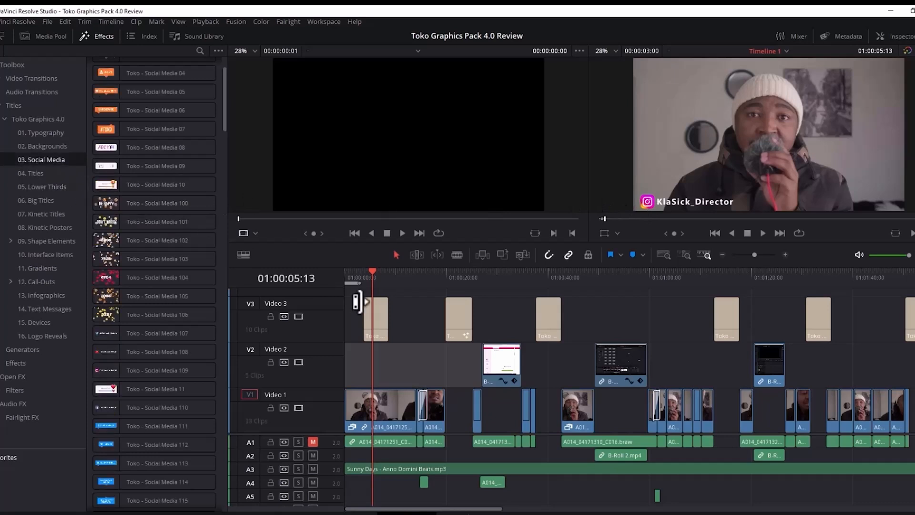
pyautogui.moveTo(379, 298)
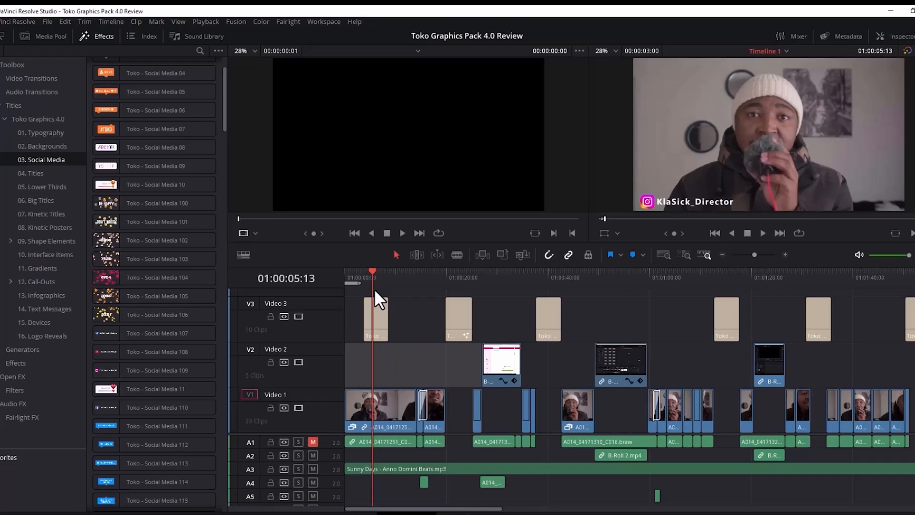
pyautogui.click(374, 319)
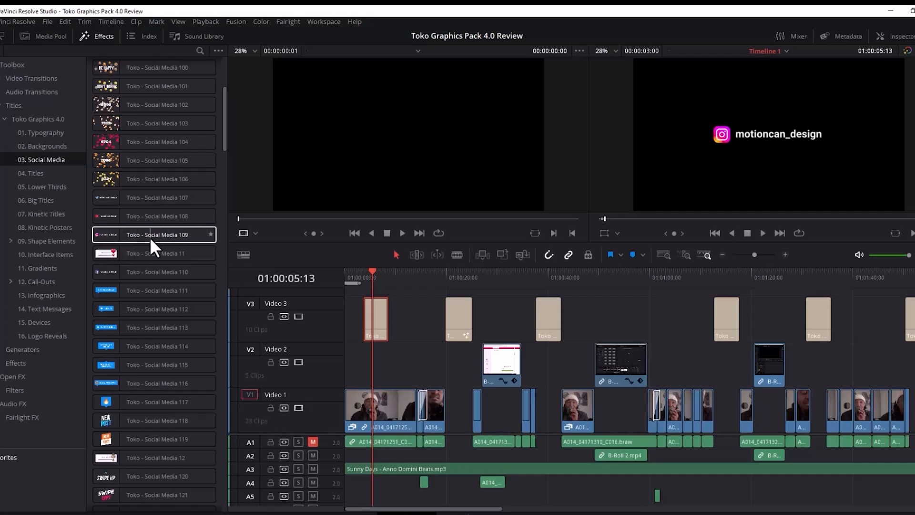
pyautogui.moveTo(128, 242)
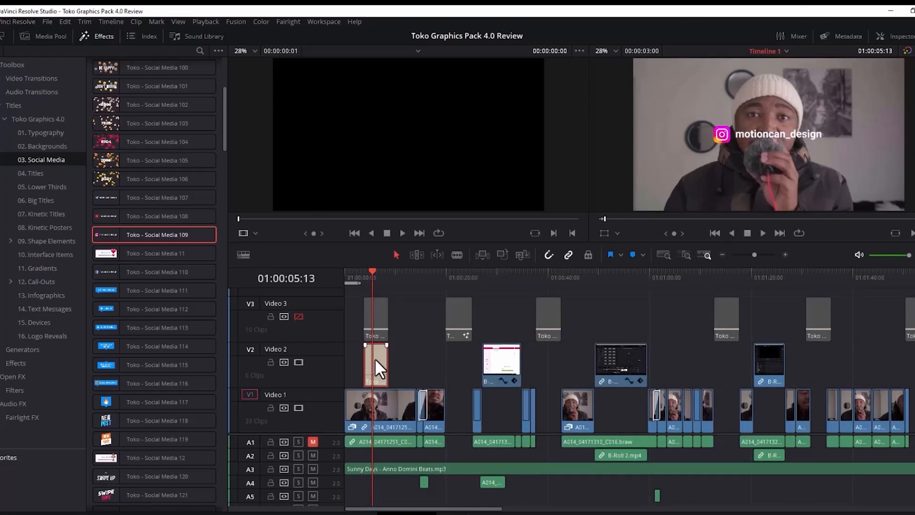
# Select the newly placed Toko - Social Media 109 title clip on Video 2
pyautogui.click(375, 365)
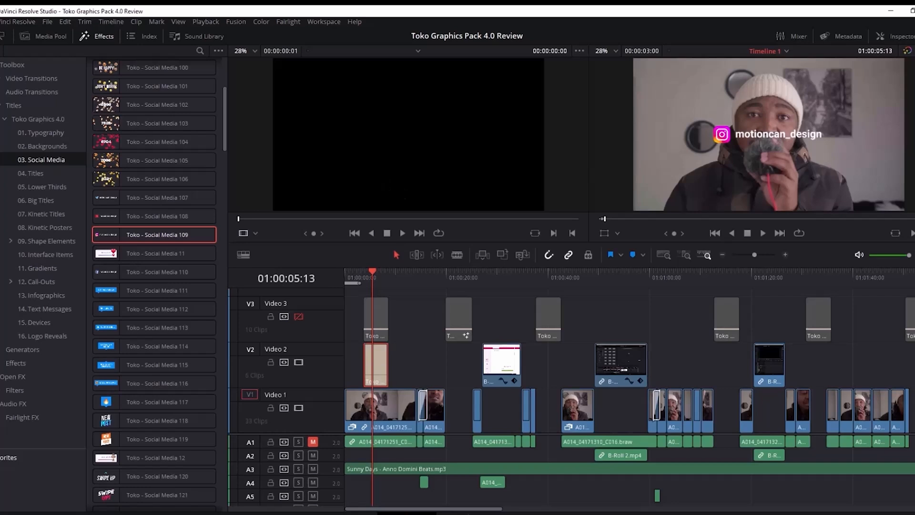
# Replace the title's handle text with Klasick_director in the Inspector
pyautogui.click(902, 37)
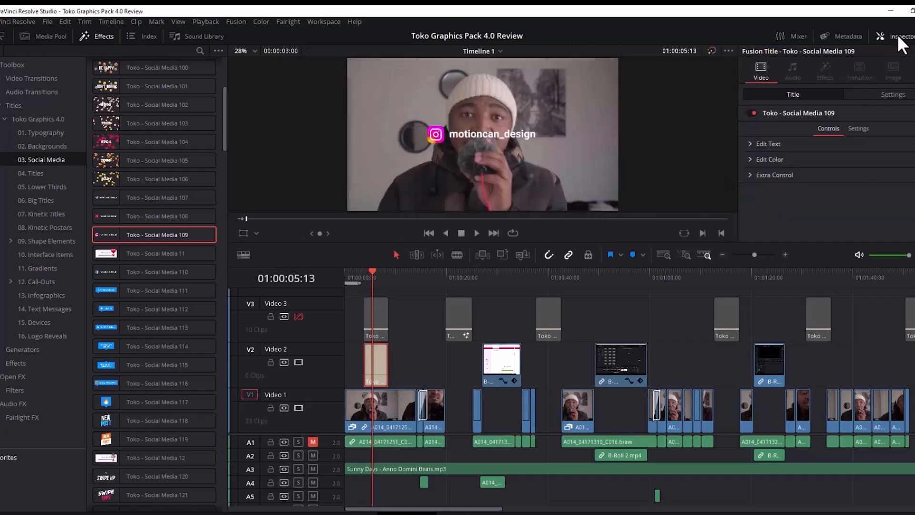
pyautogui.moveTo(824, 142)
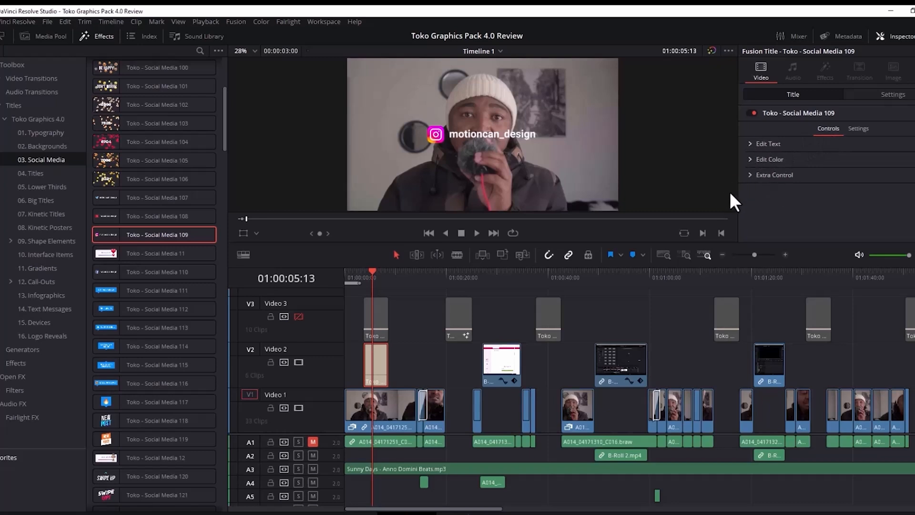
pyautogui.click(768, 144)
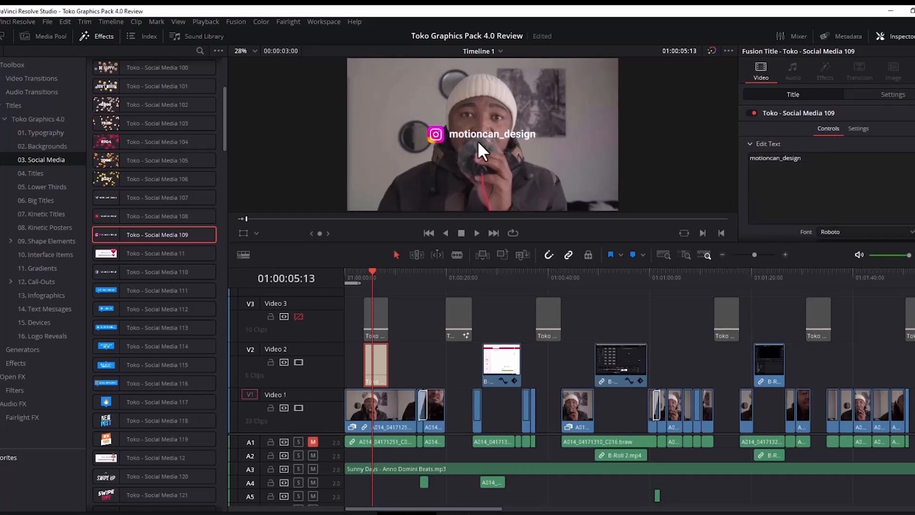
pyautogui.moveTo(537, 154)
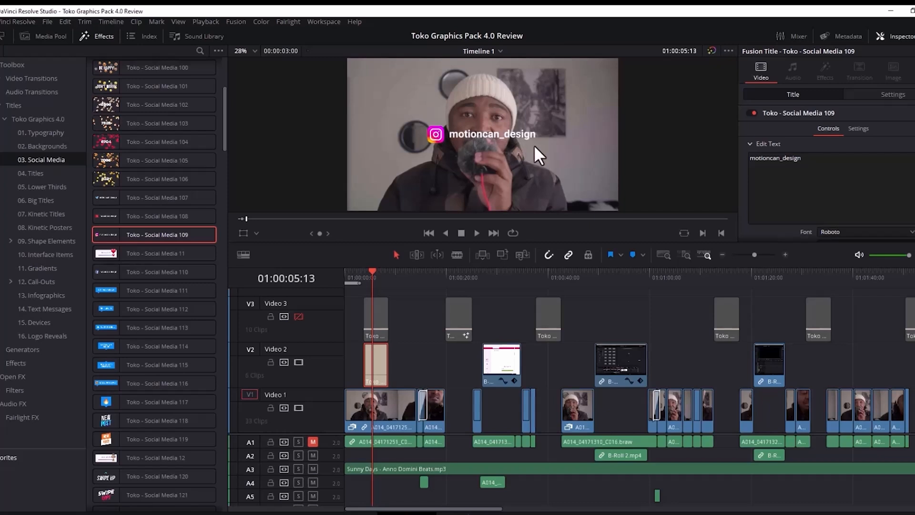
pyautogui.click(788, 158)
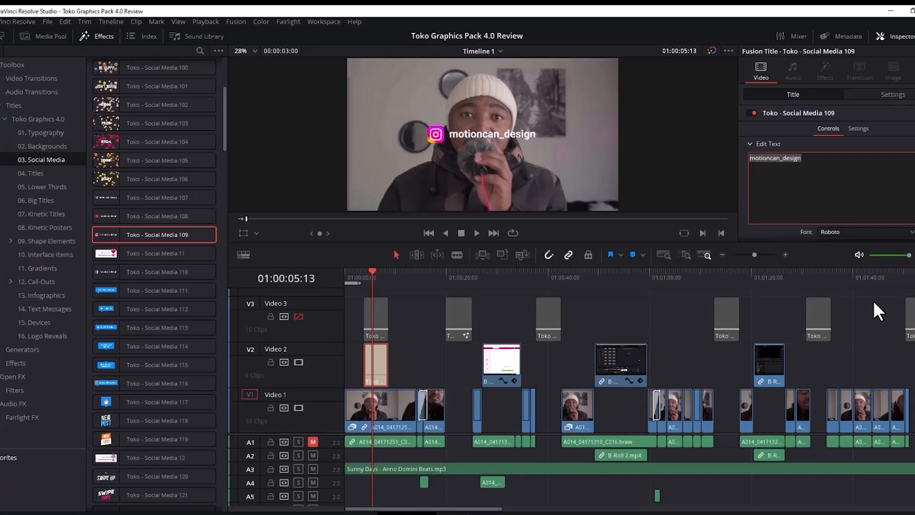
pyautogui.write('K')
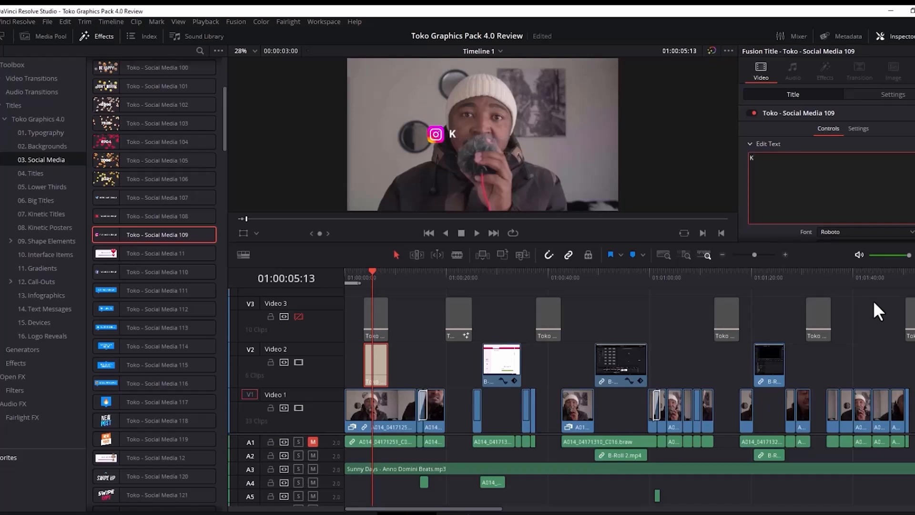
pyautogui.write('lasick_director')
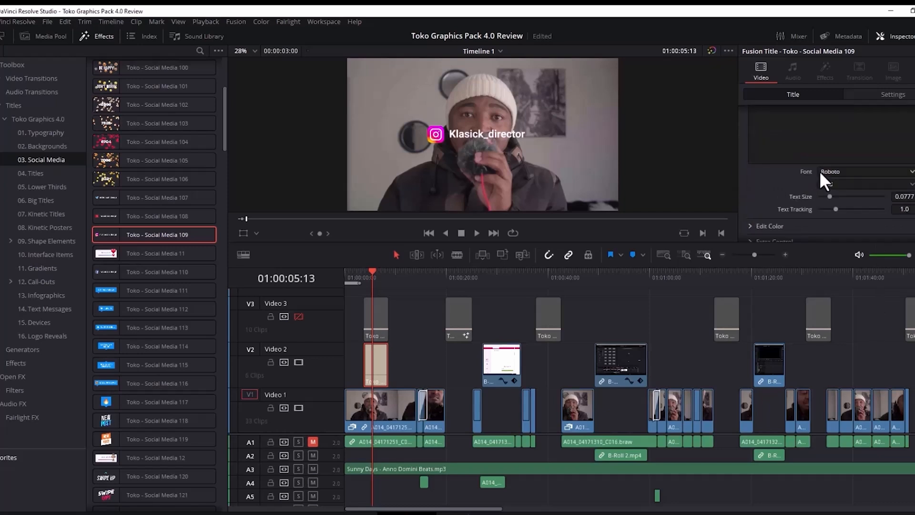
# Set the handle font to Montserrat Alternates, enlarge it slightly and tweak letter spacing
pyautogui.click(864, 171)
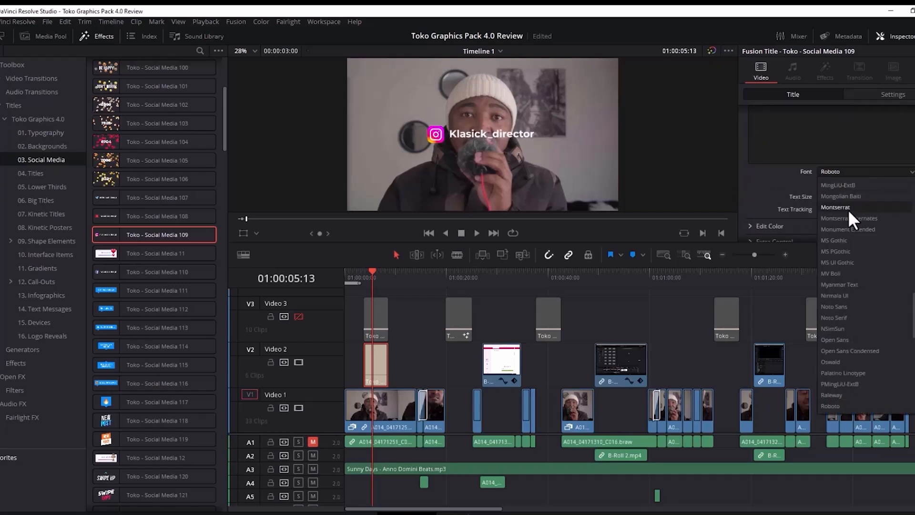
pyautogui.moveTo(850, 217)
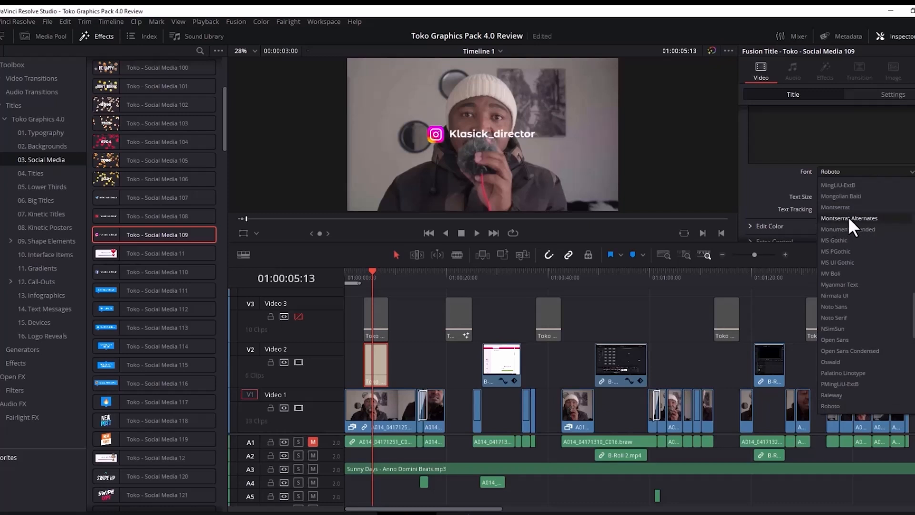
pyautogui.click(850, 217)
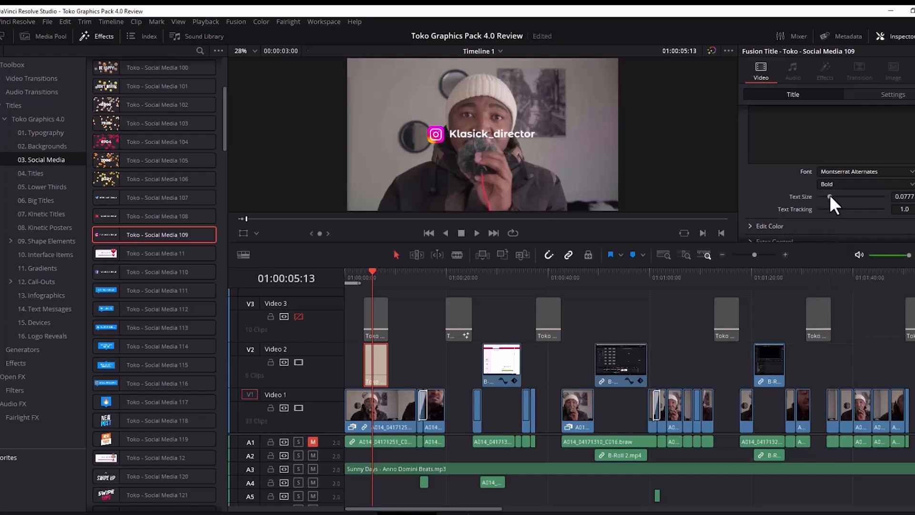
pyautogui.moveTo(828, 196); pyautogui.dragTo(831, 197)
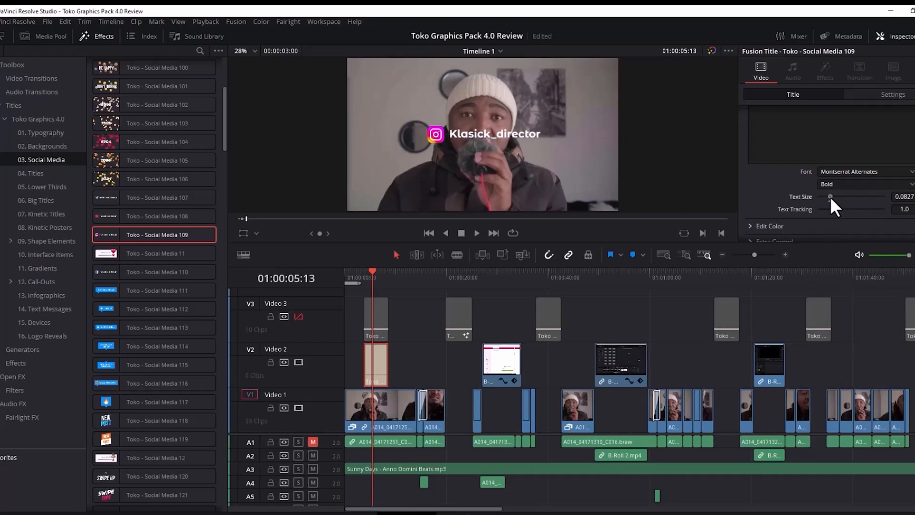
pyautogui.moveTo(831, 209); pyautogui.dragTo(839, 209)
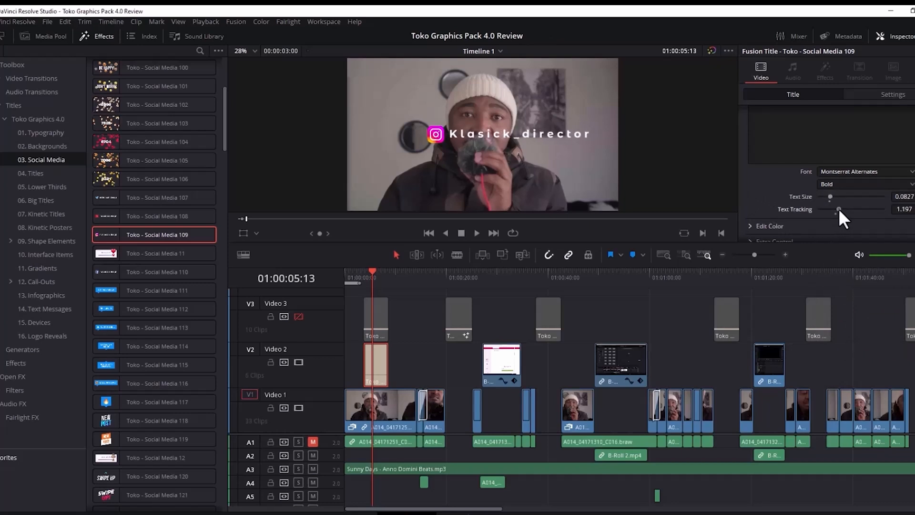
pyautogui.moveTo(843, 209); pyautogui.dragTo(840, 209)
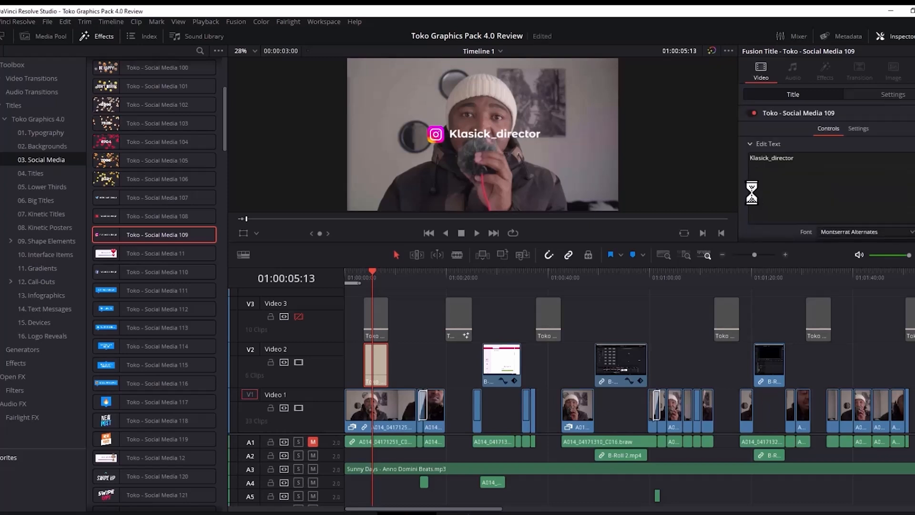
# Preview a lighter green for the handle text in the title's colour settings, leaving it white
pyautogui.click(768, 144)
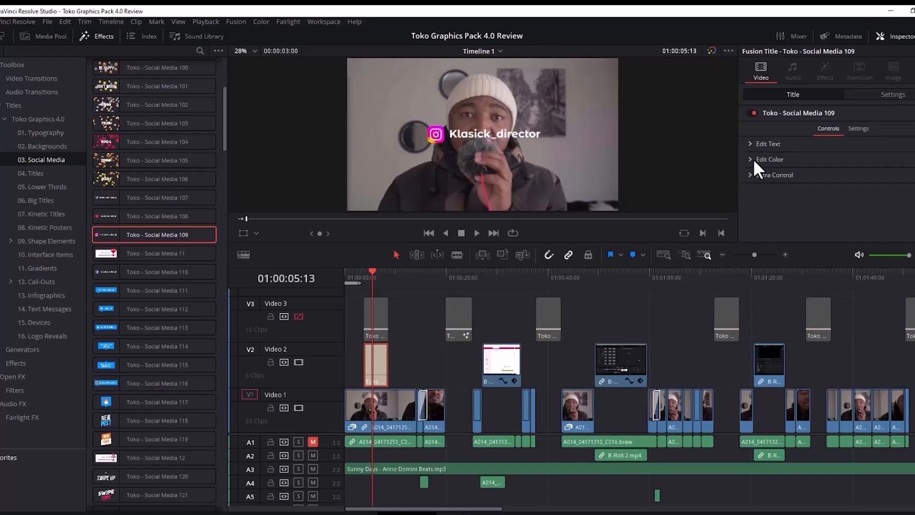
pyautogui.click(770, 160)
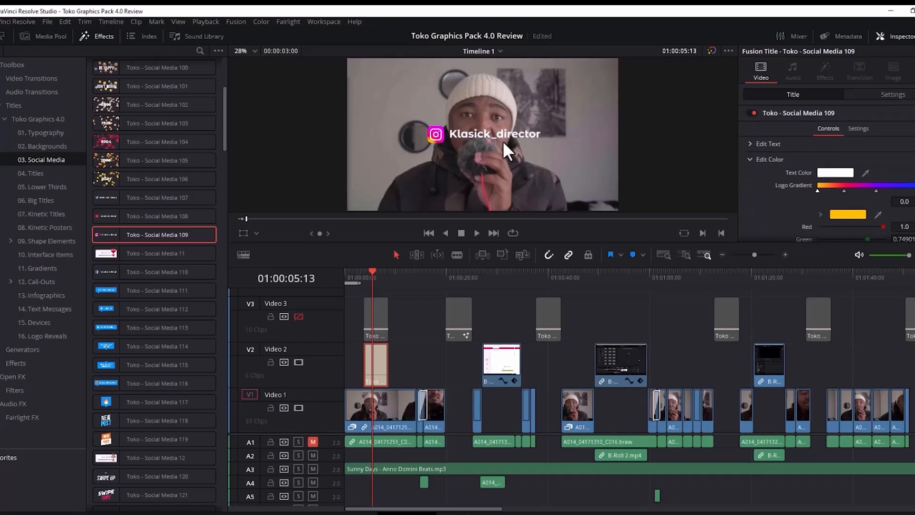
pyautogui.moveTo(742, 187)
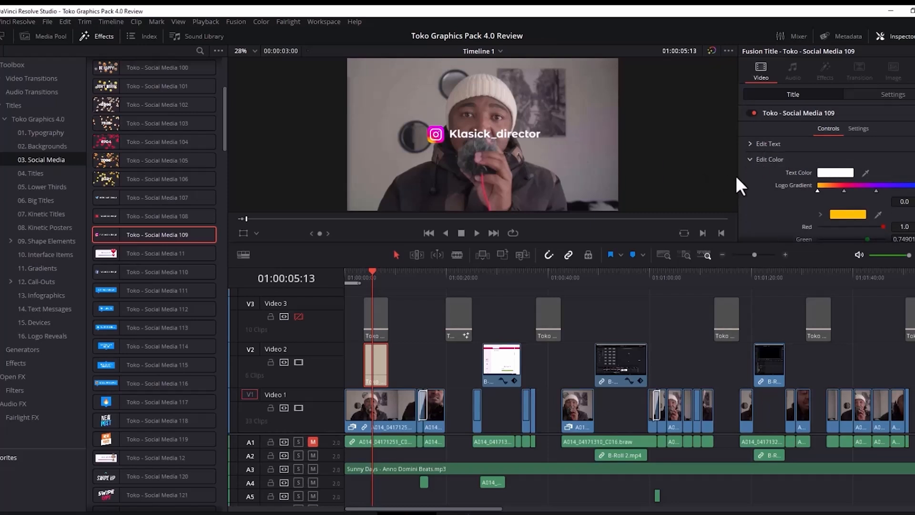
pyautogui.click(835, 173)
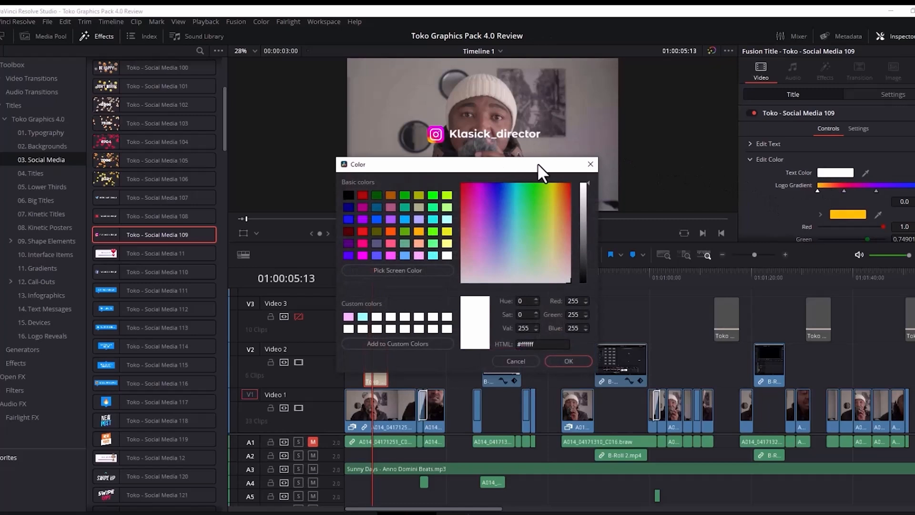
pyautogui.click(567, 360)
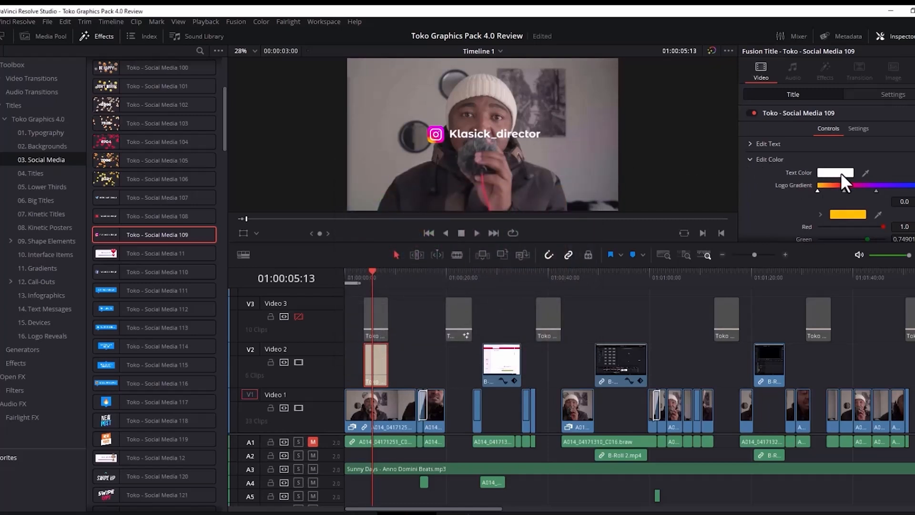
pyautogui.click(835, 173)
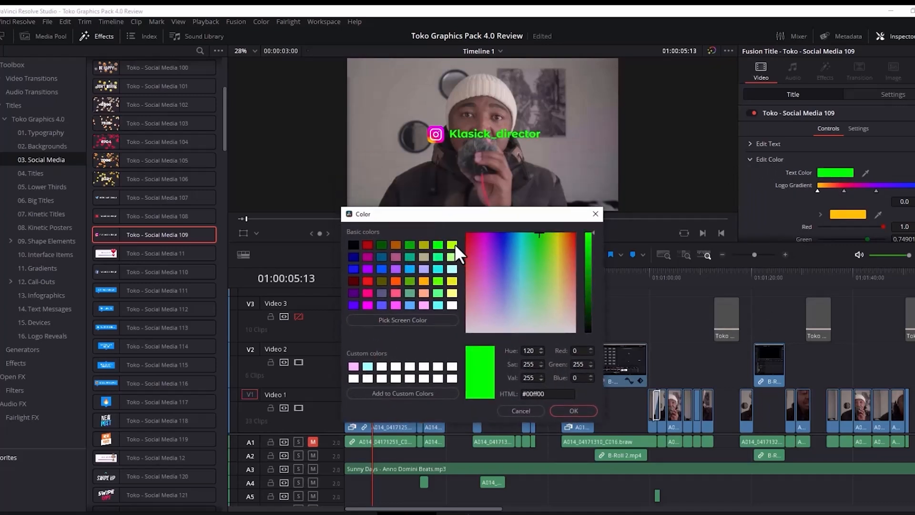
pyautogui.click(547, 259)
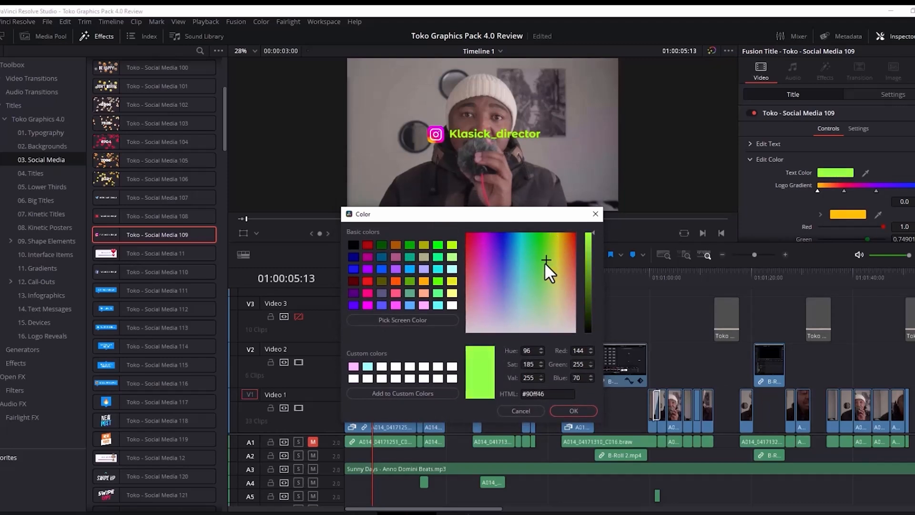
pyautogui.click(526, 278)
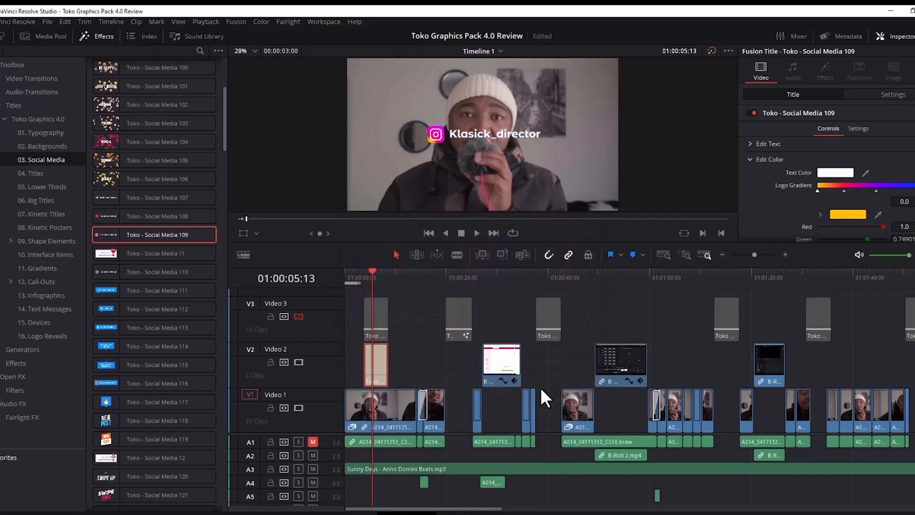
pyautogui.moveTo(831, 210)
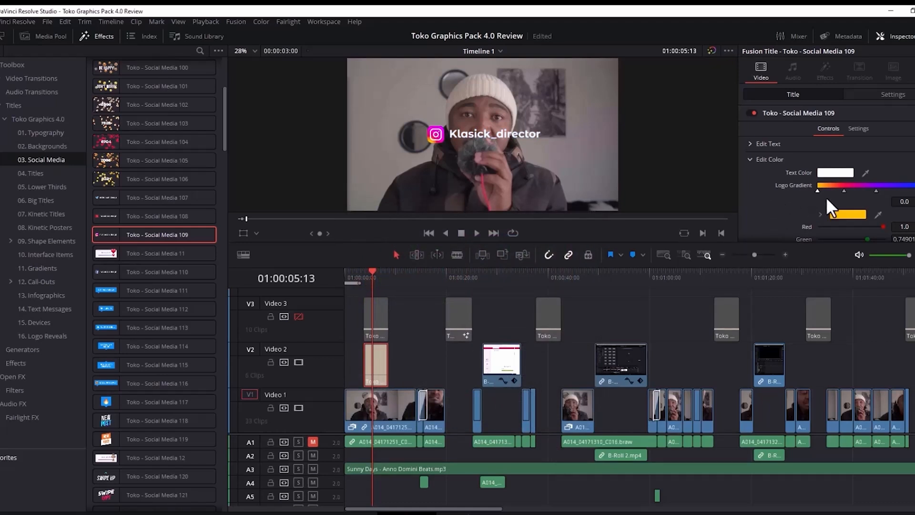
# Pick a Logo Gradient stop, make it red and slide it partway along the gradient bar
pyautogui.moveTo(817, 190); pyautogui.dragTo(823, 202)
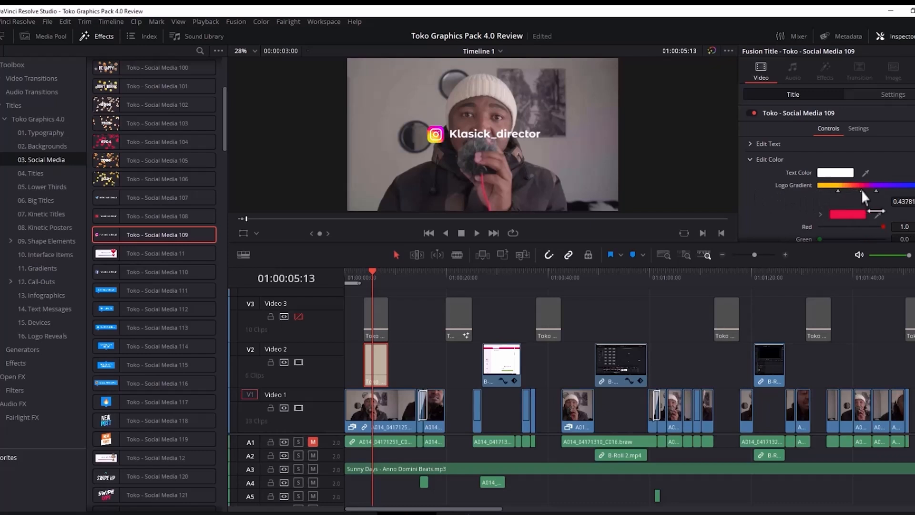
pyautogui.moveTo(862, 193); pyautogui.dragTo(884, 193)
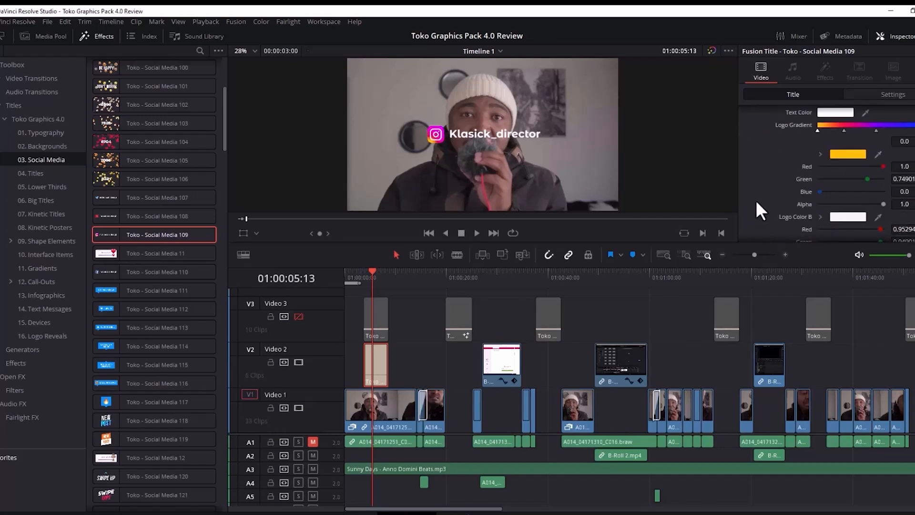
pyautogui.moveTo(785, 212)
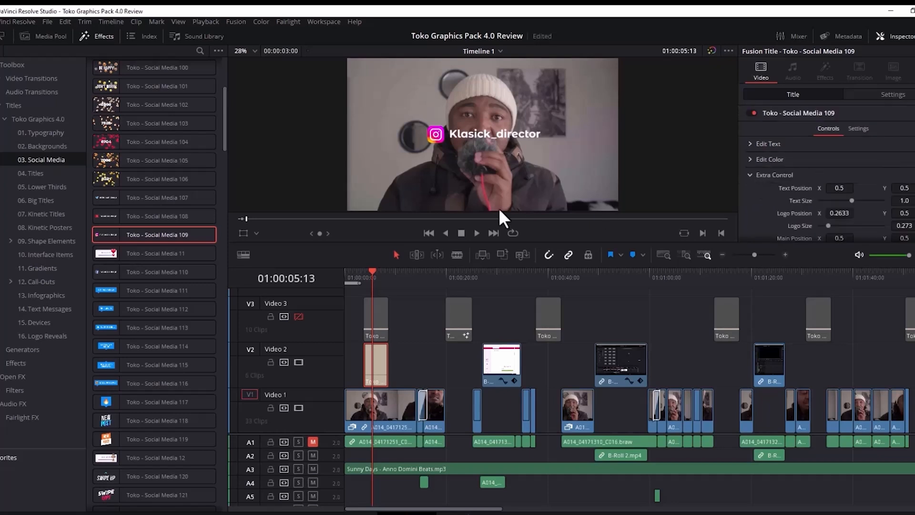
pyautogui.moveTo(514, 179)
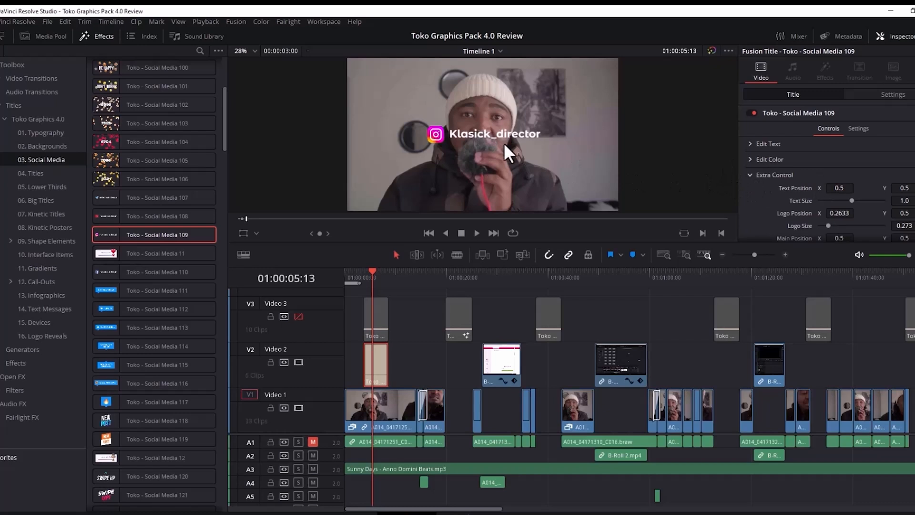
pyautogui.moveTo(586, 225)
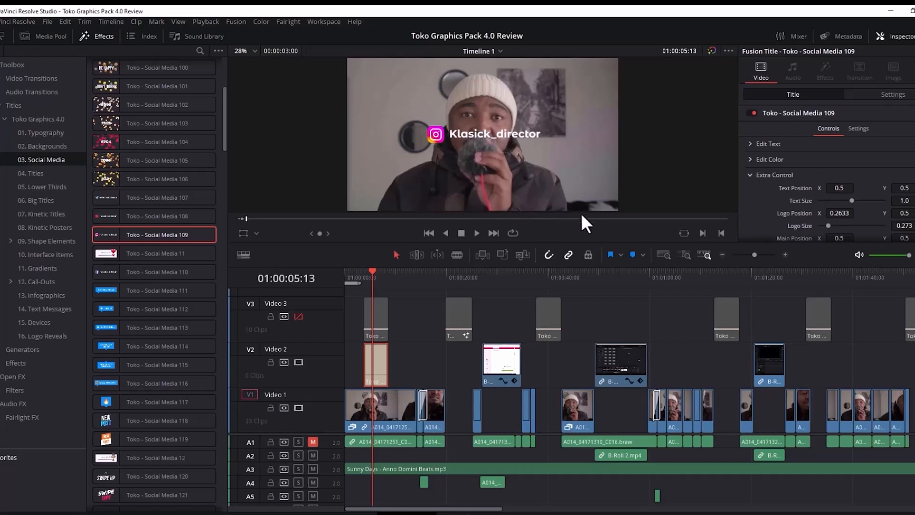
pyautogui.moveTo(768, 223)
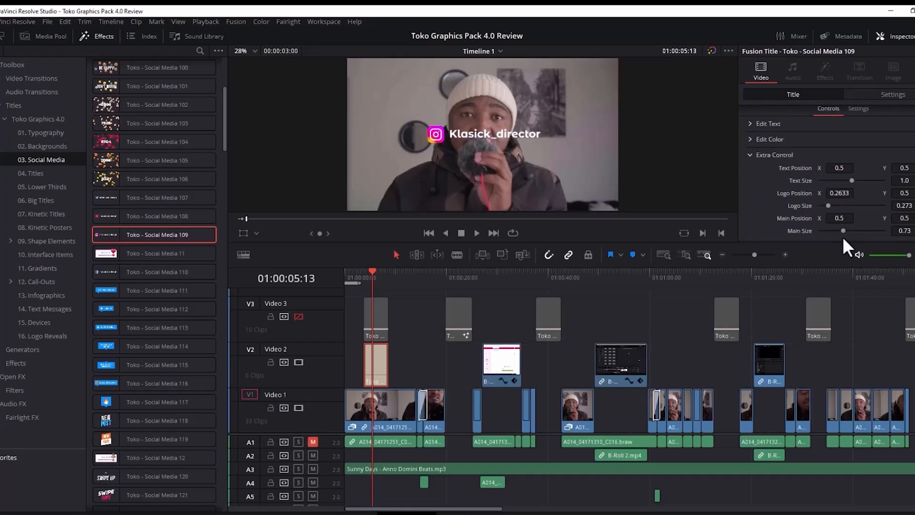
# Raise the title's Main Size from 0.73 up, then settle it at about 0.98
pyautogui.moveTo(835, 229); pyautogui.dragTo(856, 230)
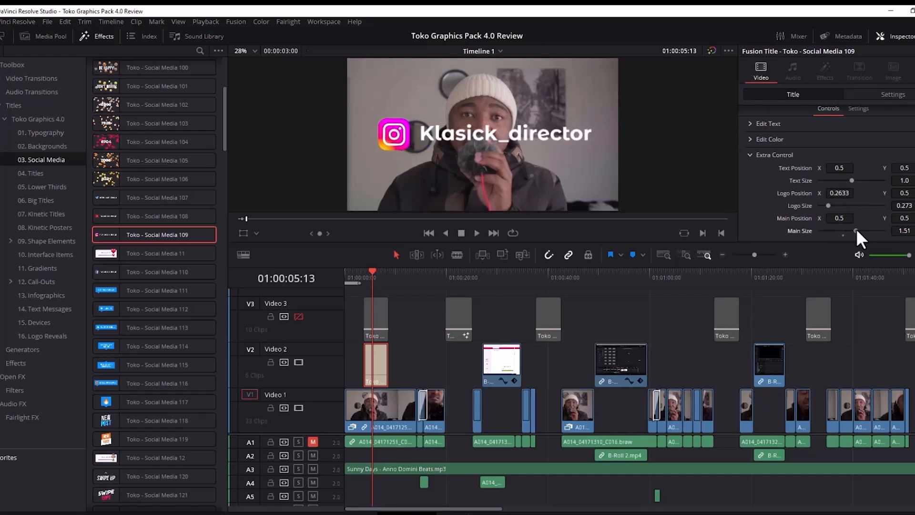
pyautogui.moveTo(858, 231); pyautogui.dragTo(851, 231)
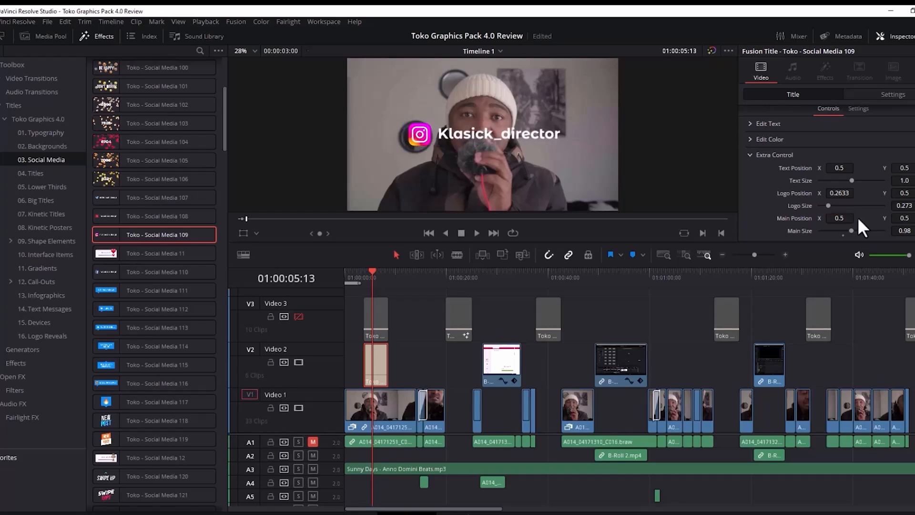
pyautogui.moveTo(481, 248)
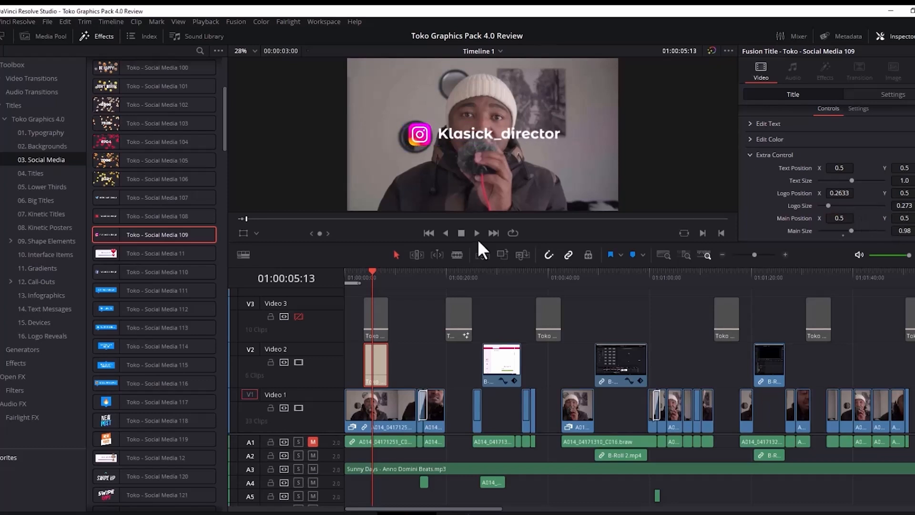
pyautogui.moveTo(564, 137)
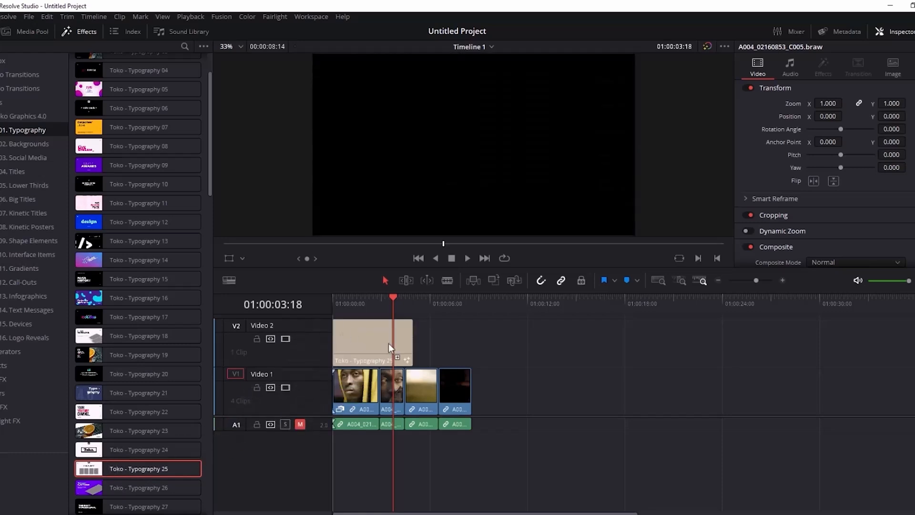
# Select the Typography 25 title on Video 2 and bring up its clip options
pyautogui.click(373, 341)
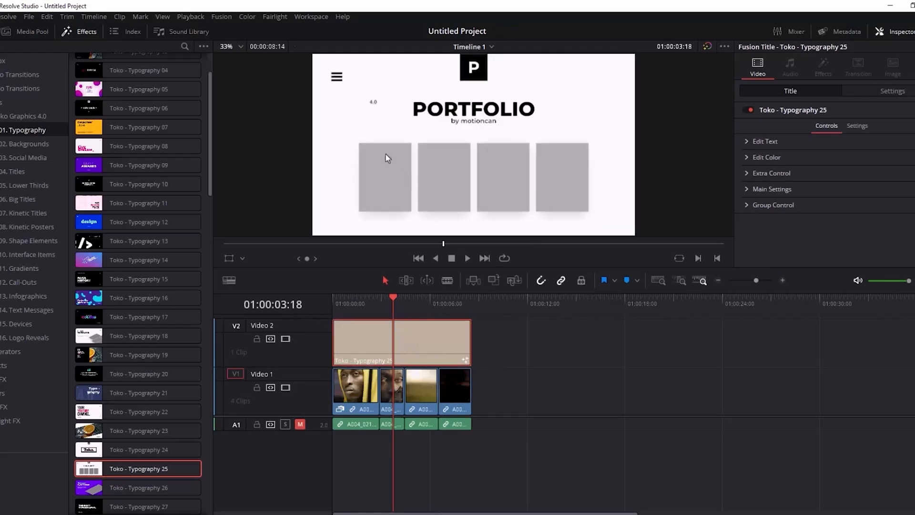
pyautogui.moveTo(475, 192)
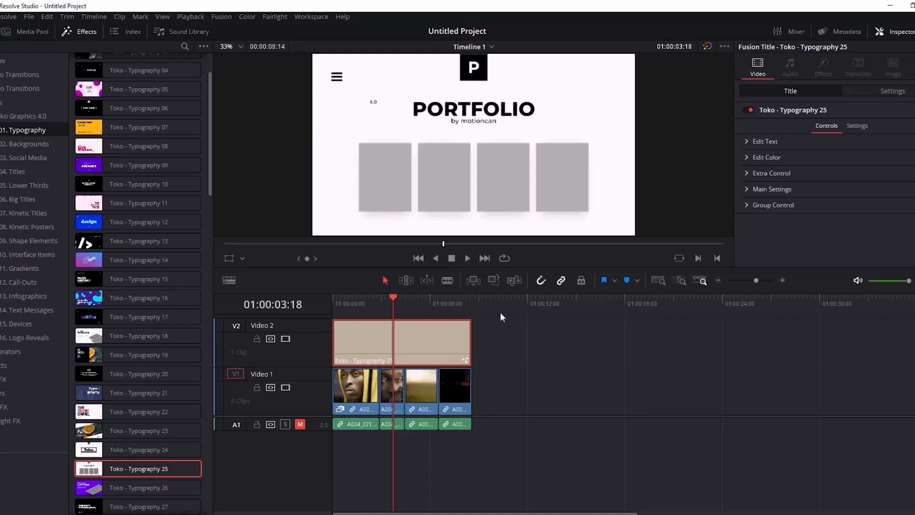
pyautogui.rightClick(402, 342)
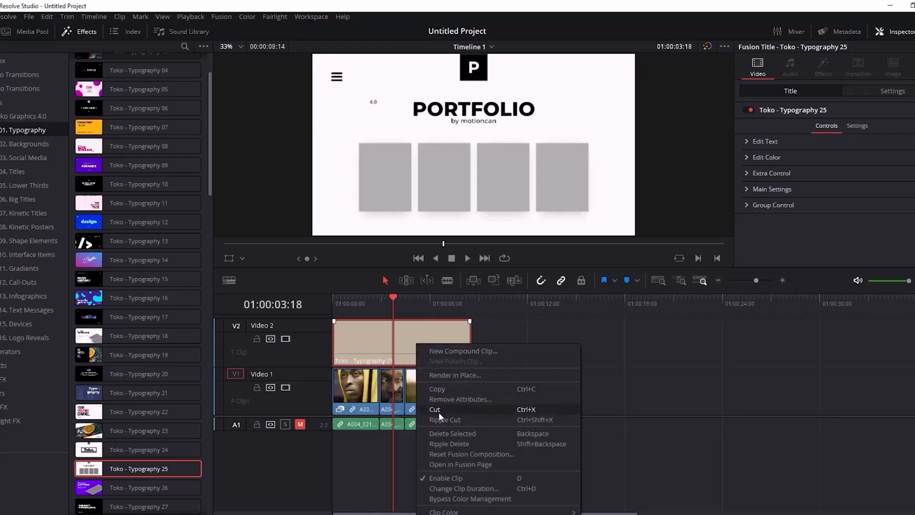
pyautogui.moveTo(461, 465)
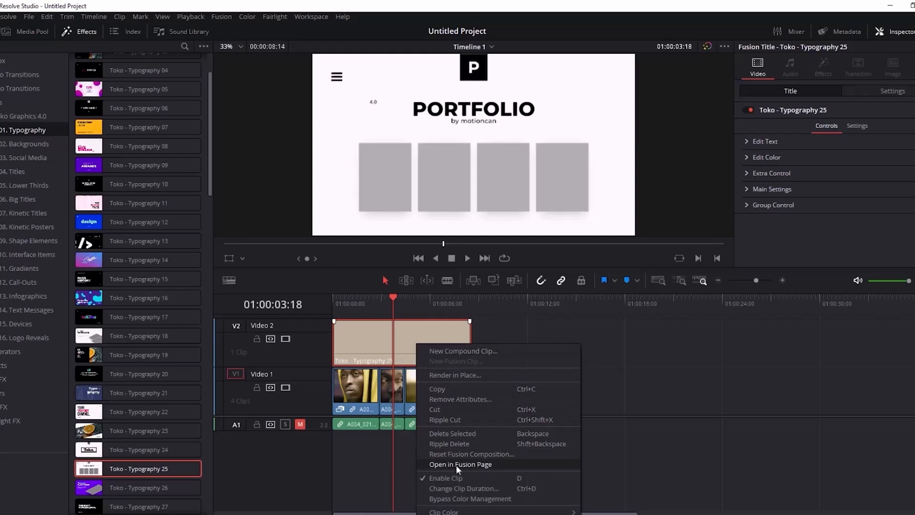
# Open the title in Fusion and drop the face clip onto the YOUR_MEDIA_01 node
pyautogui.click(459, 463)
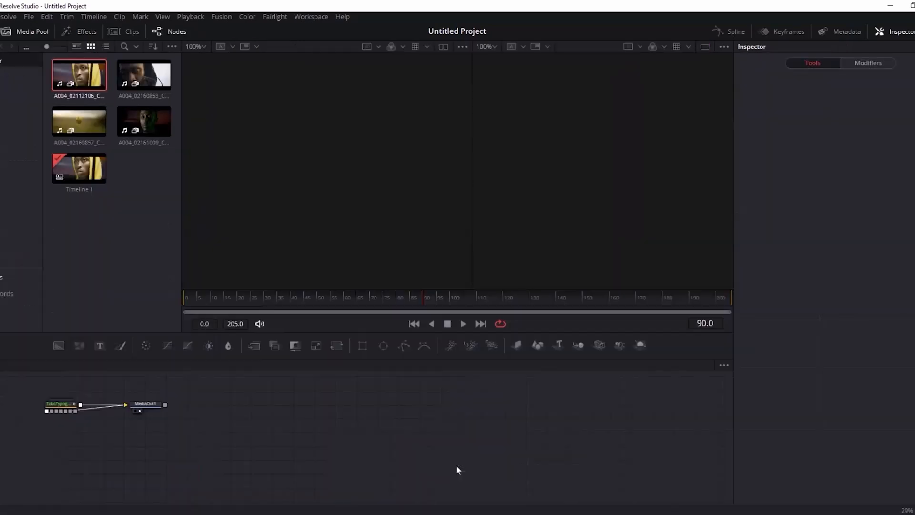
pyautogui.click(58, 403)
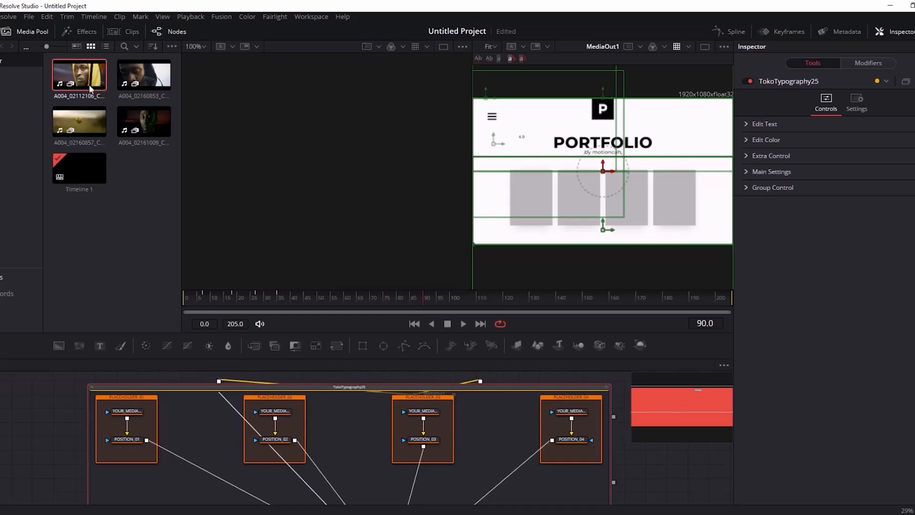
pyautogui.moveTo(80, 74); pyautogui.dragTo(129, 381)
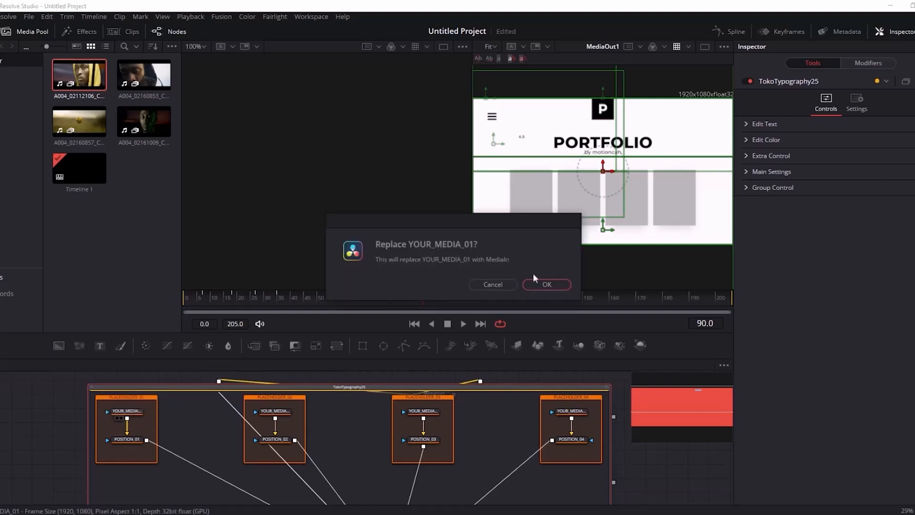
# Confirm the YOUR_MEDIA_01 replacement and shrink POSITION_01's Size to about 0.33
pyautogui.click(545, 284)
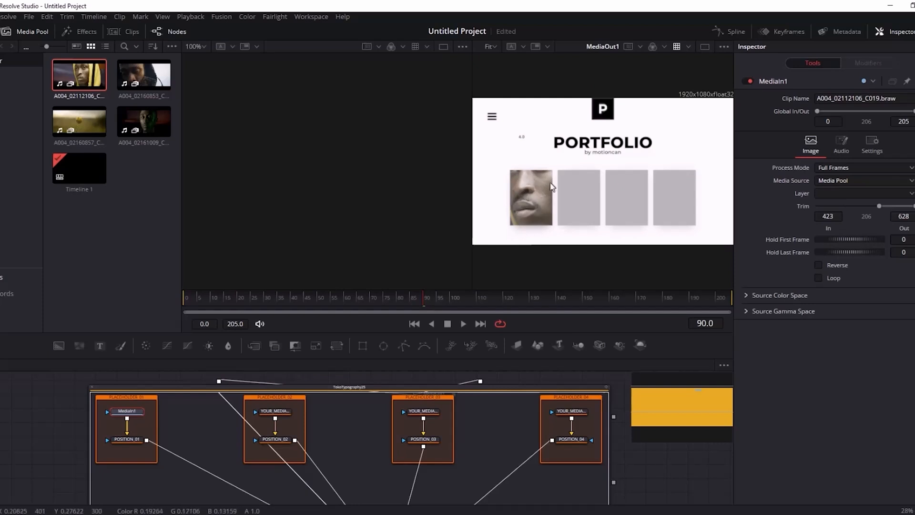
pyautogui.moveTo(552, 187)
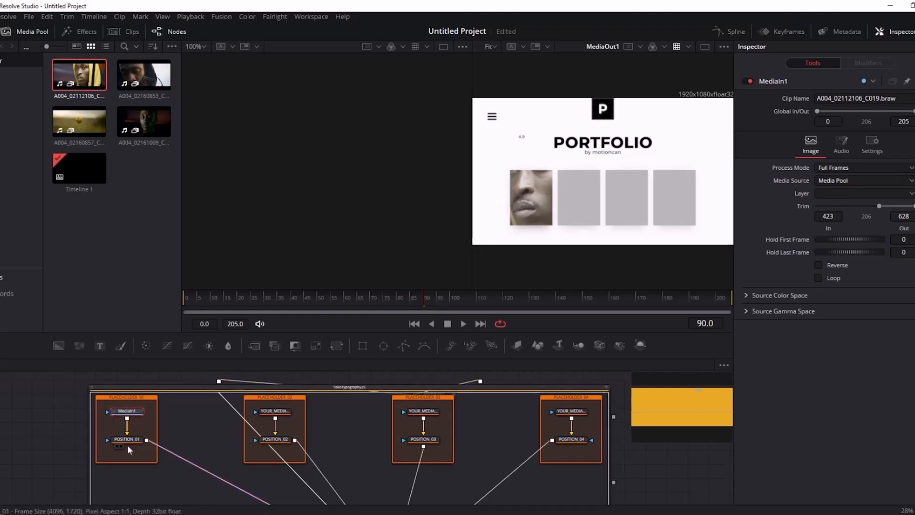
pyautogui.click(127, 438)
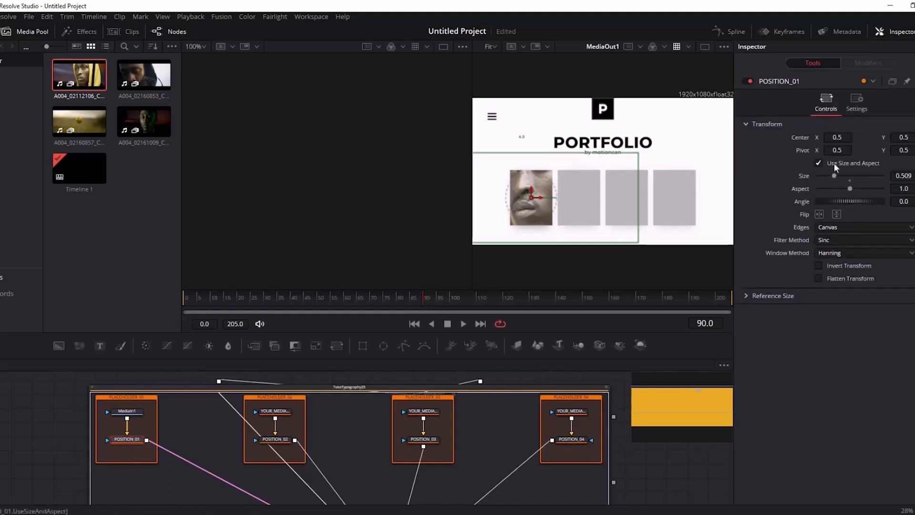
pyautogui.moveTo(835, 175); pyautogui.dragTo(832, 175)
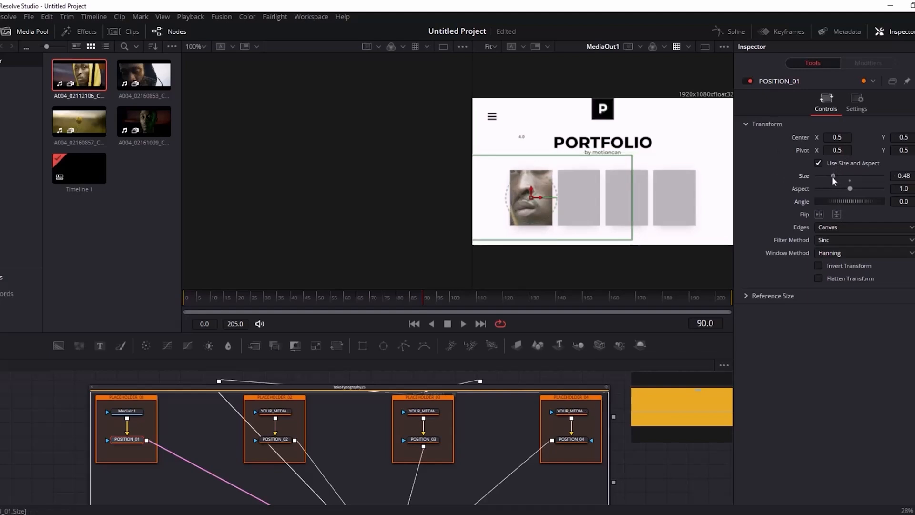
pyautogui.moveTo(833, 177); pyautogui.dragTo(828, 177)
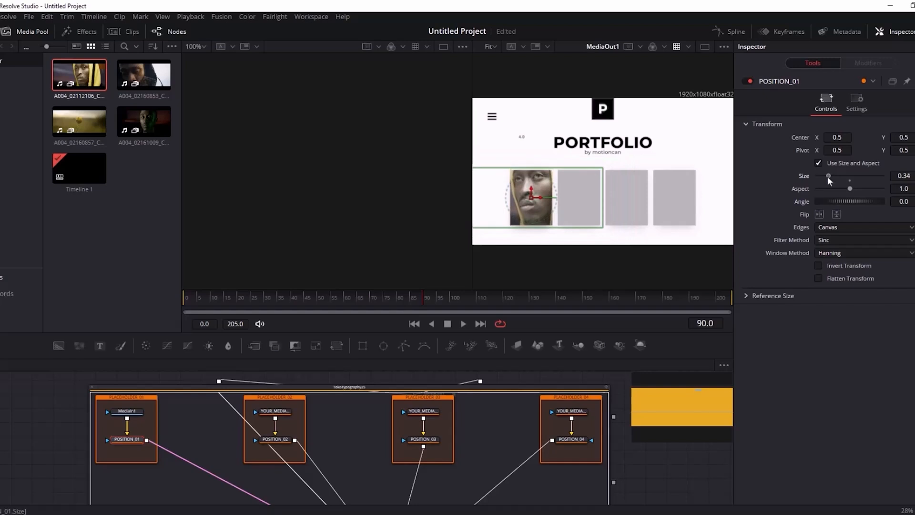
pyautogui.moveTo(828, 177); pyautogui.dragTo(827, 177)
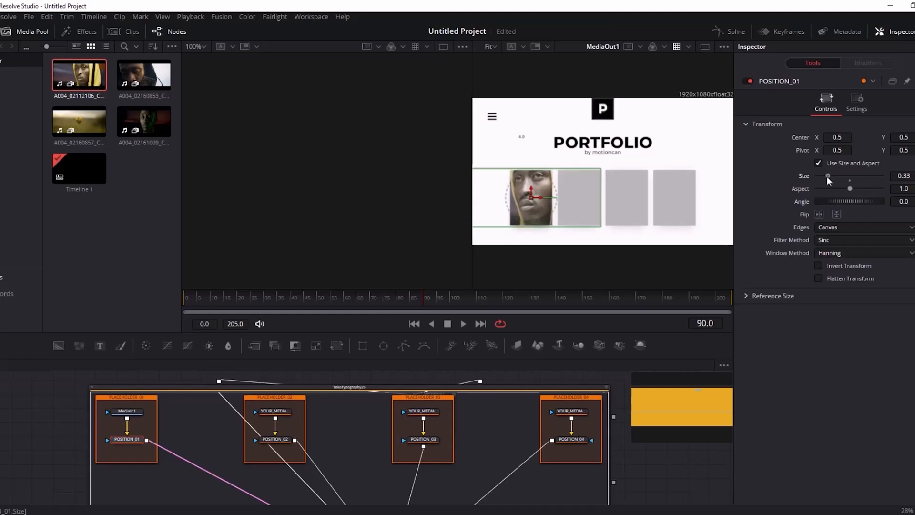
pyautogui.moveTo(120, 40)
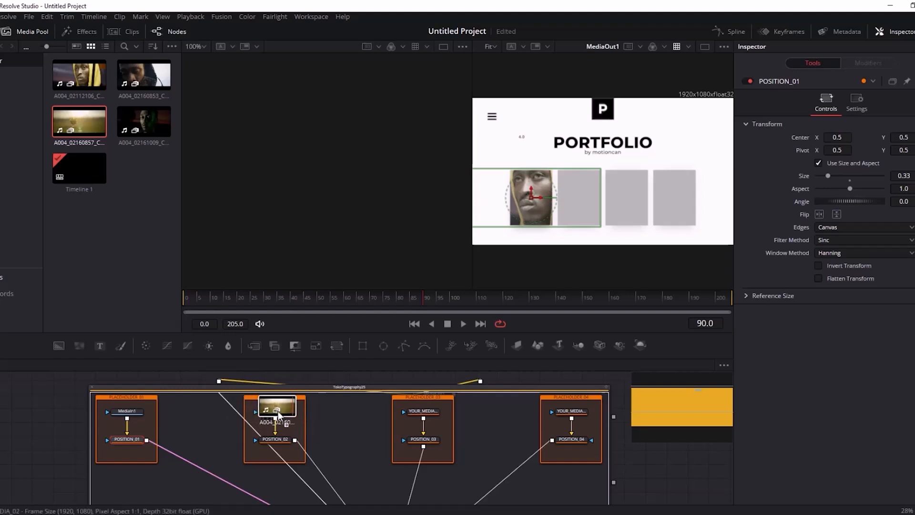
# Replace YOUR_MEDIA_02 with the golden clip and select the POSITION_02 controls
pyautogui.click(277, 406)
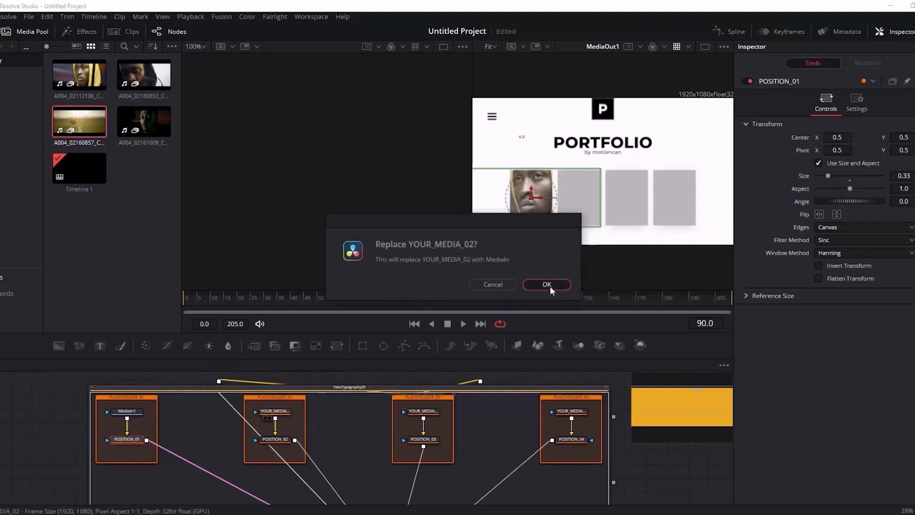
pyautogui.click(547, 284)
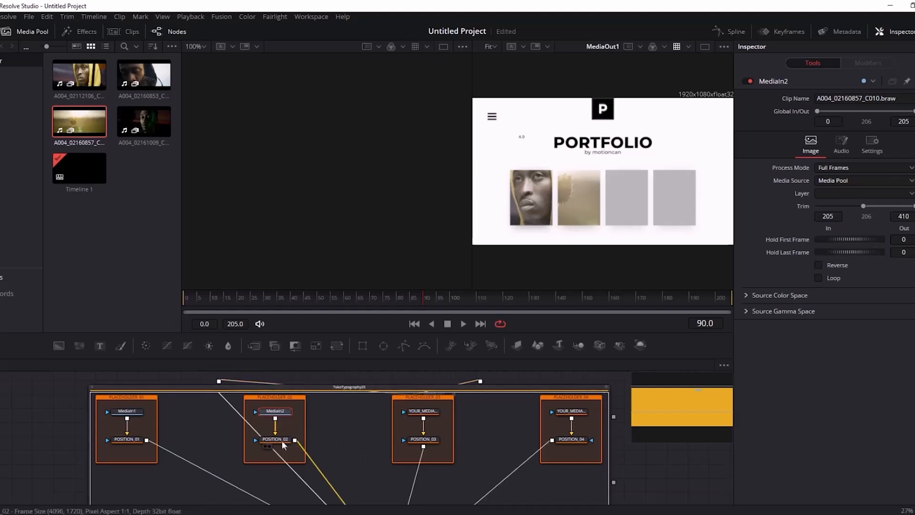
pyautogui.click(274, 439)
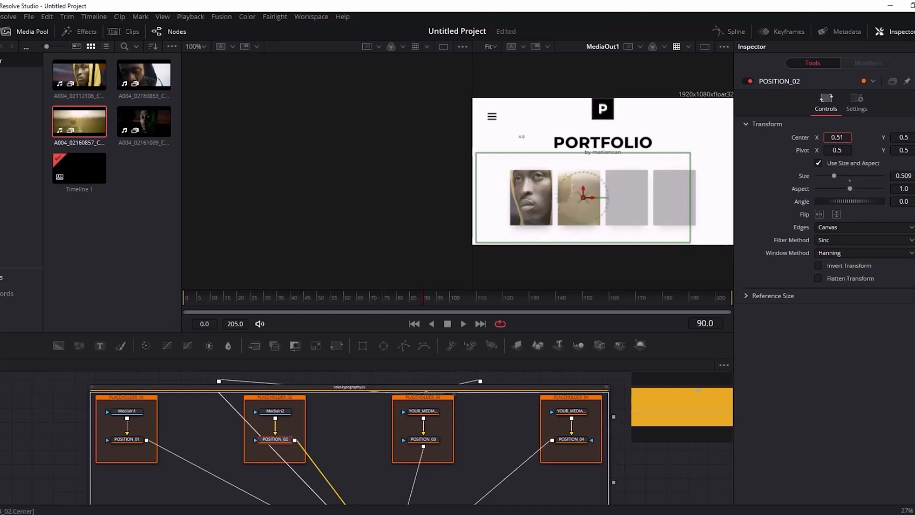
# Shift the second image right to Center X 0.544 and reduce its Size to about 0.42
pyautogui.moveTo(581, 196); pyautogui.dragTo(600, 197)
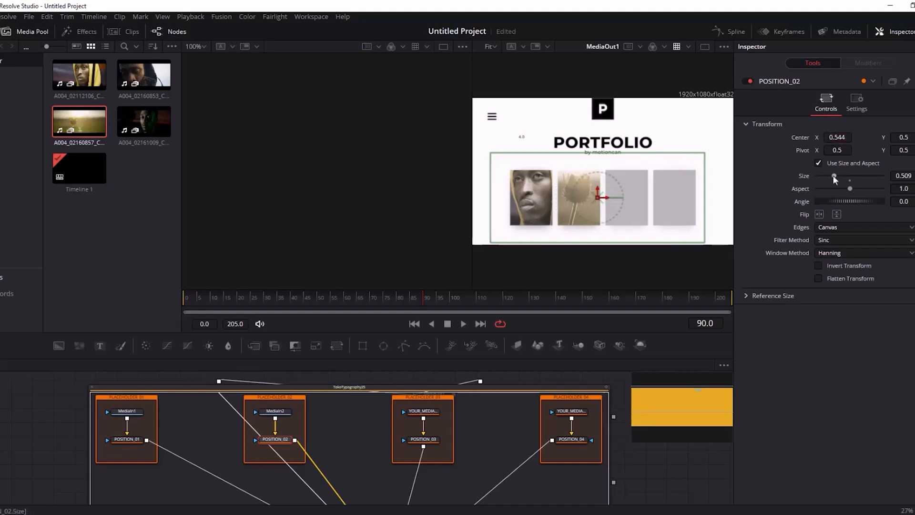
pyautogui.moveTo(834, 177); pyautogui.dragTo(830, 177)
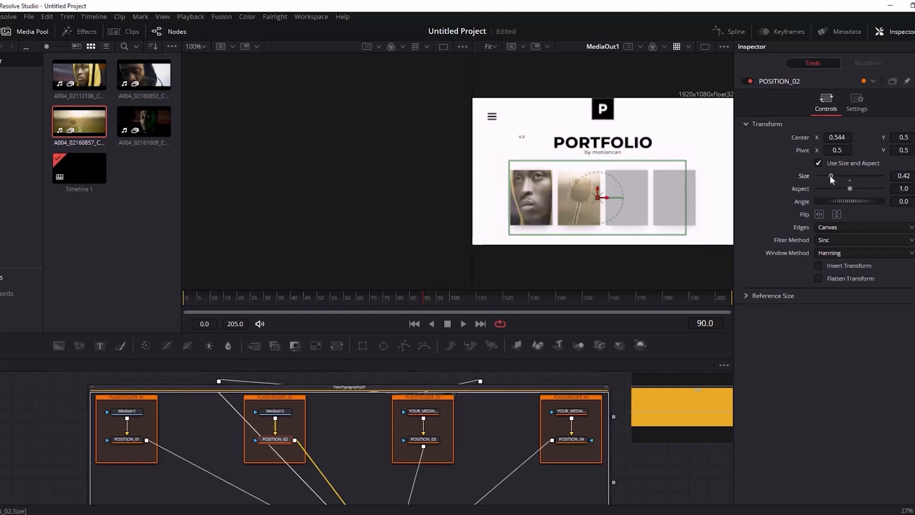
pyautogui.click(422, 438)
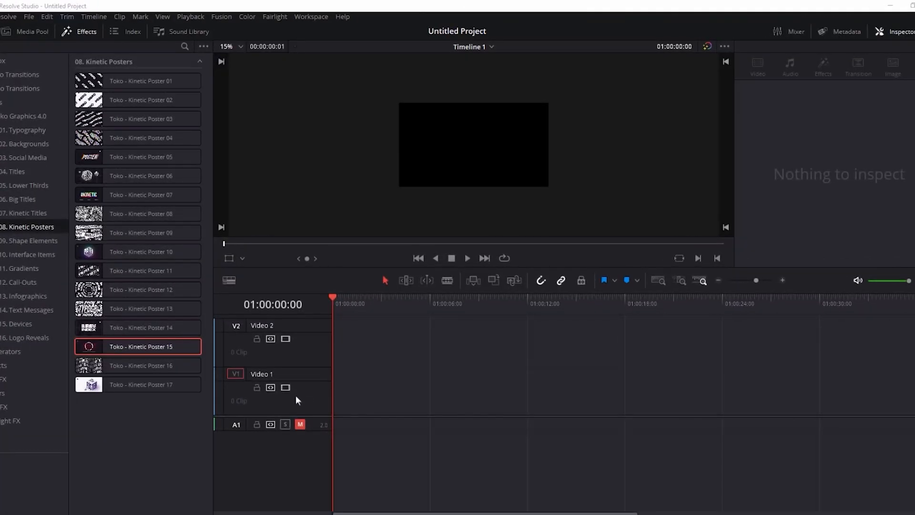
# Drag Toko - Kinetic Poster 15 to the start of Video 1 and select it
pyautogui.click(140, 384)
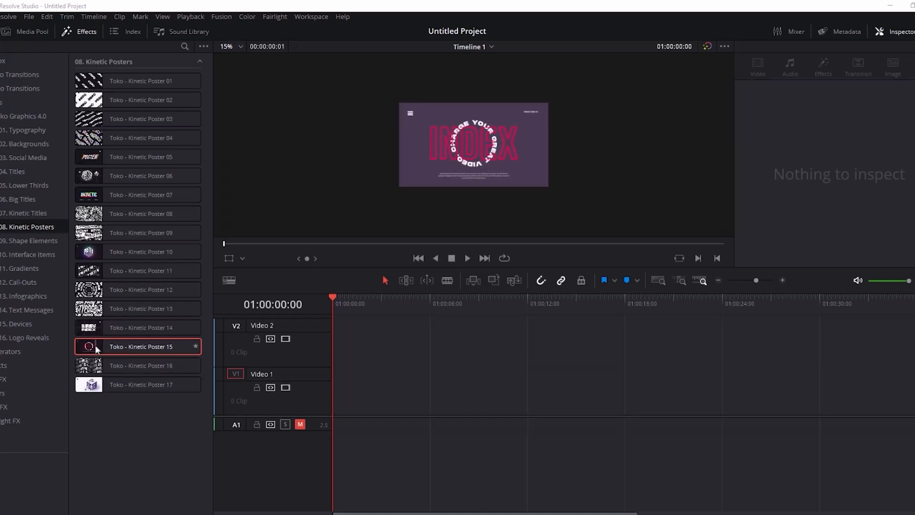
pyautogui.moveTo(96, 346); pyautogui.dragTo(371, 390)
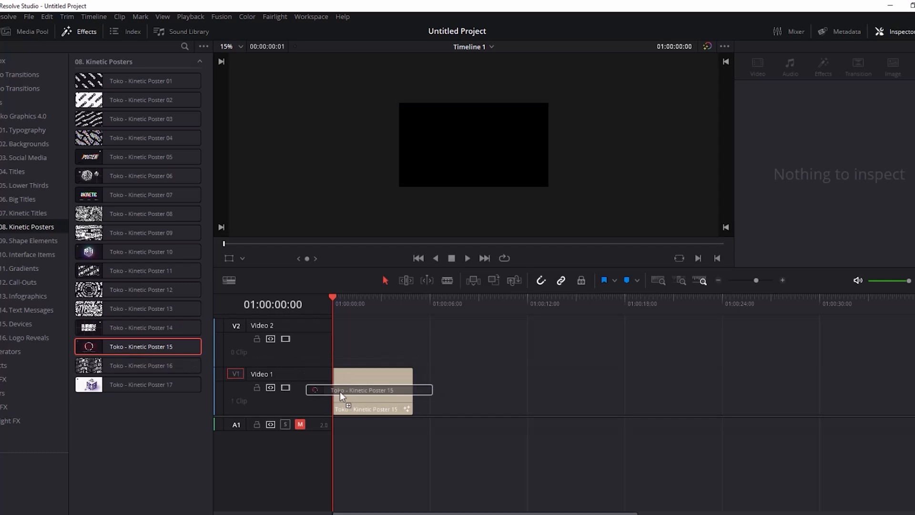
pyautogui.moveTo(341, 396); pyautogui.dragTo(373, 390)
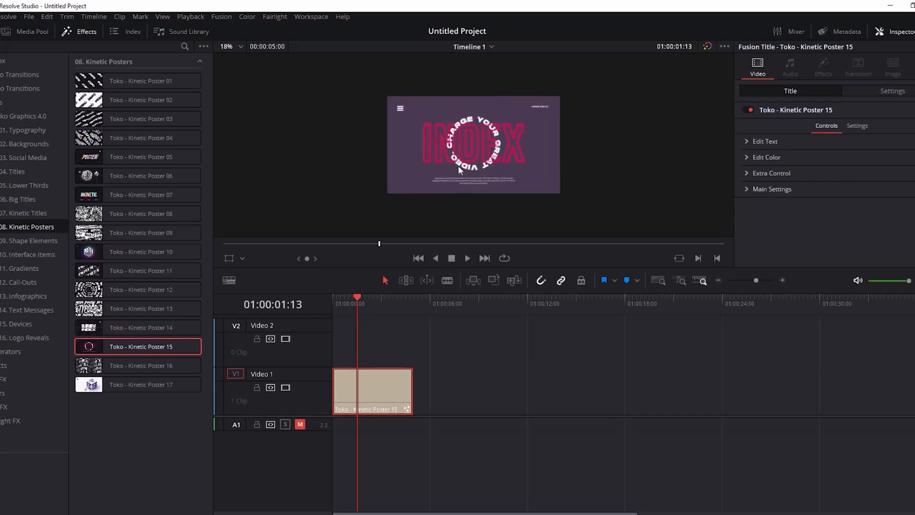
pyautogui.click(227, 46)
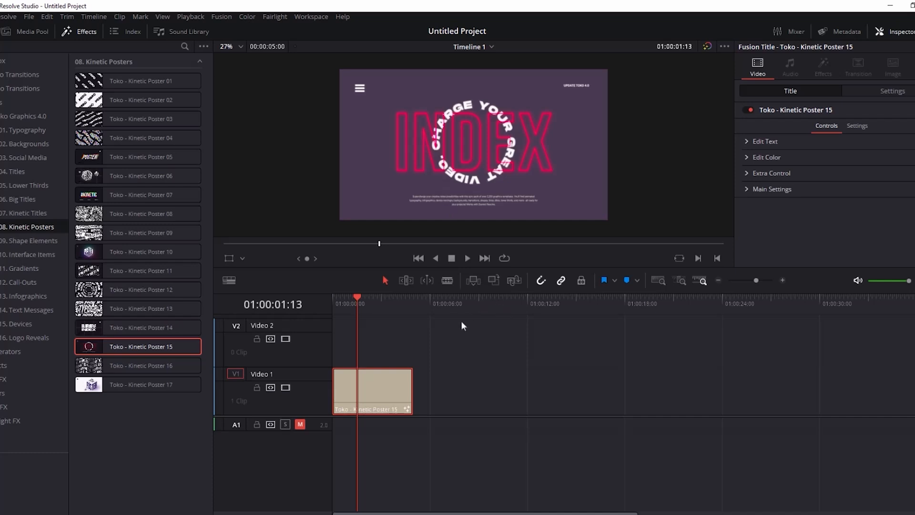
pyautogui.moveTo(417, 338)
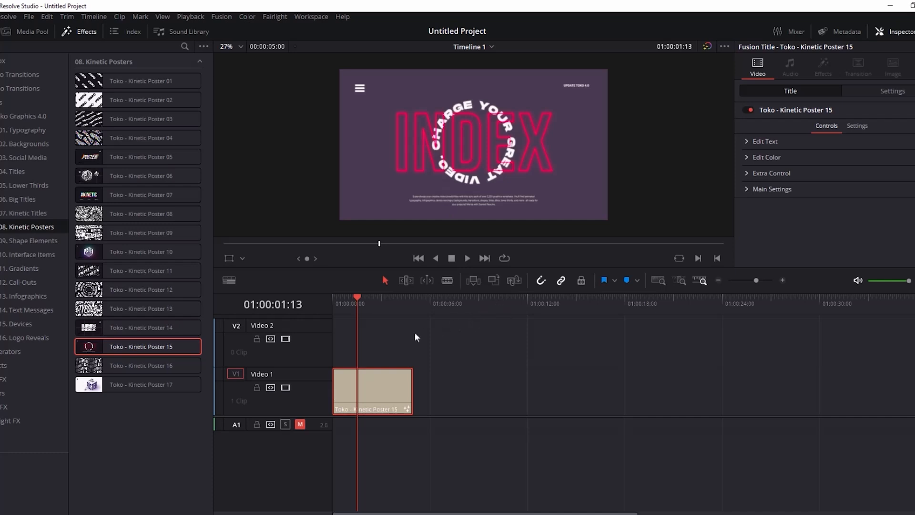
pyautogui.moveTo(412, 349)
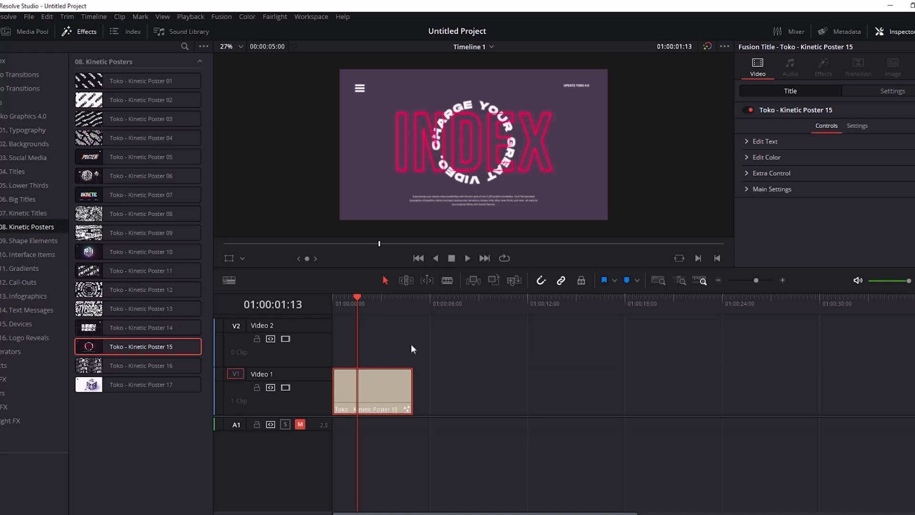
pyautogui.moveTo(416, 367)
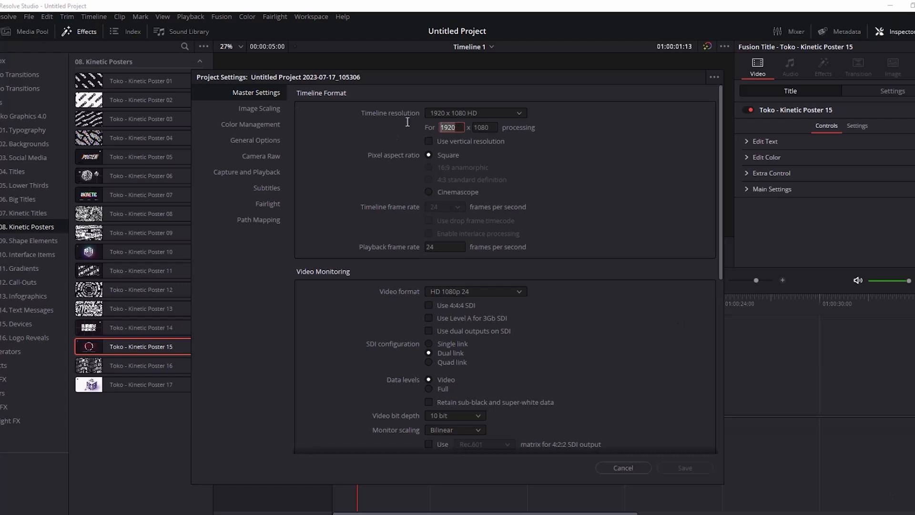
# Set the timeline resolution to 1080 x 1920 in Project Settings and save
pyautogui.write('1')
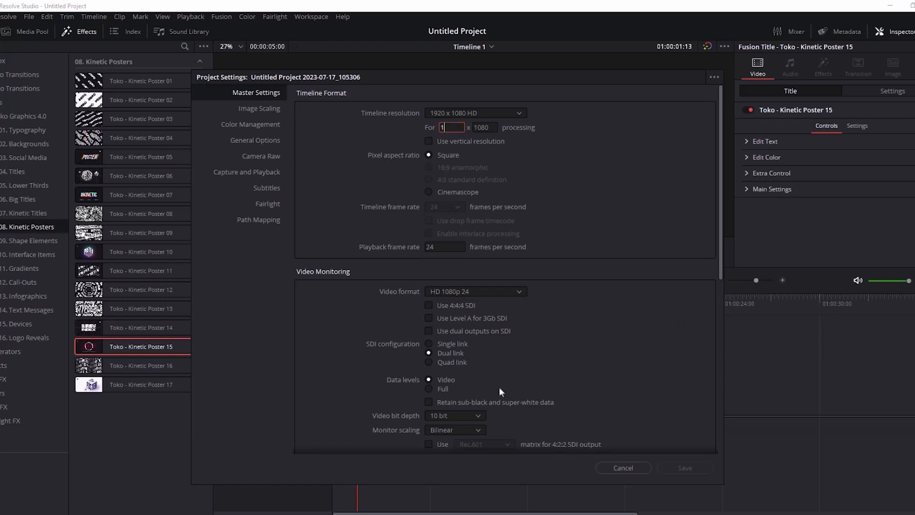
pyautogui.write('1080')
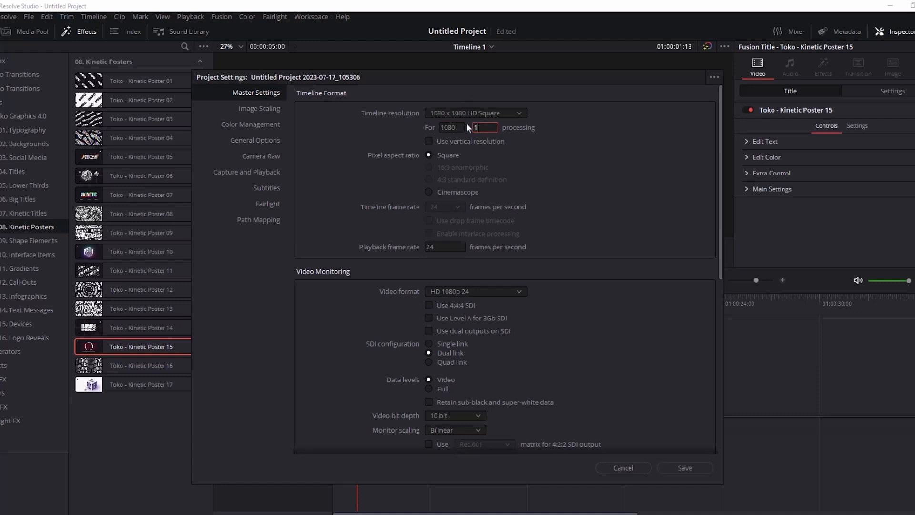
pyautogui.write('1920')
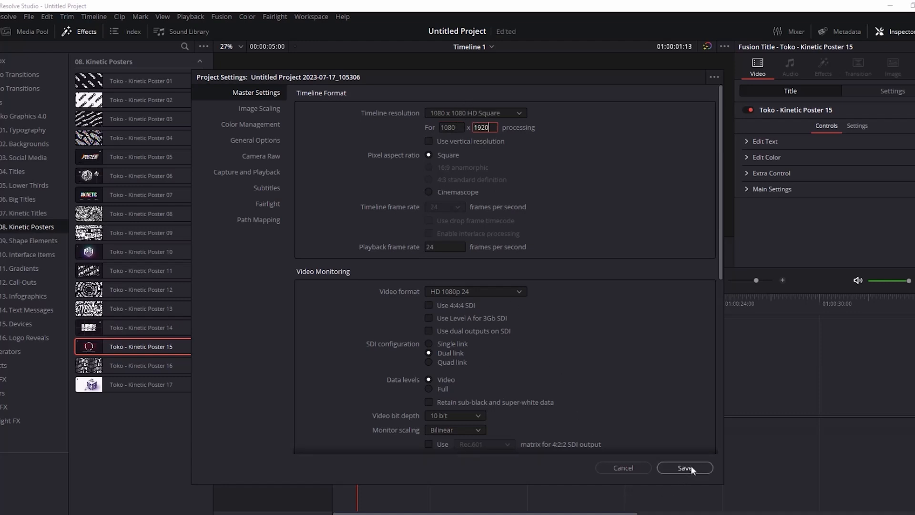
pyautogui.click(684, 467)
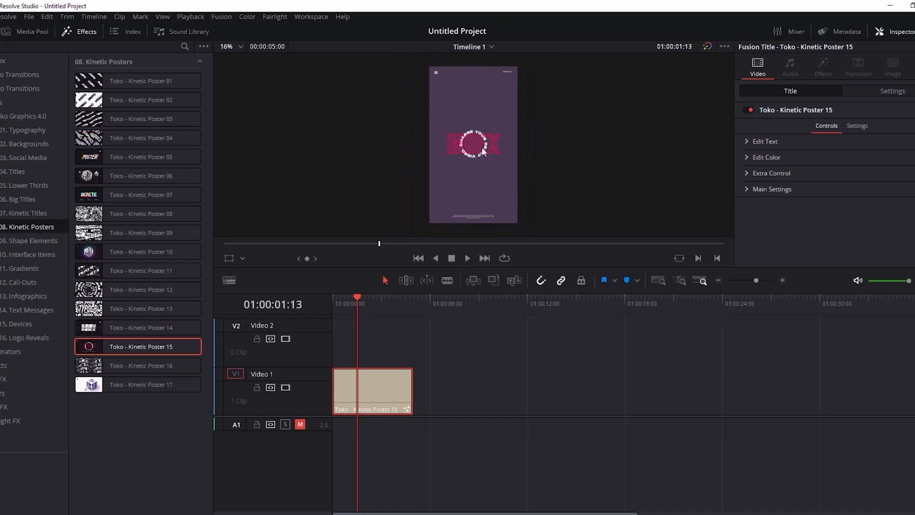
pyautogui.moveTo(458, 217)
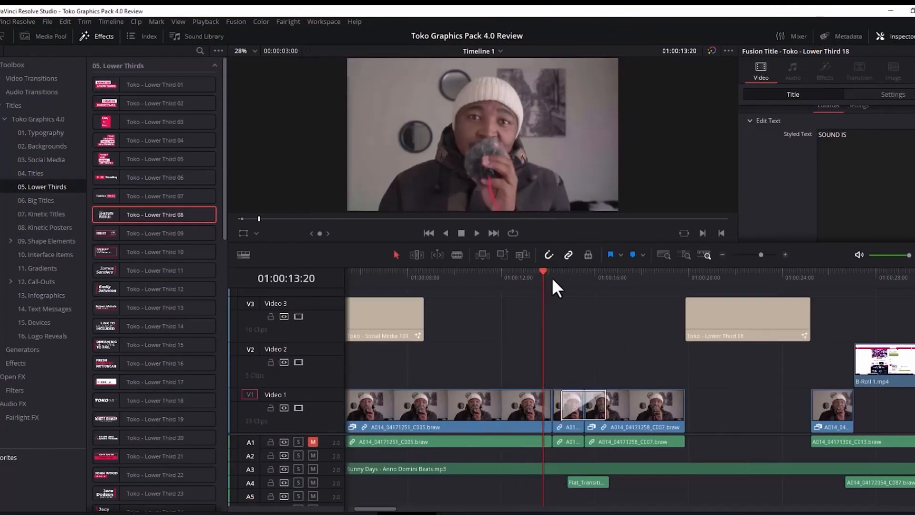
# Collapse Toko Graphics 4.0, expand Toko Transitions and show the flat transitions list
pyautogui.click(561, 272)
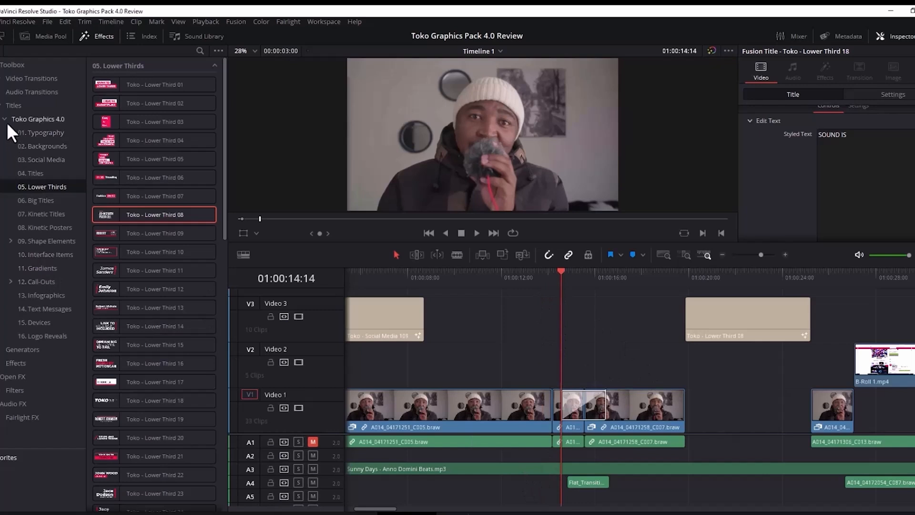
pyautogui.click(5, 119)
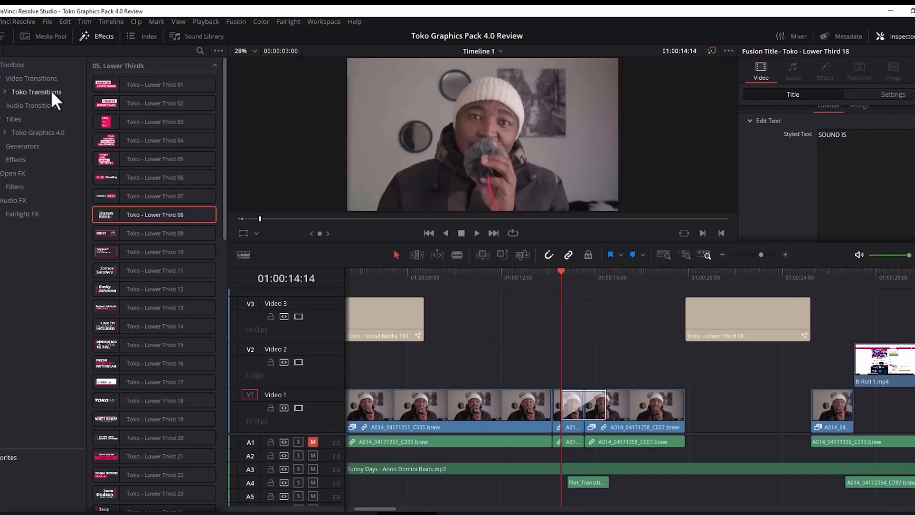
pyautogui.click(36, 91)
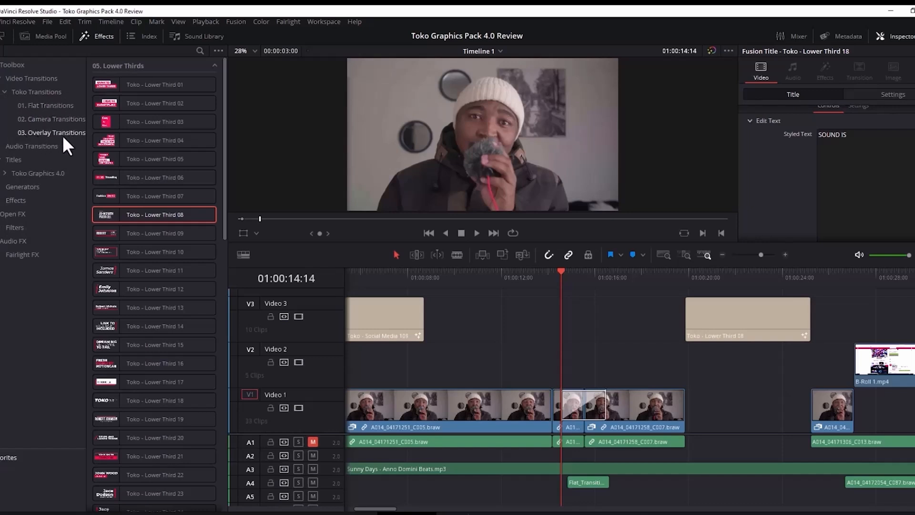
pyautogui.click(48, 105)
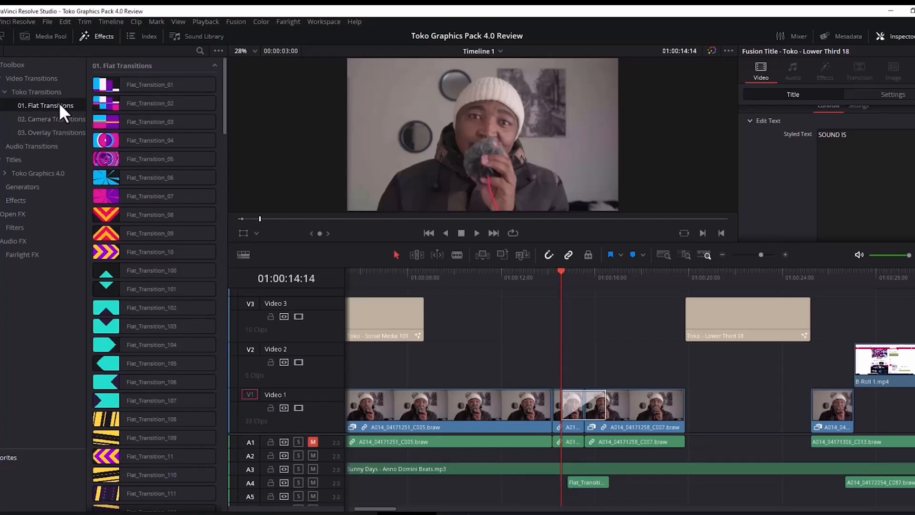
pyautogui.moveTo(91, 115)
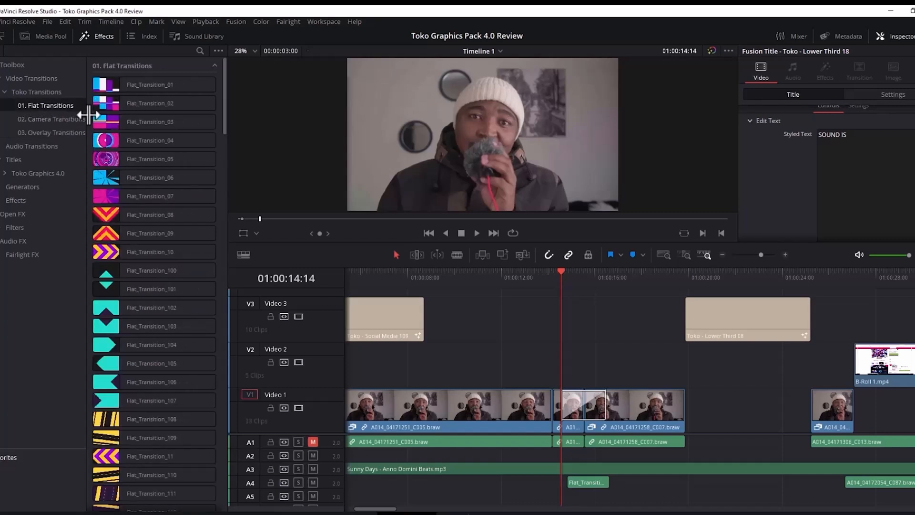
# Switch to the 02. Camera Transitions list in the Toko Transitions pack
pyautogui.scroll(-3)
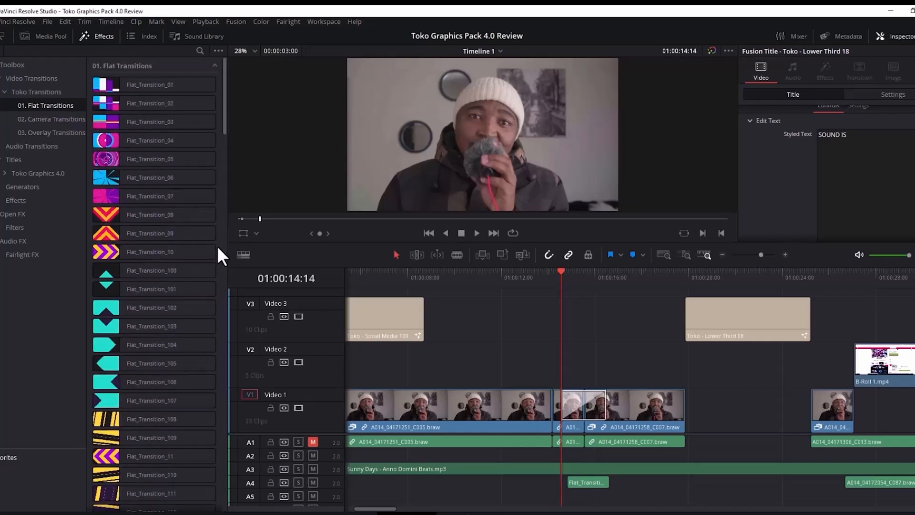
pyautogui.click(51, 119)
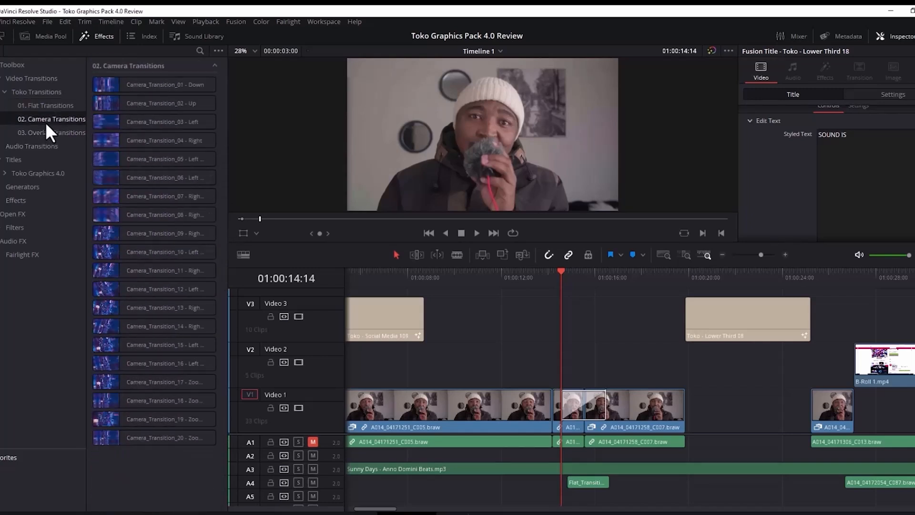
pyautogui.click(155, 251)
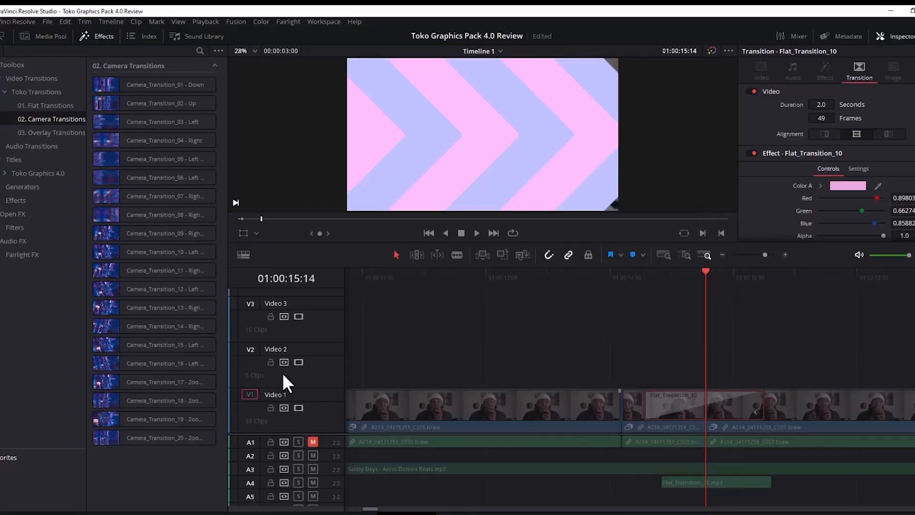
# Drop Flat_Transition_10 from 01. Flat Transitions onto the cut between the Video 1 clips
pyautogui.click(45, 106)
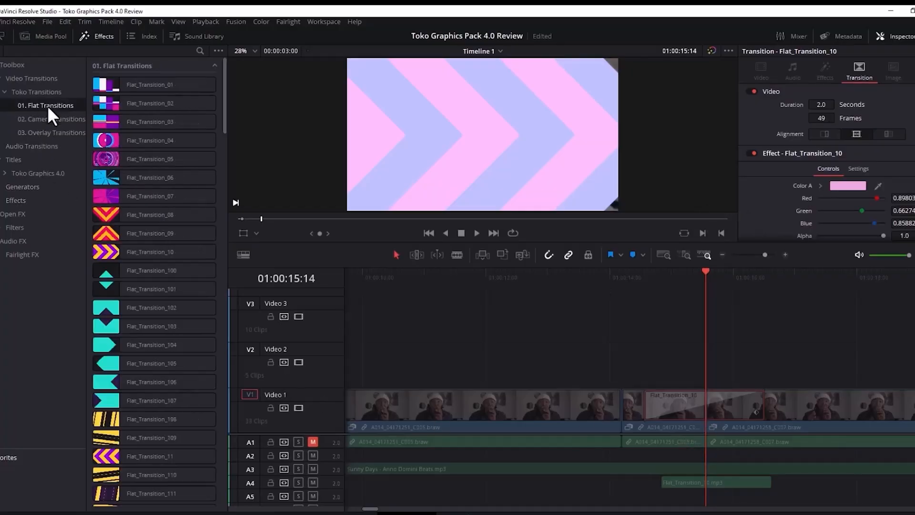
pyautogui.click(151, 252)
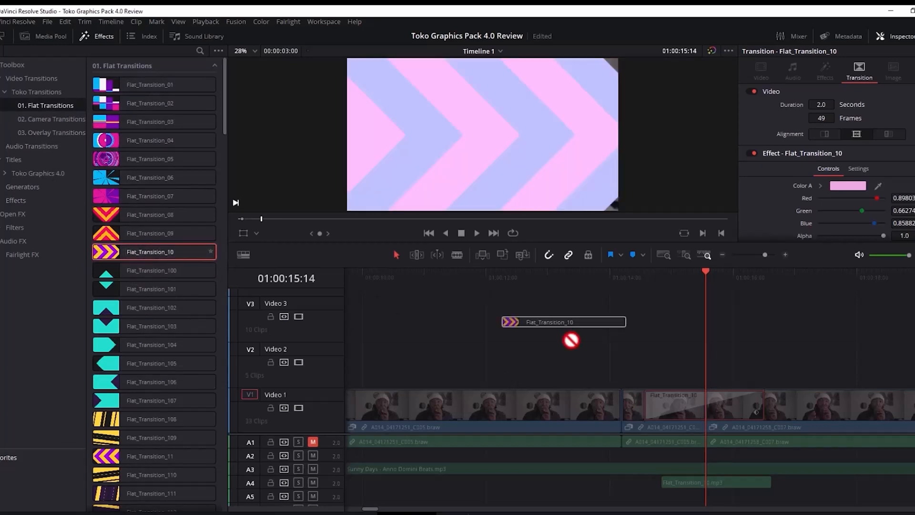
pyautogui.moveTo(564, 321); pyautogui.dragTo(674, 402)
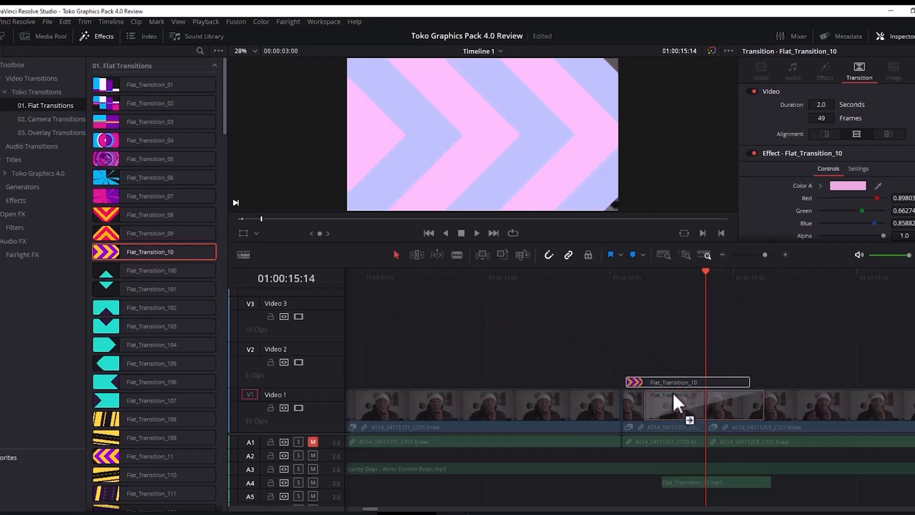
pyautogui.moveTo(687, 402); pyautogui.dragTo(635, 406)
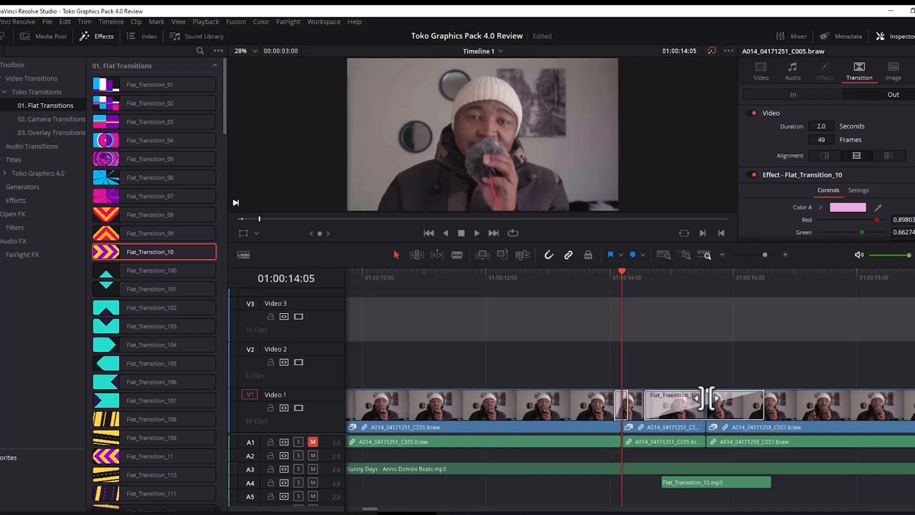
pyautogui.moveTo(138, 270)
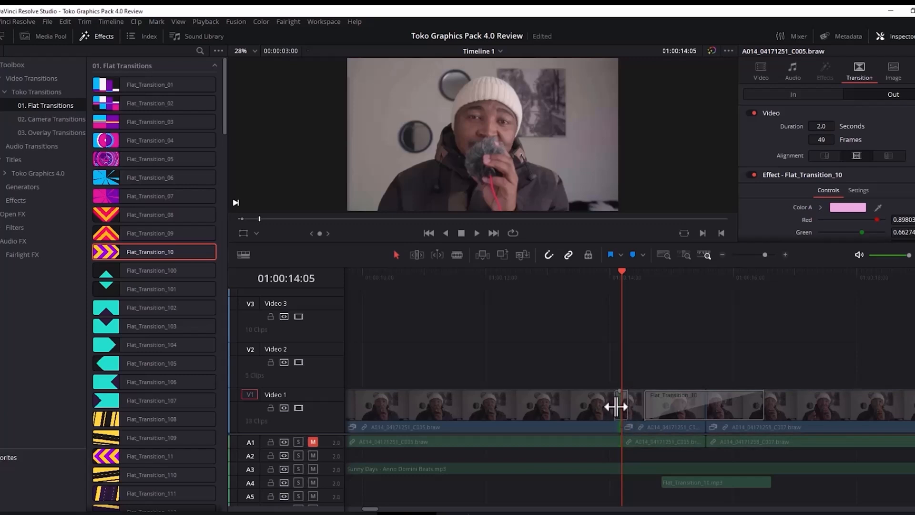
# Trim the earlier transition's length to about 0.4 seconds and select Flat_Transition_10
pyautogui.moveTo(619, 404); pyautogui.dragTo(611, 404)
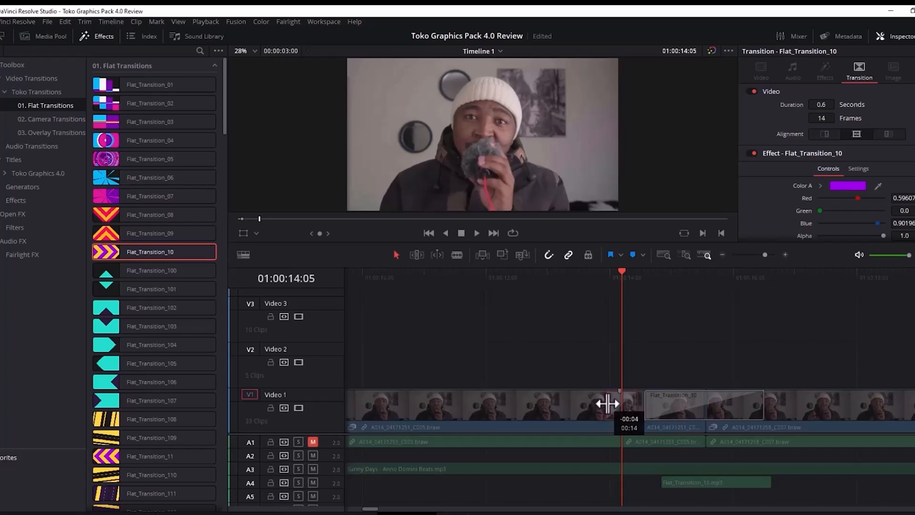
pyautogui.moveTo(609, 403); pyautogui.dragTo(599, 404)
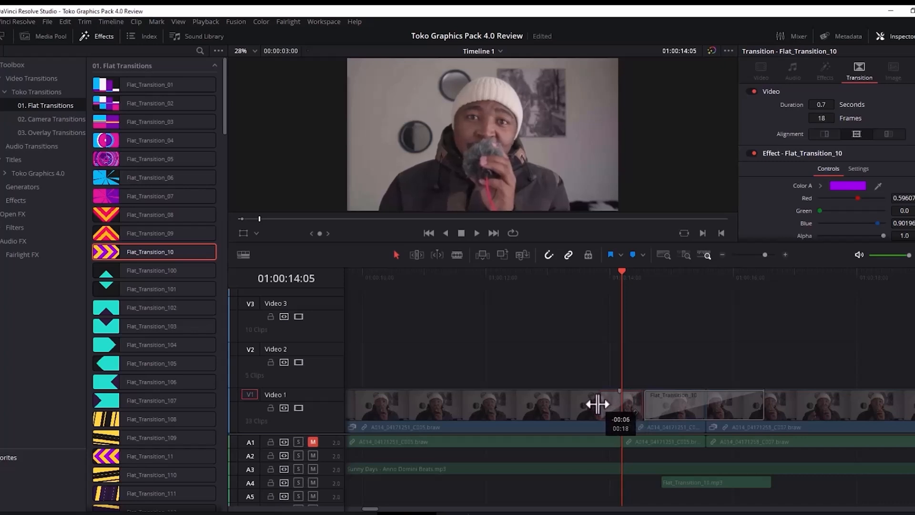
pyautogui.moveTo(601, 404); pyautogui.dragTo(613, 404)
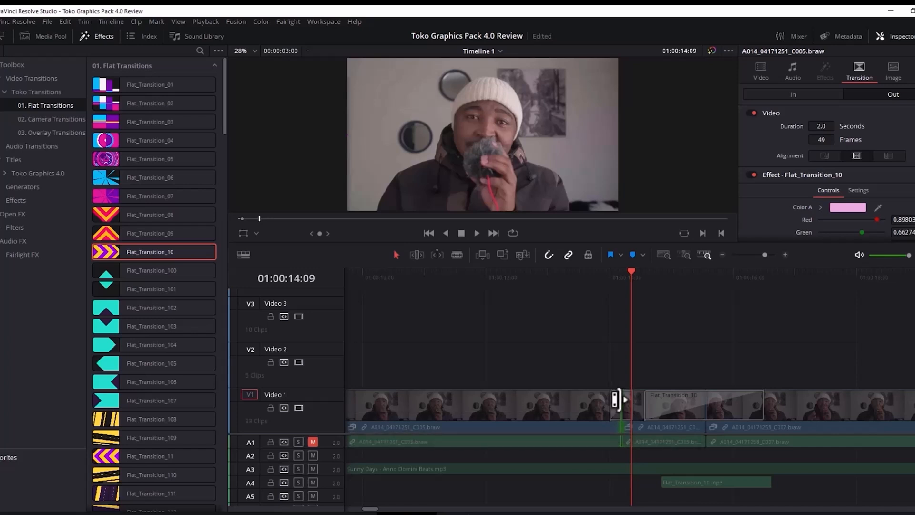
pyautogui.click(700, 406)
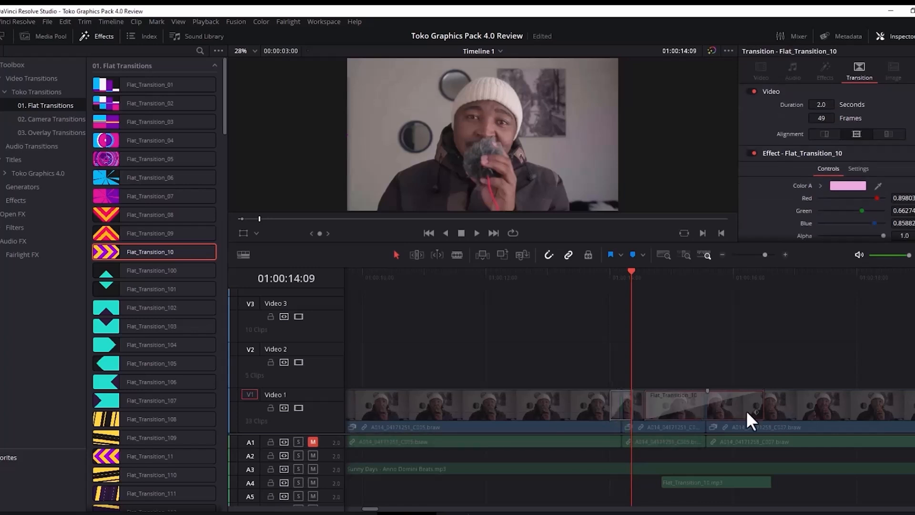
pyautogui.moveTo(688, 416)
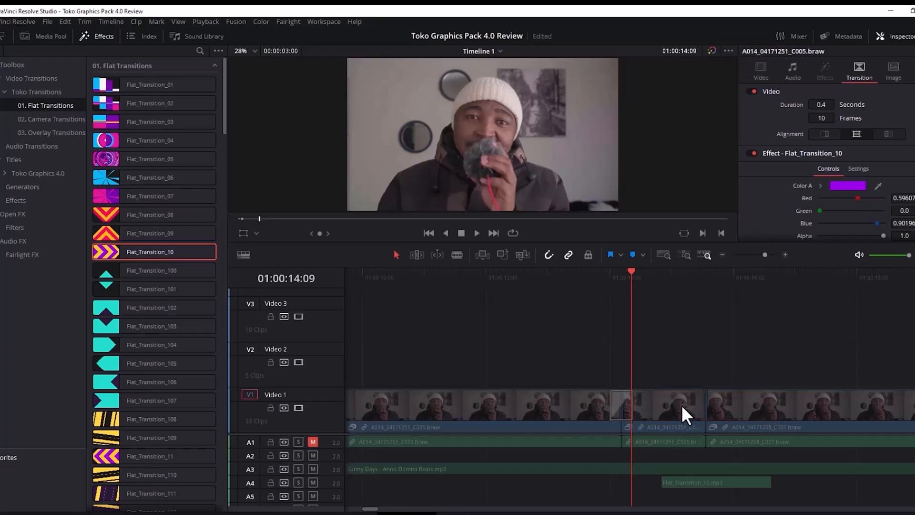
pyautogui.moveTo(635, 407)
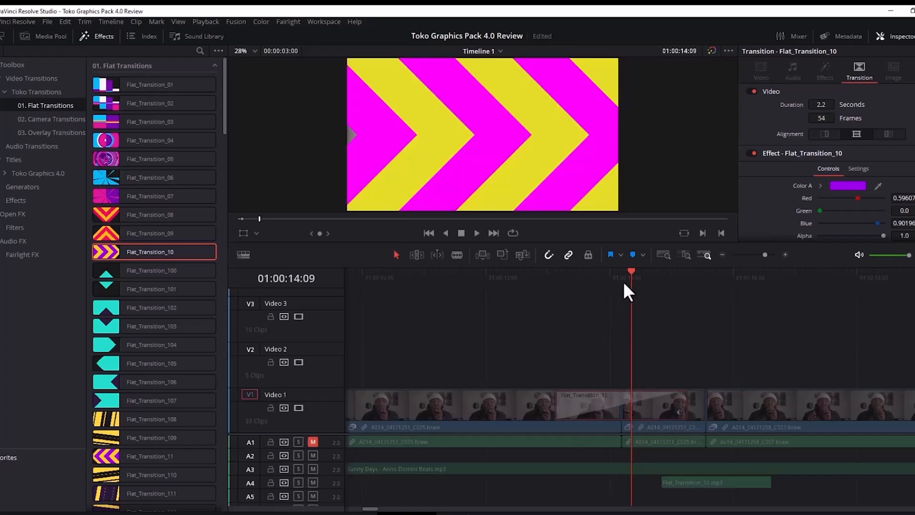
pyautogui.moveTo(476, 137)
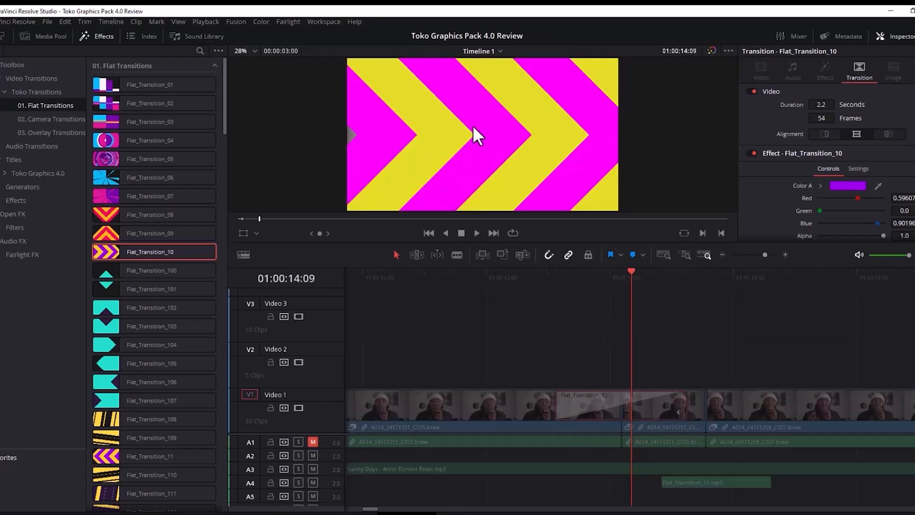
pyautogui.moveTo(519, 178)
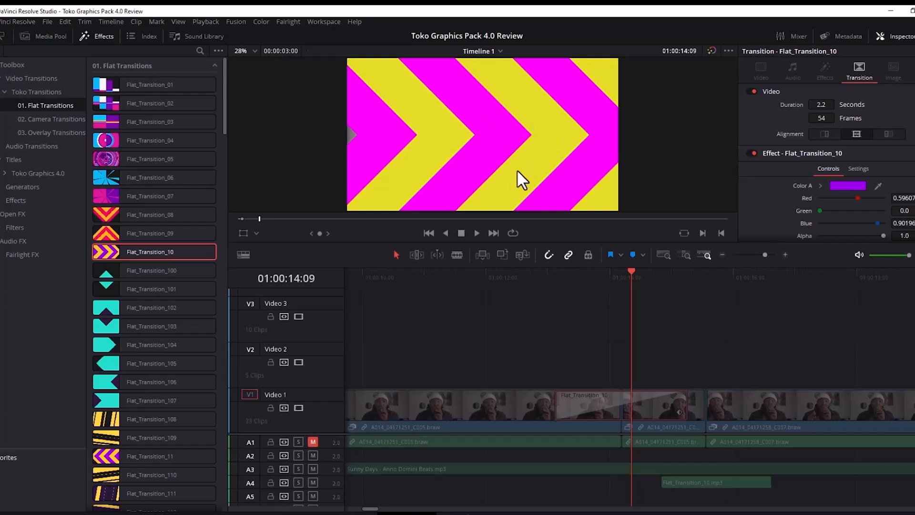
pyautogui.moveTo(706, 419)
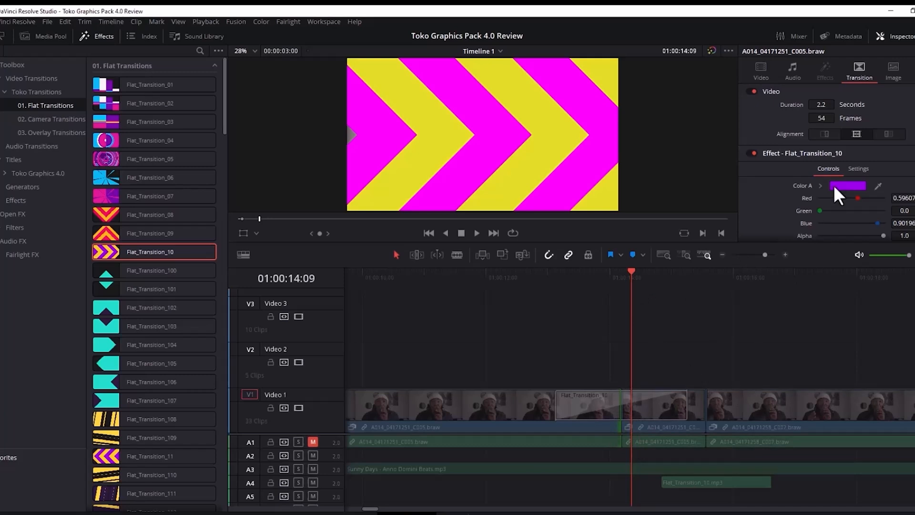
# Preview pale green, blue and bright green for Flat_Transition_10's first colour, then dismiss the picker
pyautogui.click(848, 186)
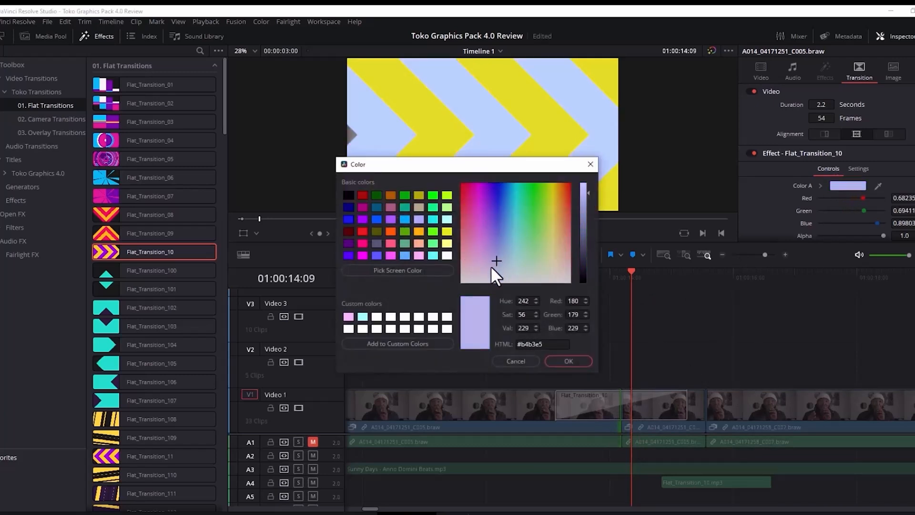
pyautogui.click(537, 256)
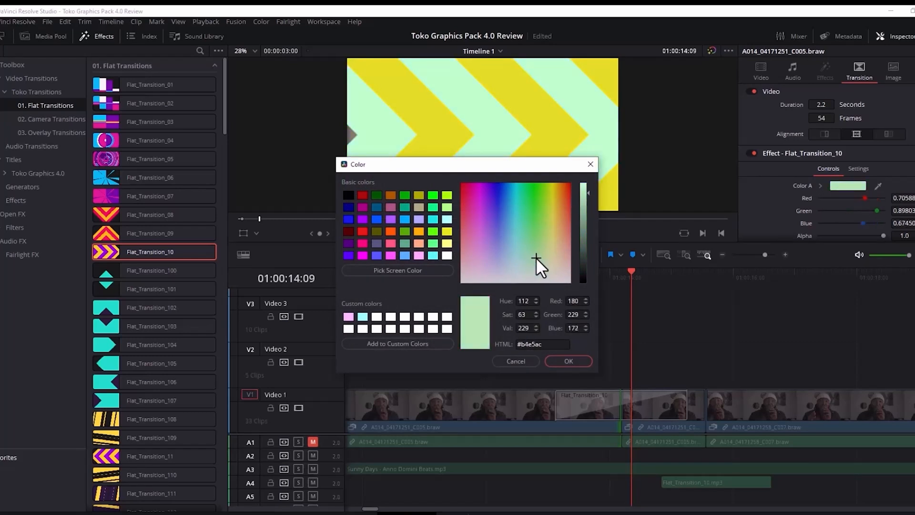
pyautogui.click(503, 225)
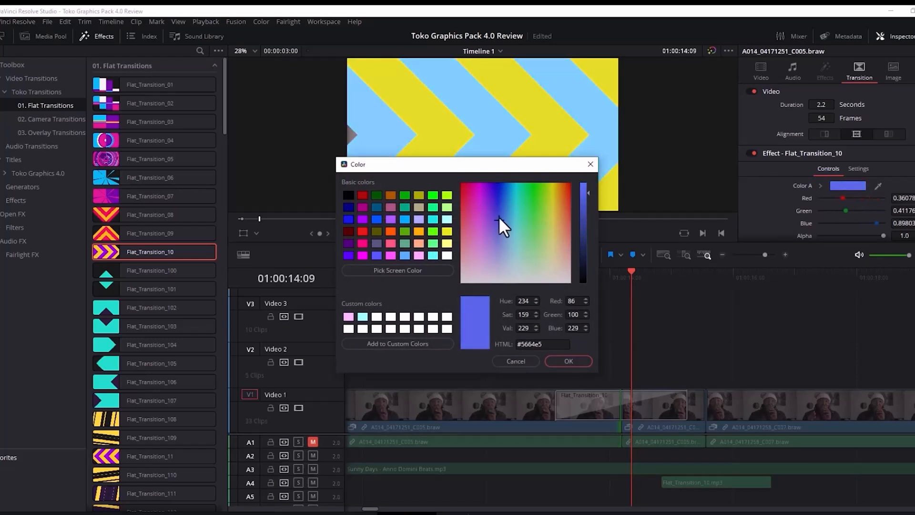
pyautogui.click(533, 214)
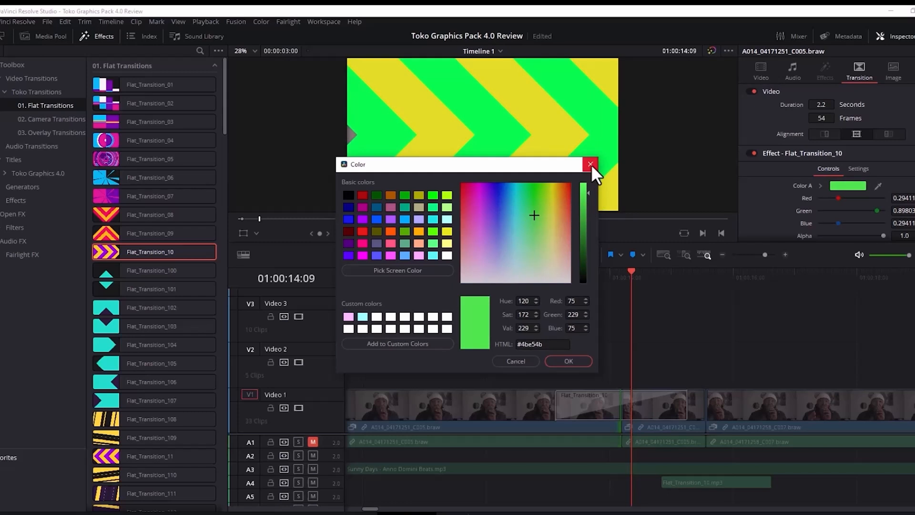
pyautogui.click(590, 164)
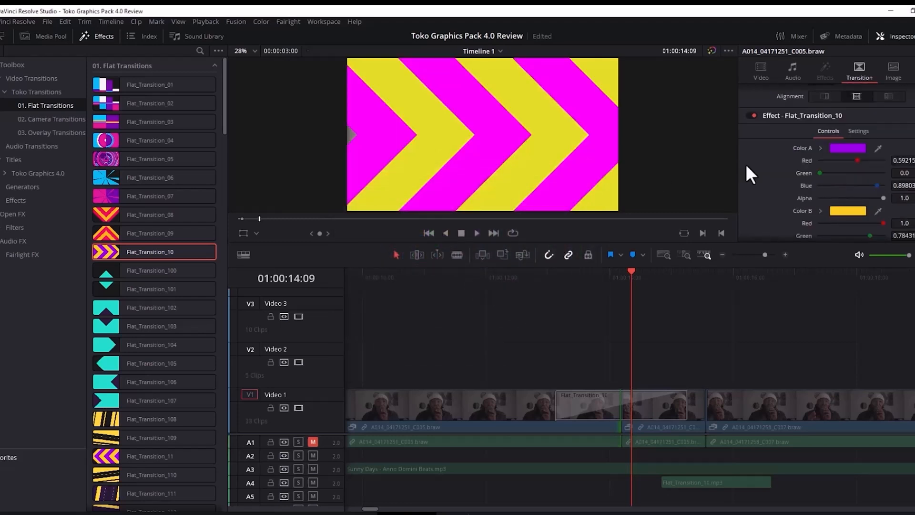
pyautogui.moveTo(828, 178)
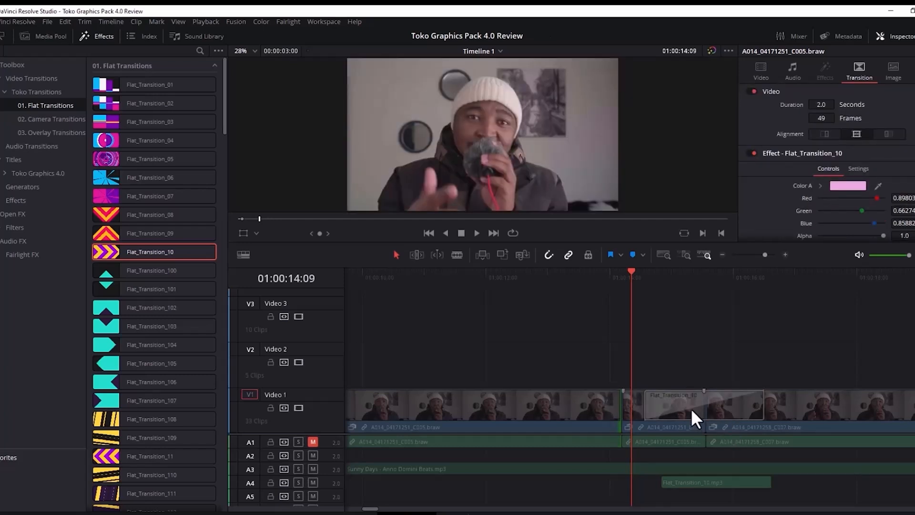
pyautogui.moveTo(715, 397)
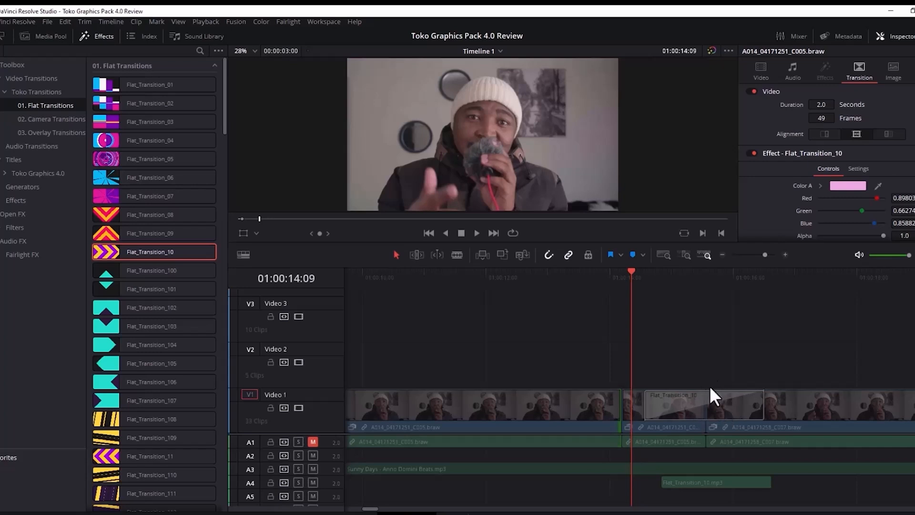
# Select the Flat_Transition_10 transition, then its Flat_Transition_10.mp3 sound clip to show audio settings
pyautogui.click(695, 406)
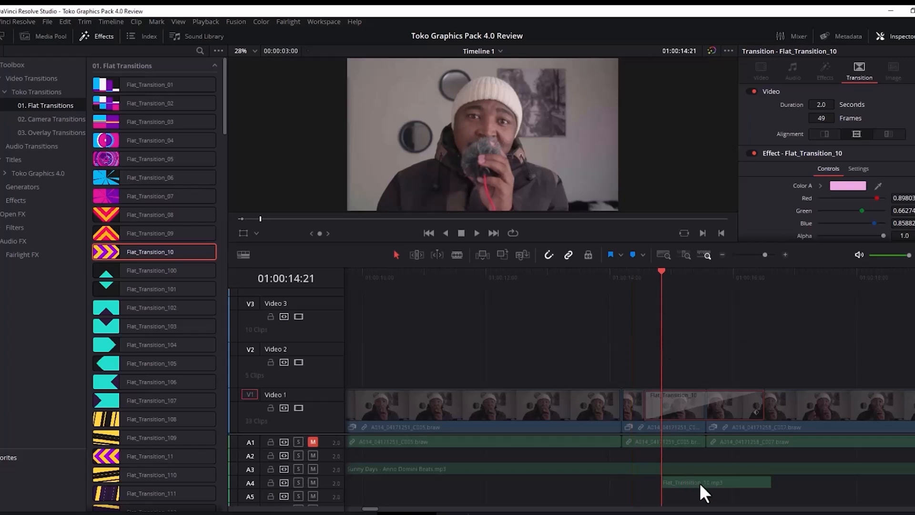
pyautogui.click(715, 483)
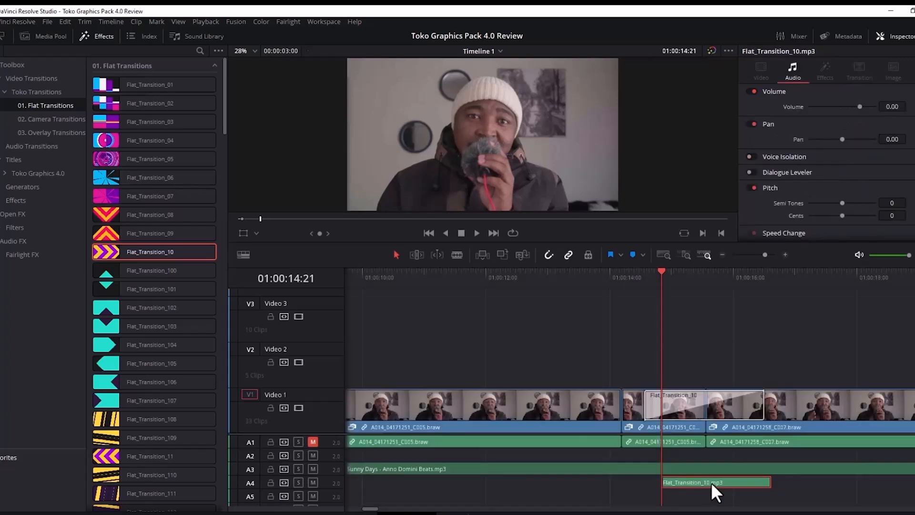
pyautogui.moveTo(423, 499)
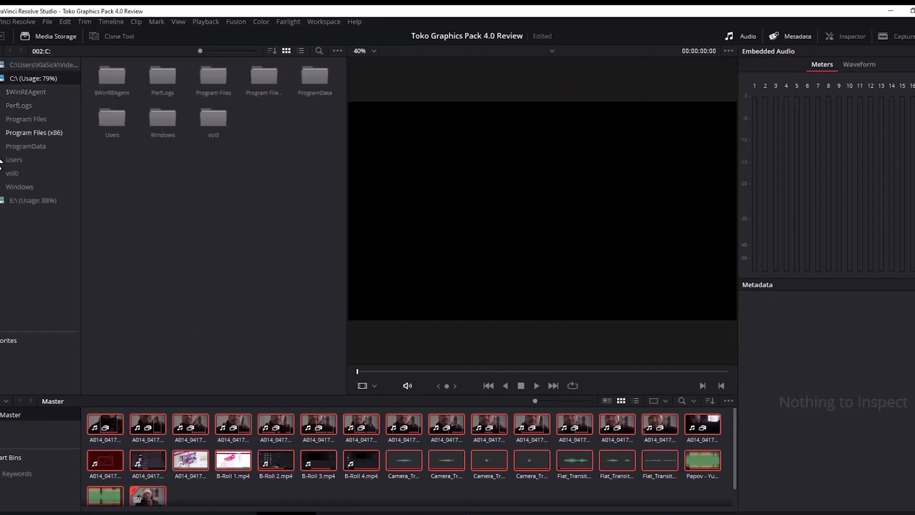
# Expand the C drive's user folders in Media Storage to reach the Desktop
pyautogui.click(5, 159)
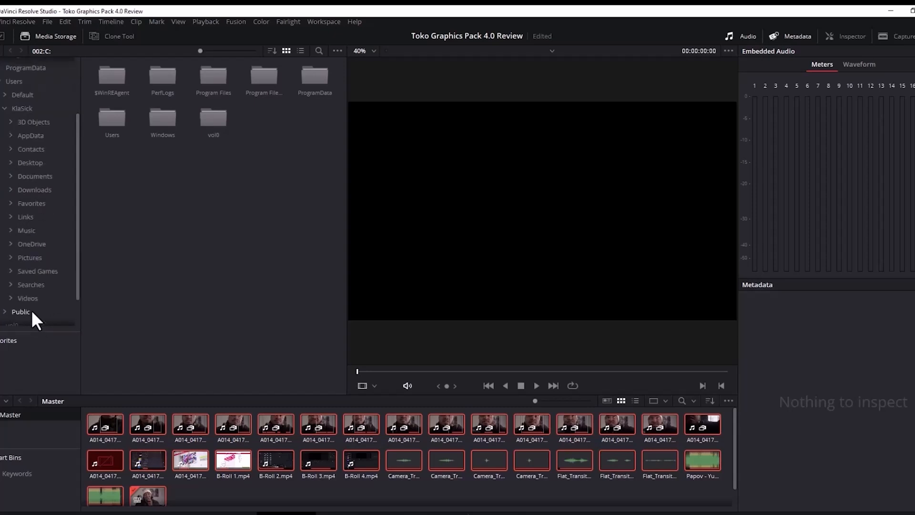
pyautogui.moveTo(30, 162)
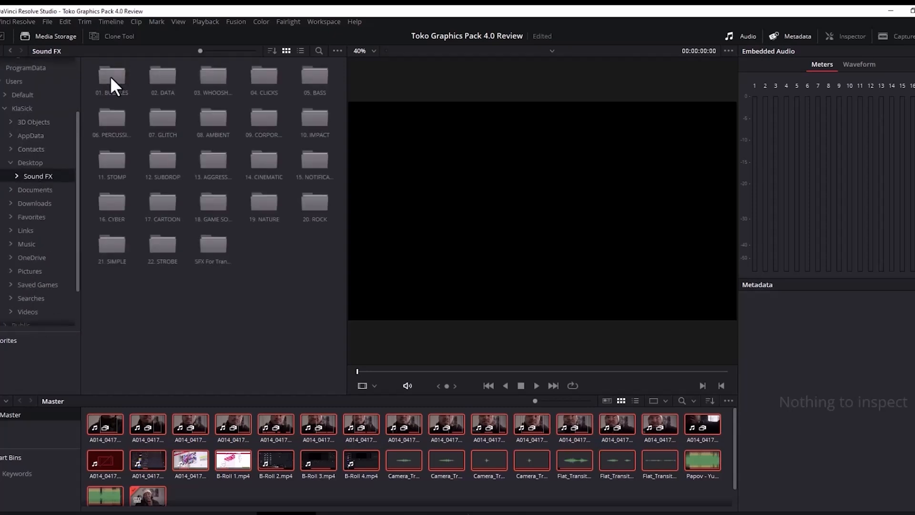
pyautogui.moveTo(314, 129)
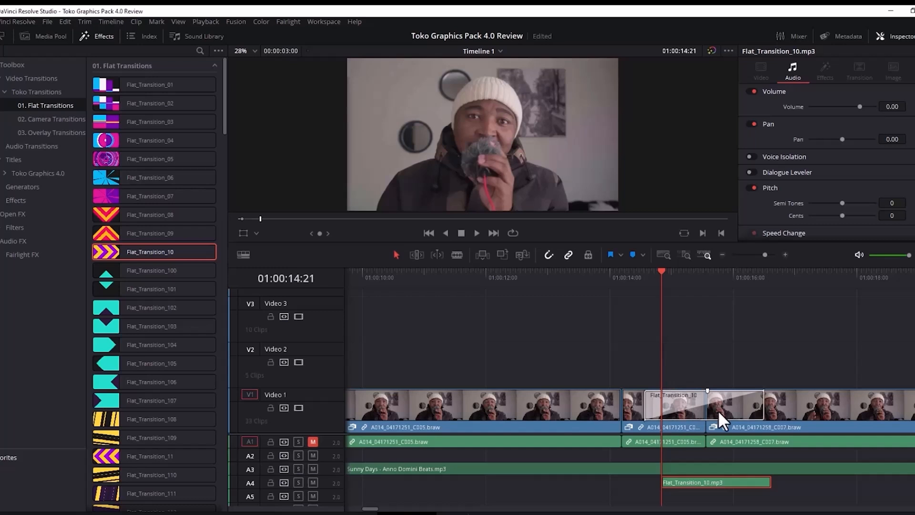
pyautogui.moveTo(711, 386)
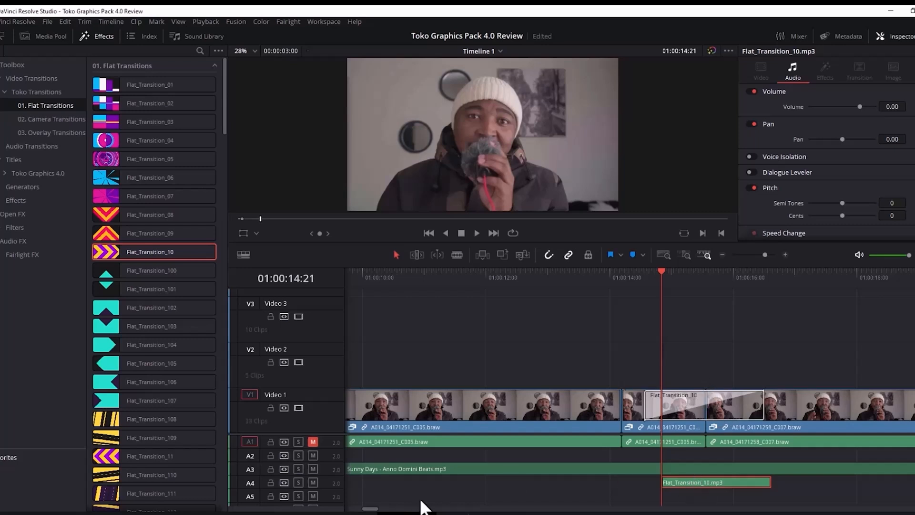
pyautogui.moveTo(713, 490)
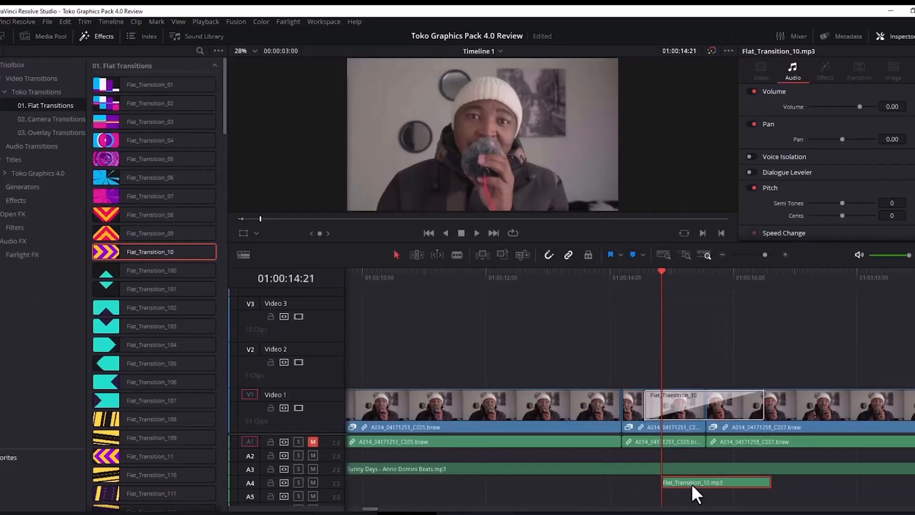
pyautogui.moveTo(703, 495)
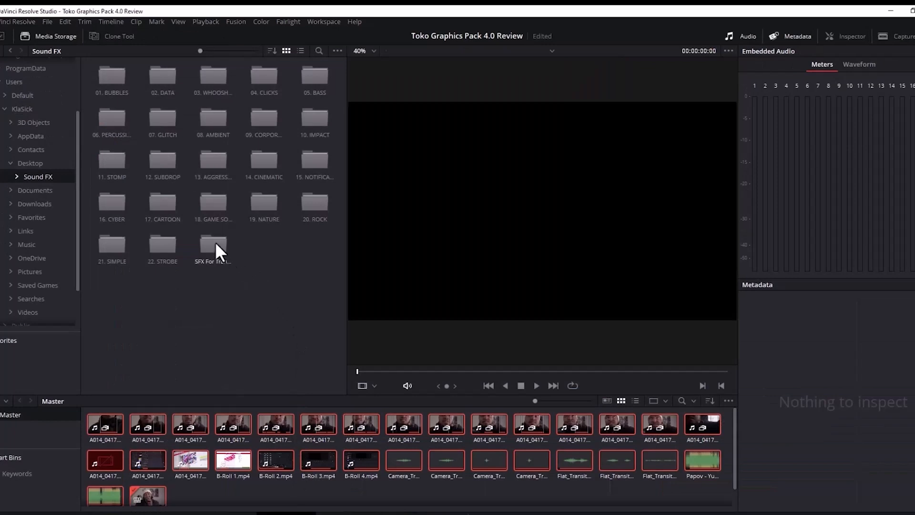
# Navigate into SFX For Transitions > Flat Transitions and select Flat_Transition_10.mp3
pyautogui.doubleClick(213, 245)
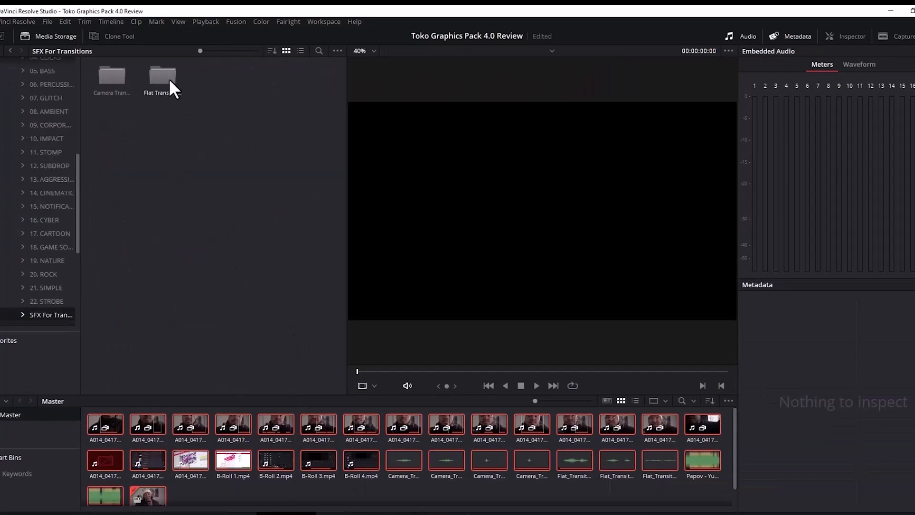
pyautogui.doubleClick(162, 76)
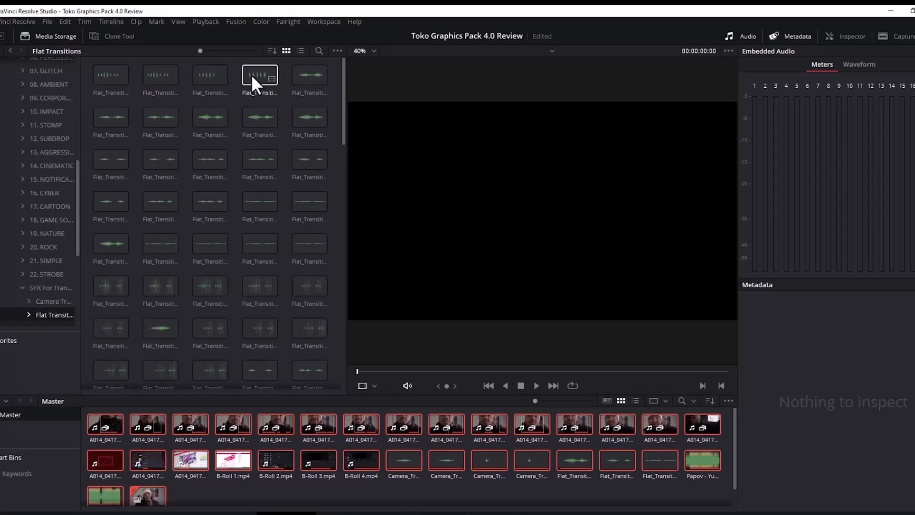
pyautogui.moveTo(308, 120)
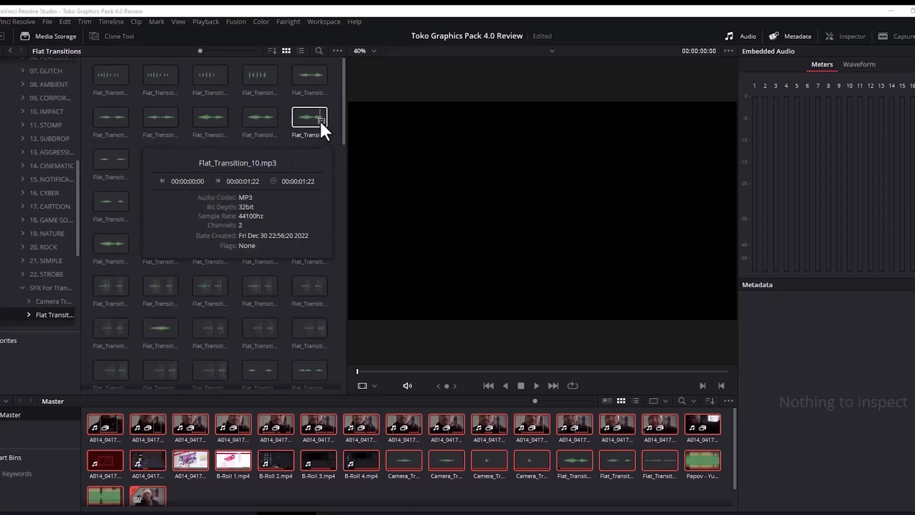
pyautogui.click(309, 116)
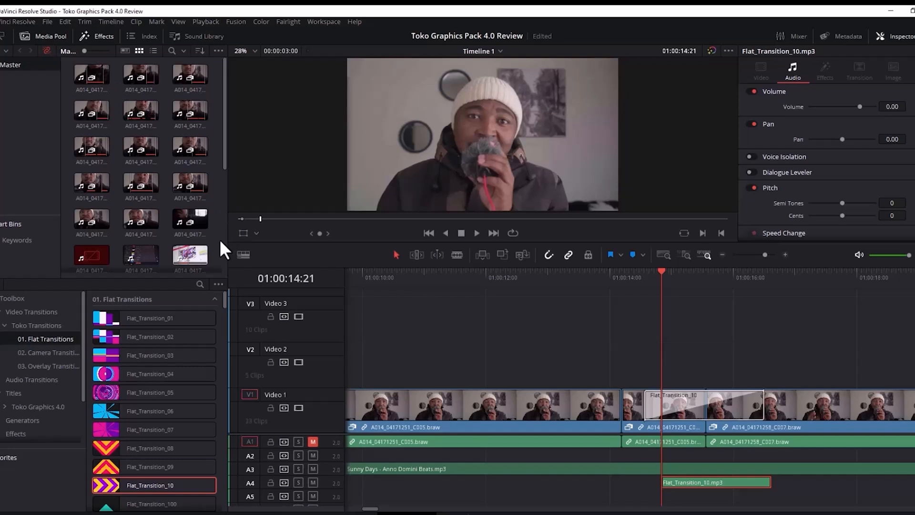
# Scroll the Media Pool clips and switch back toward the effects library
pyautogui.scroll(-3)
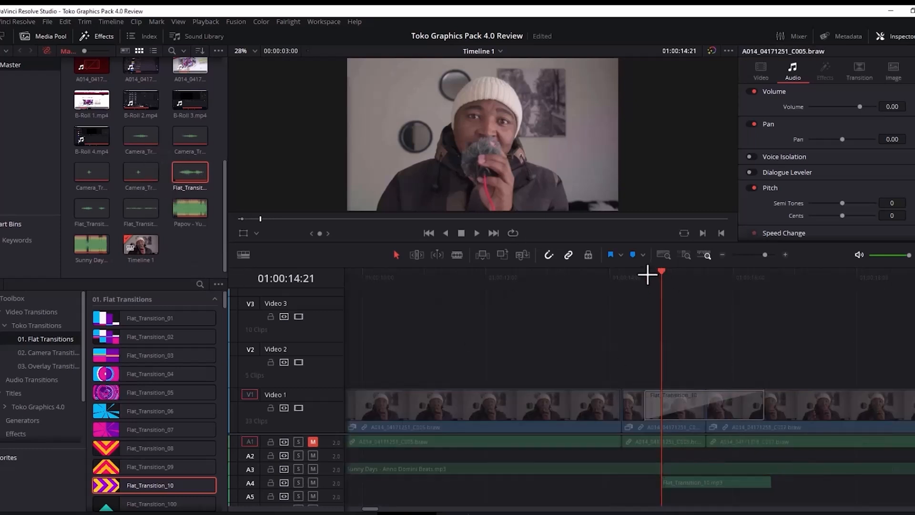
pyautogui.click(48, 352)
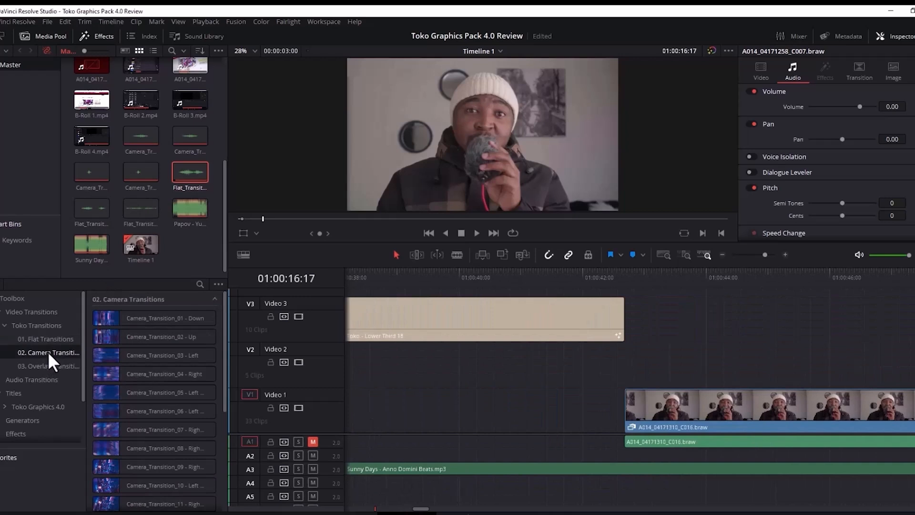
# Browse the Camera Transitions and select Camera_Transition_06 - Left Up on the timeline
pyautogui.hscroll(3)
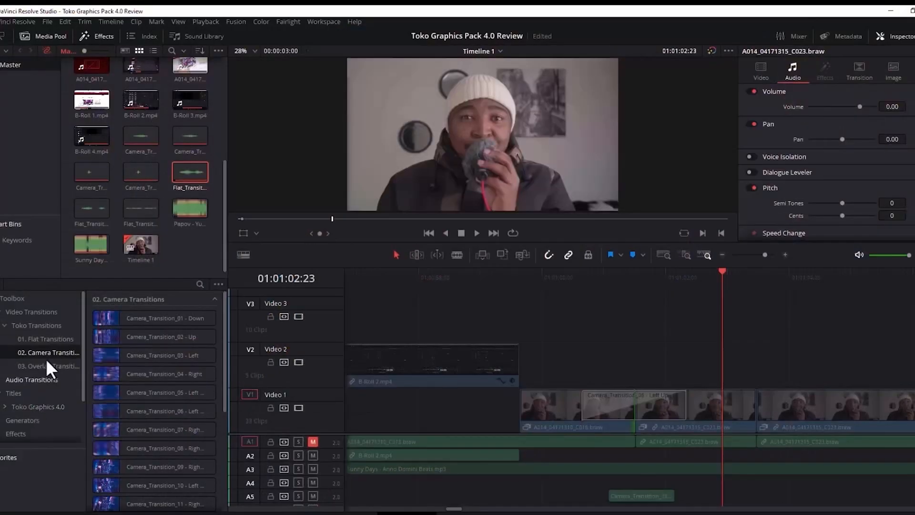
pyautogui.click(165, 354)
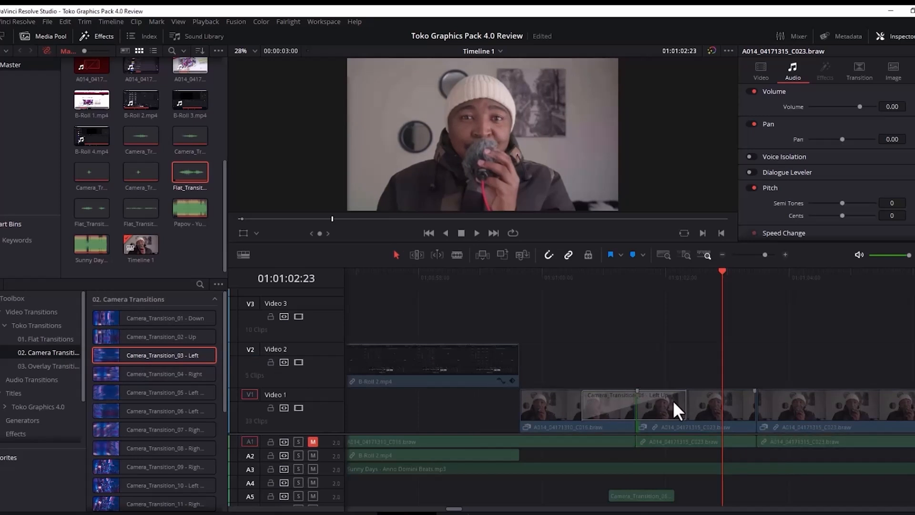
pyautogui.click(636, 404)
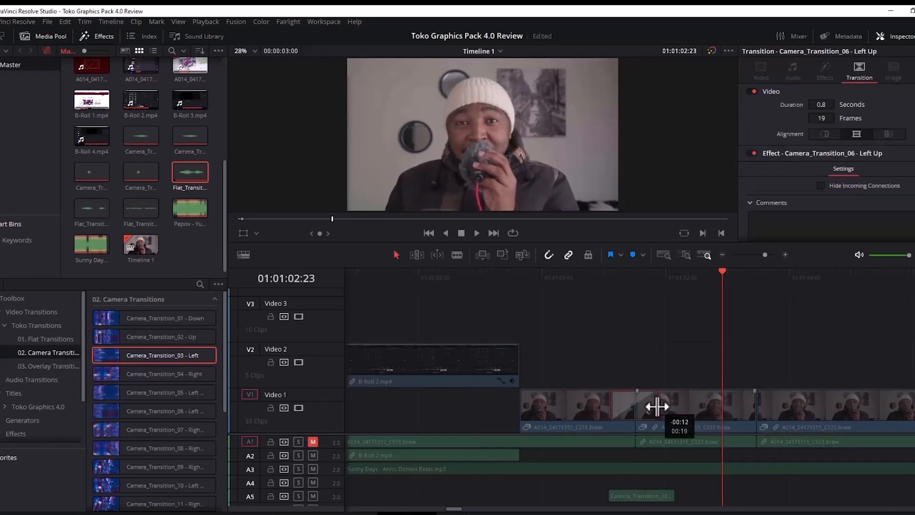